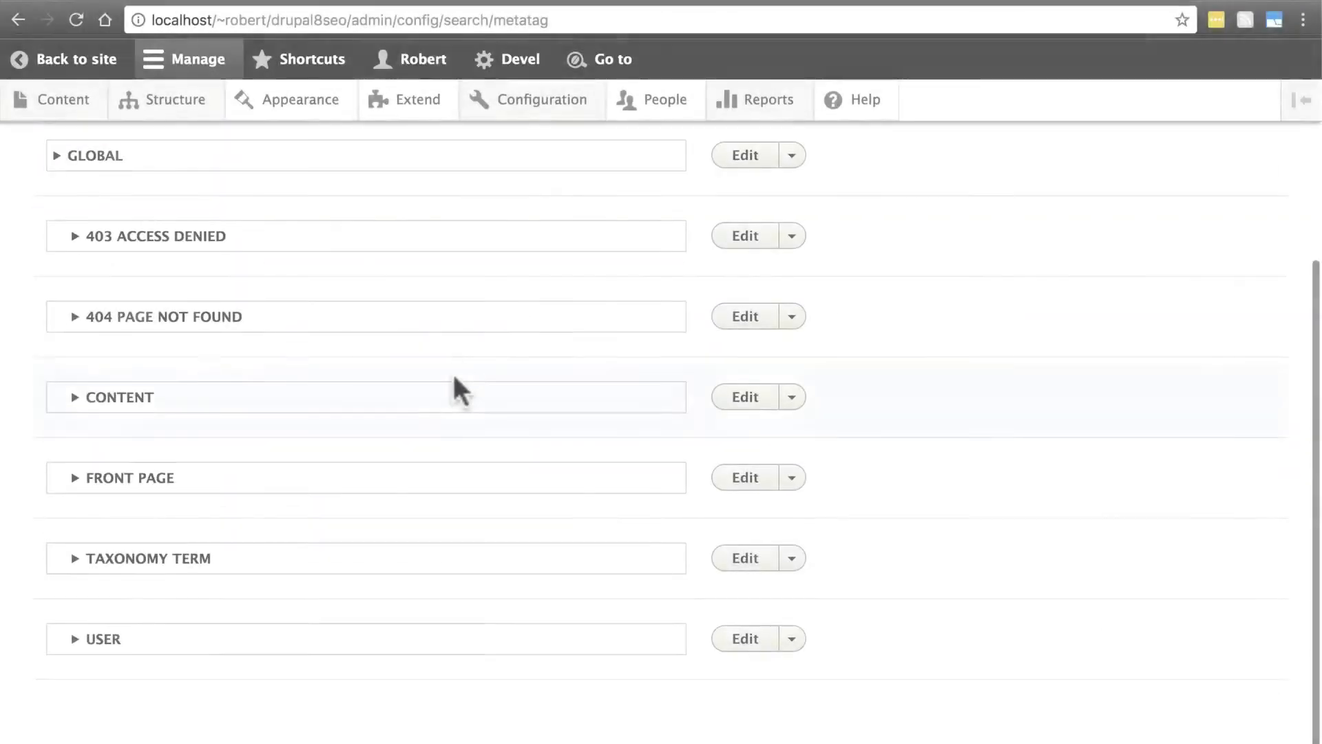
Start a new default meta tags configuration and bring up its Type choices
{"action": "scroll", "scroll_direction": "up", "scroll_amount": 3}
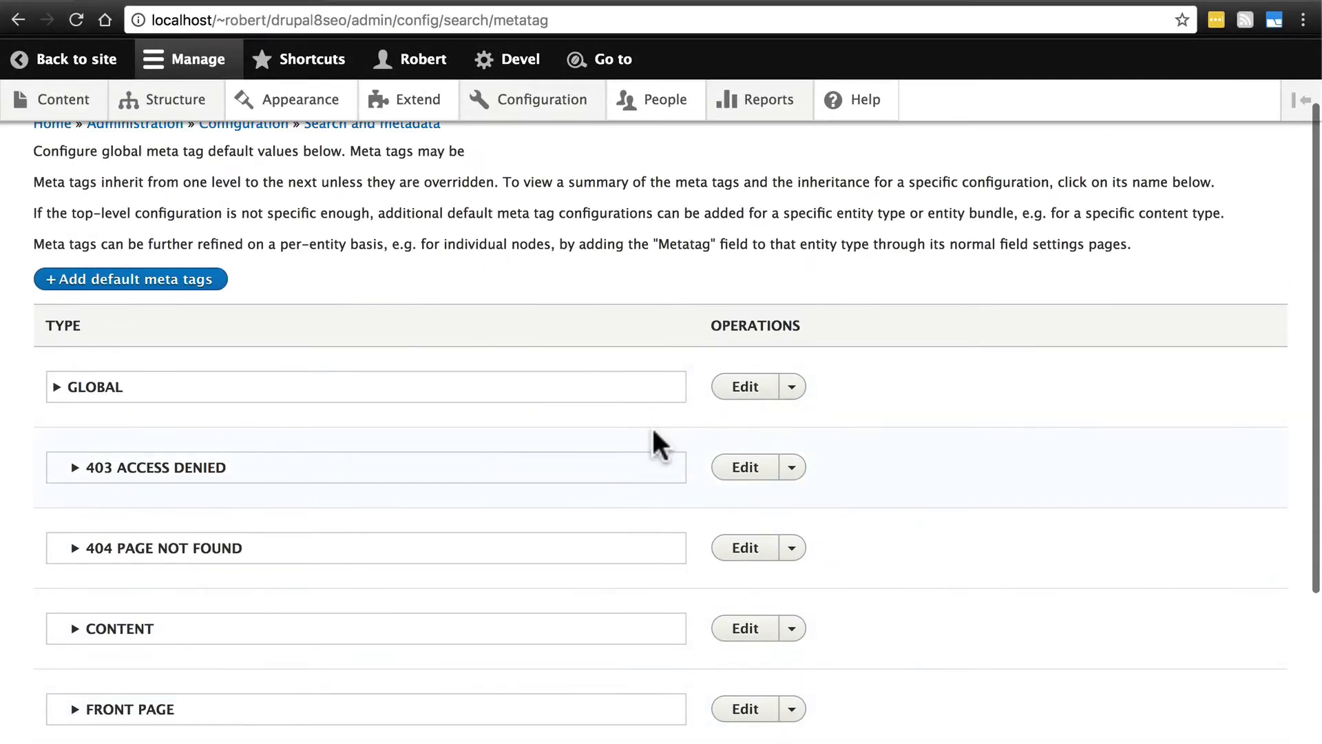
{"action": "scroll", "scroll_direction": "up", "scroll_amount": 3}
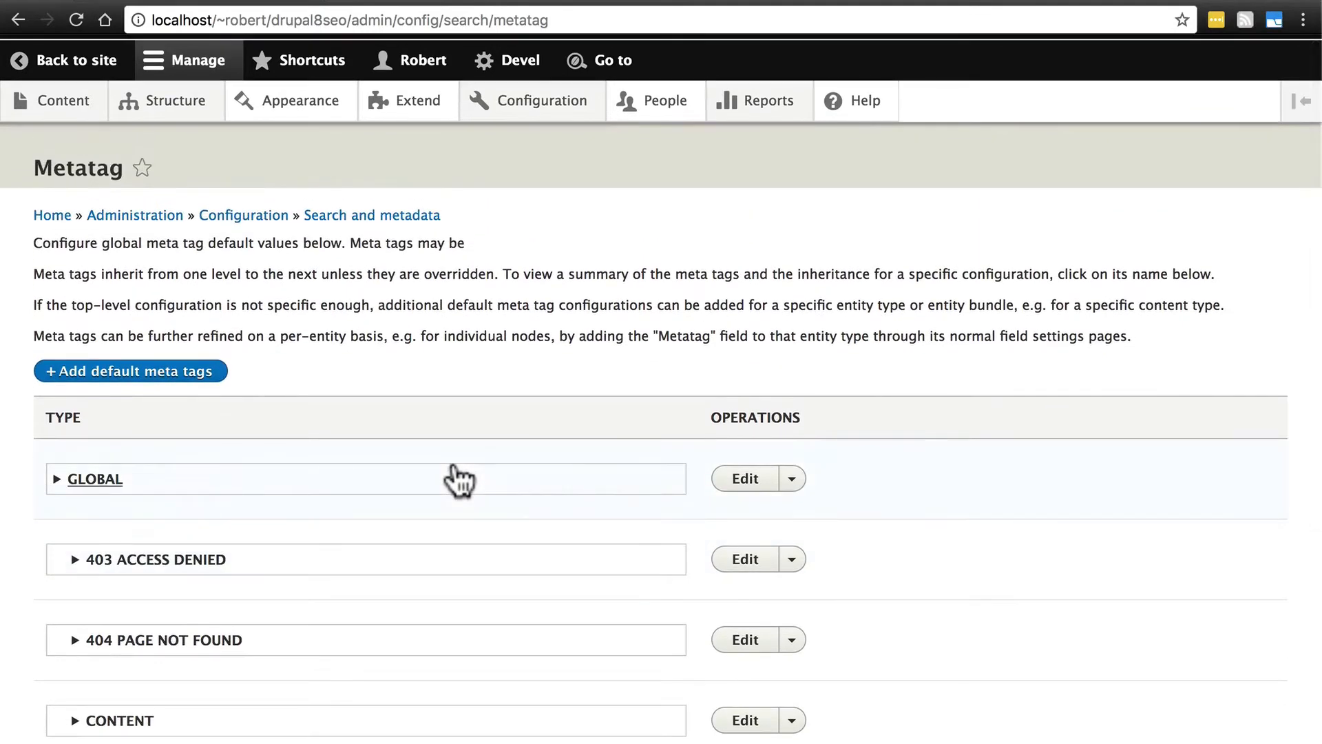
{"action": "scroll", "scroll_direction": "down", "scroll_amount": 3}
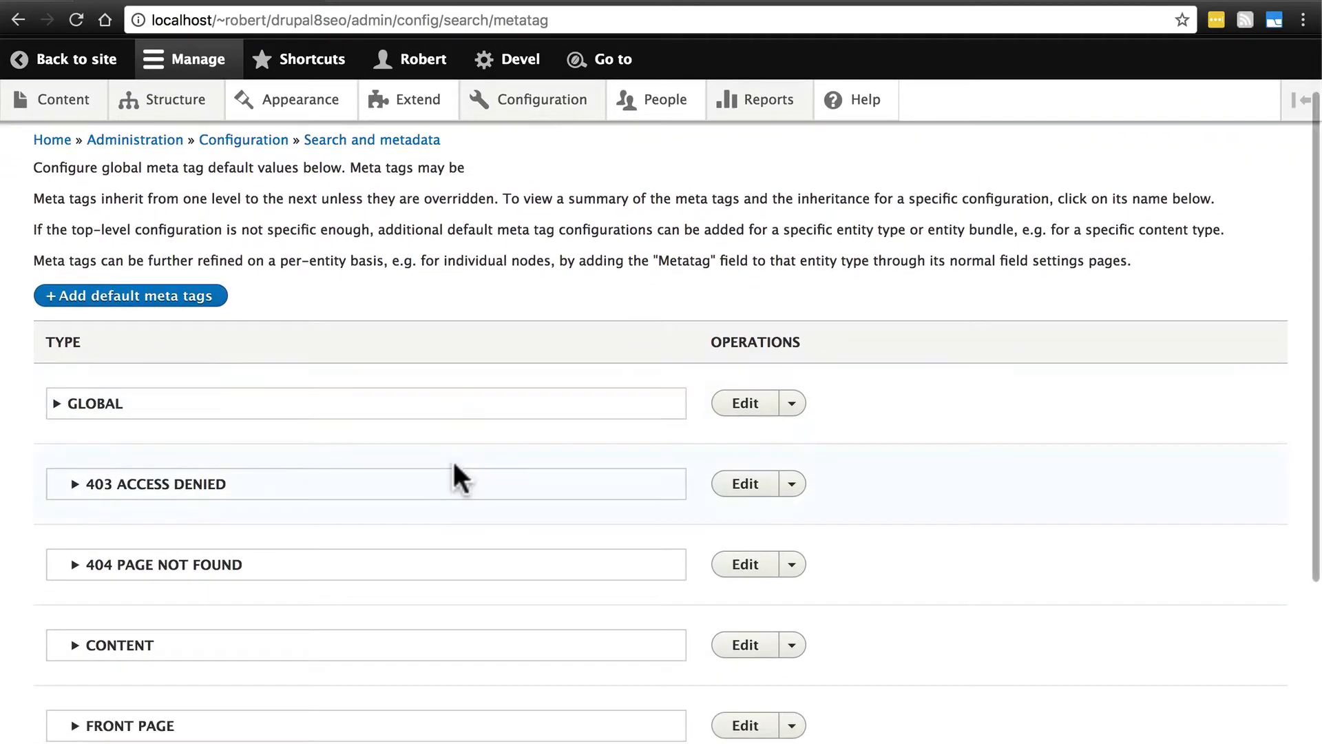
{"action": "scroll", "scroll_direction": "down", "scroll_amount": 3}
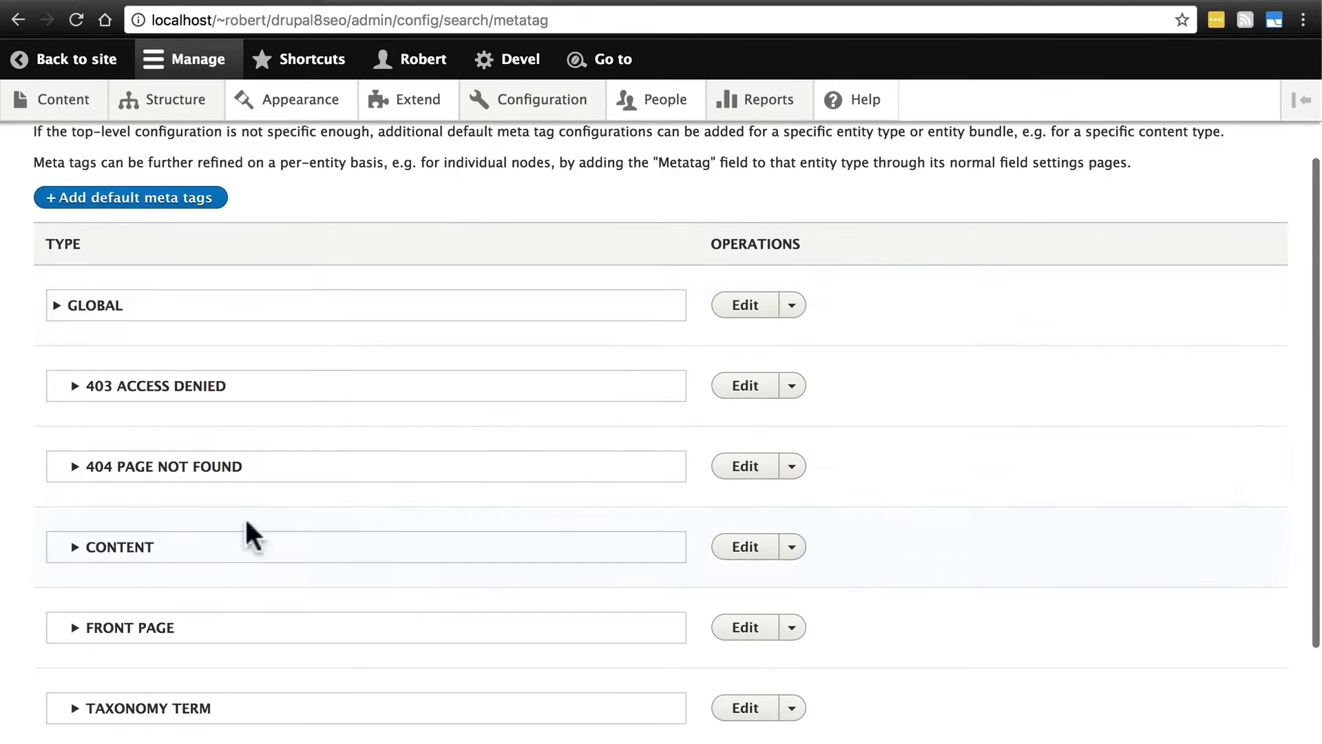
{"action": "scroll", "scroll_direction": "down", "scroll_amount": 3}
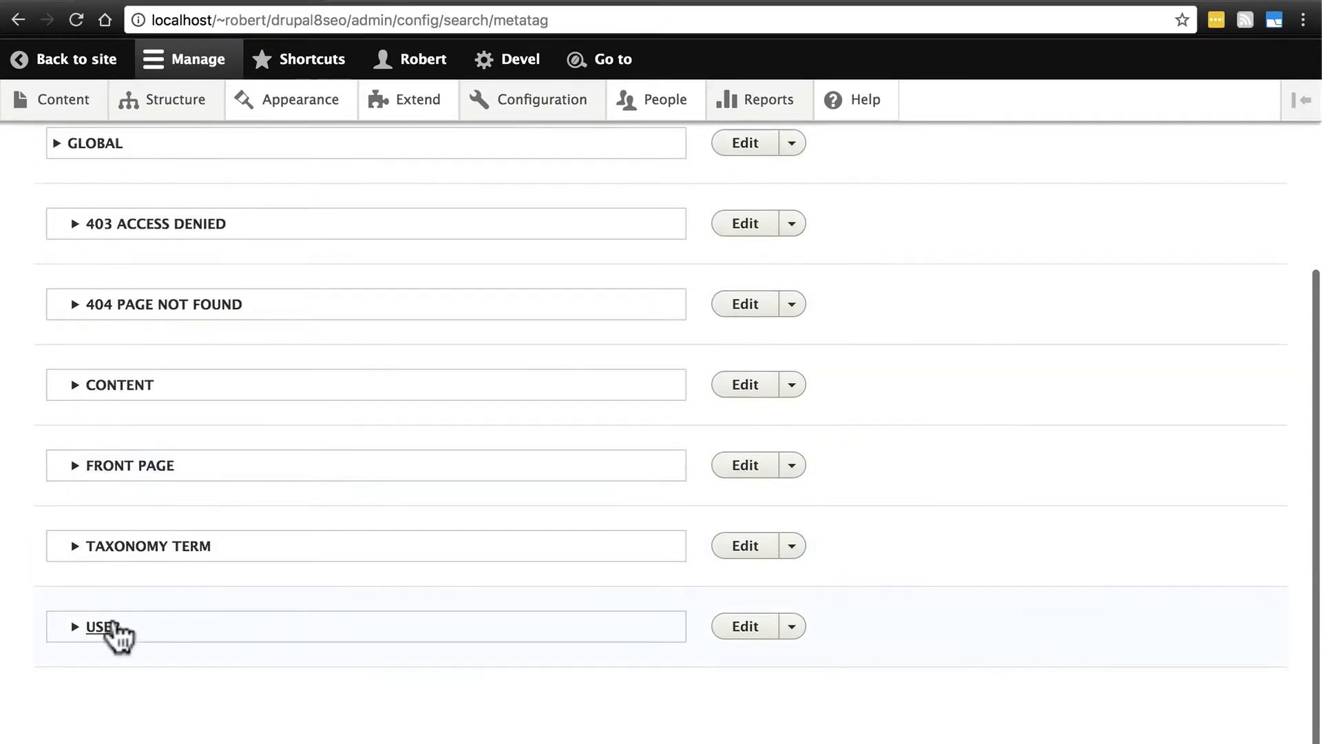
{"action": "mouse_move", "coordinate": [193, 560]}
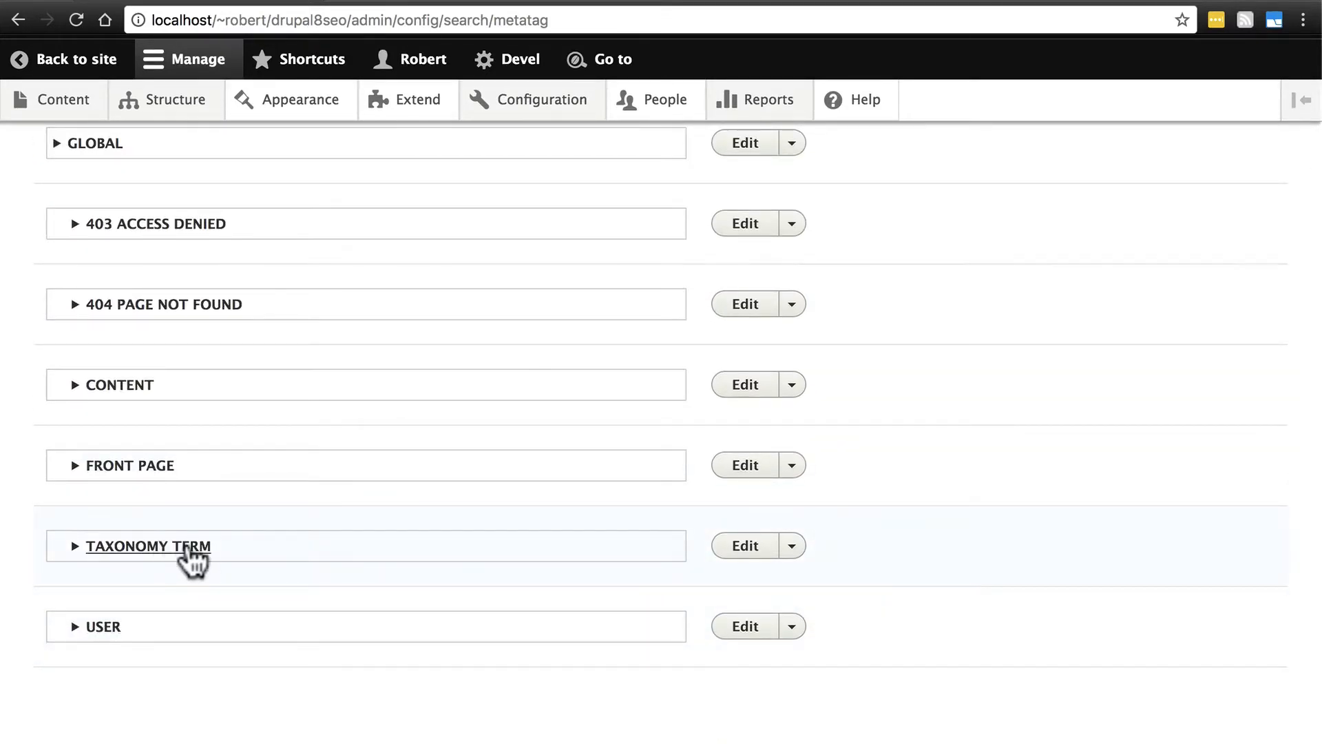
{"action": "scroll", "scroll_direction": "up", "scroll_amount": 3}
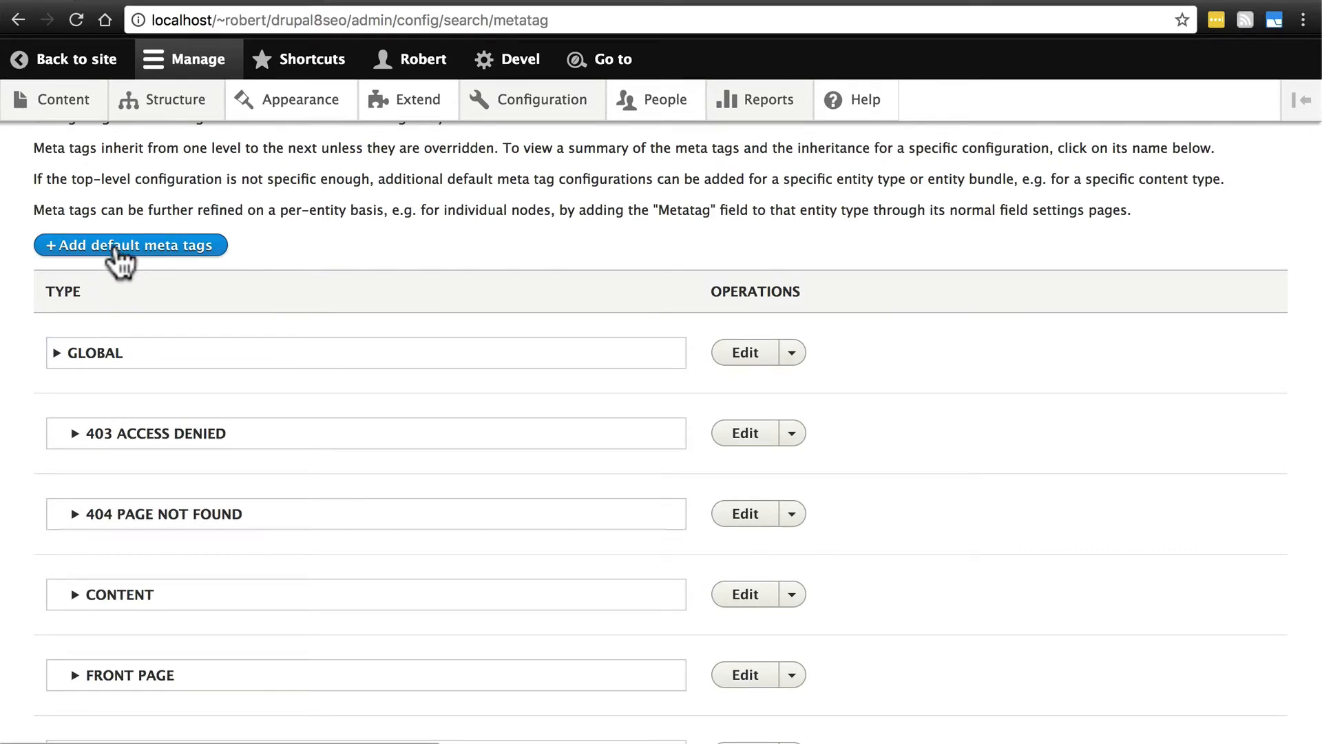
{"action": "left_click", "coordinate": [129, 245]}
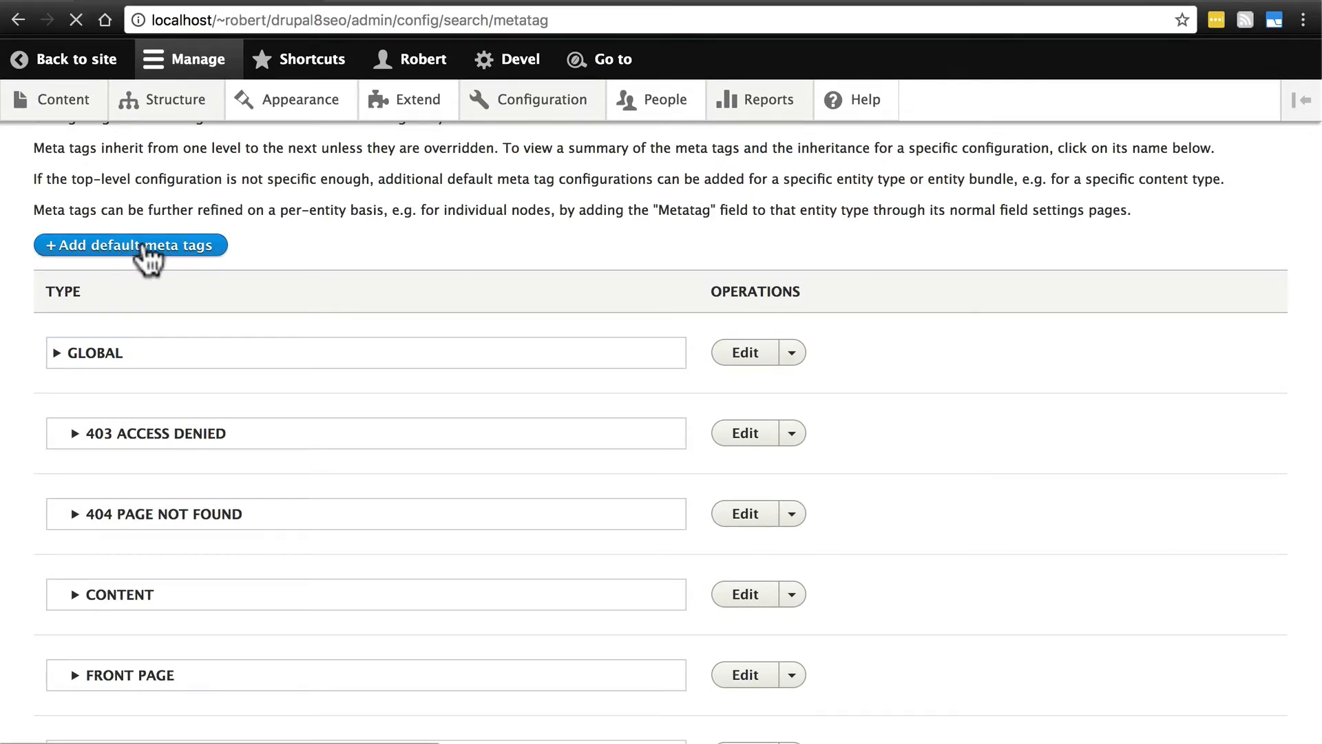
{"action": "left_click", "coordinate": [130, 245]}
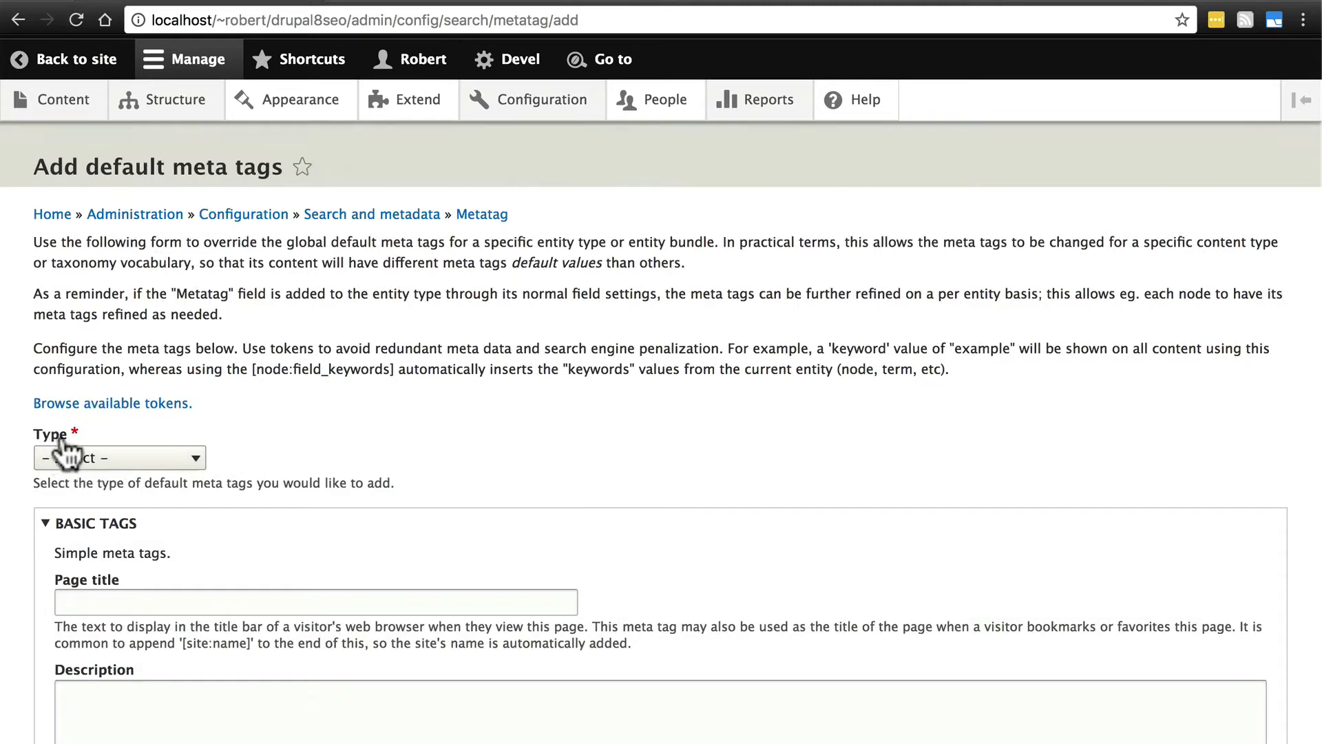
{"action": "left_click", "coordinate": [119, 458]}
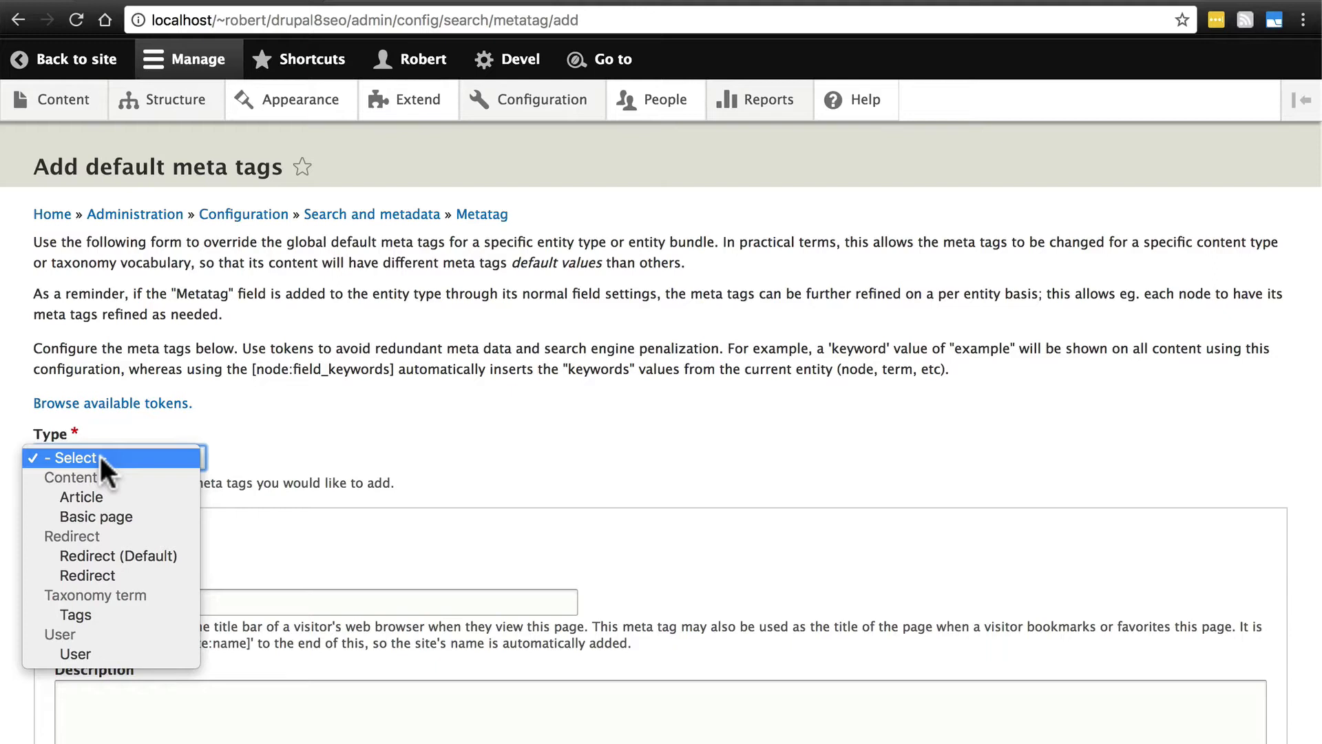
{"action": "mouse_move", "coordinate": [97, 516]}
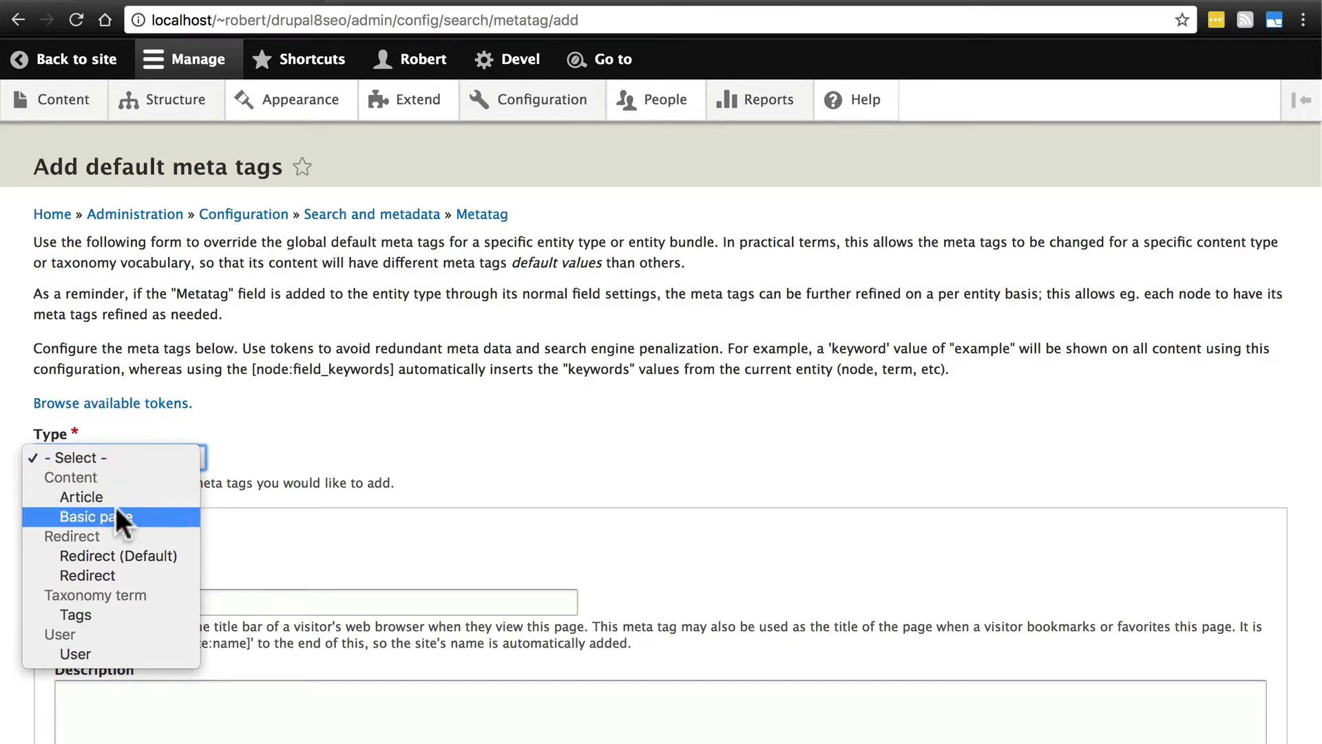
{"action": "mouse_move", "coordinate": [81, 497]}
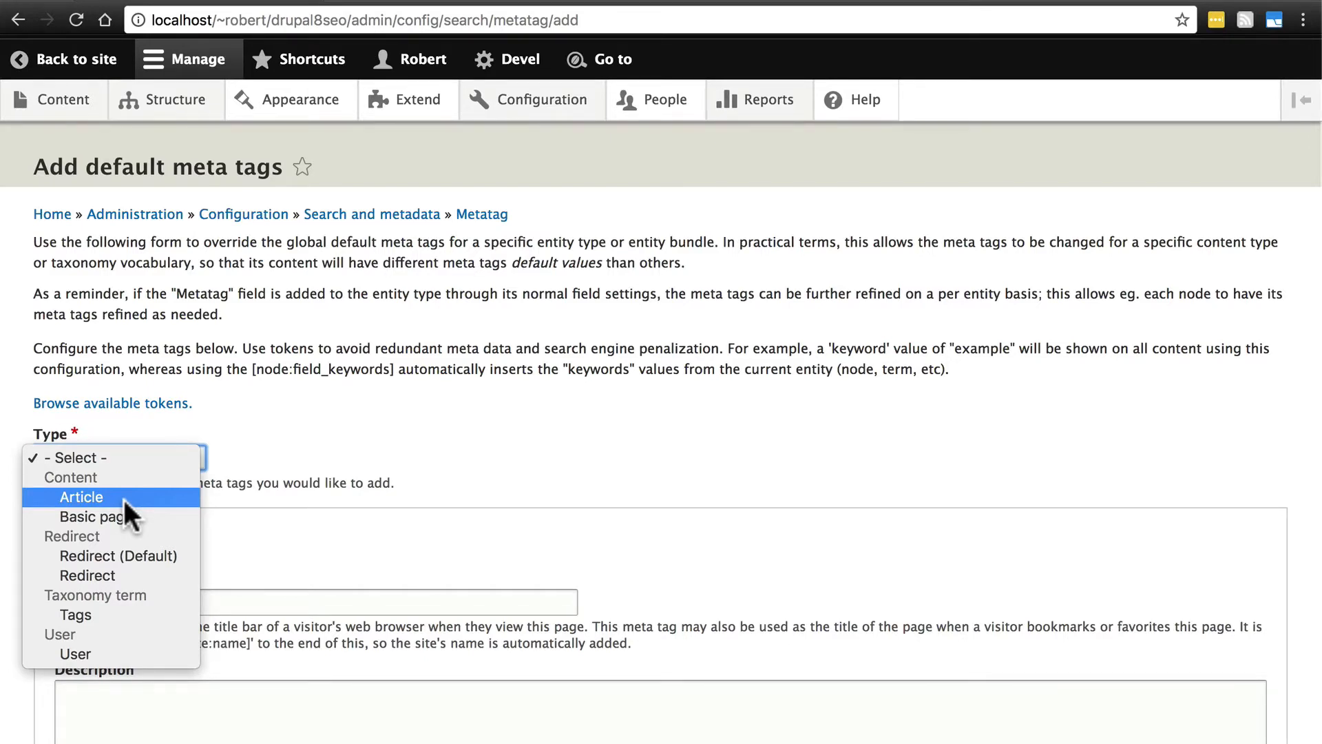
{"action": "mouse_move", "coordinate": [110, 487]}
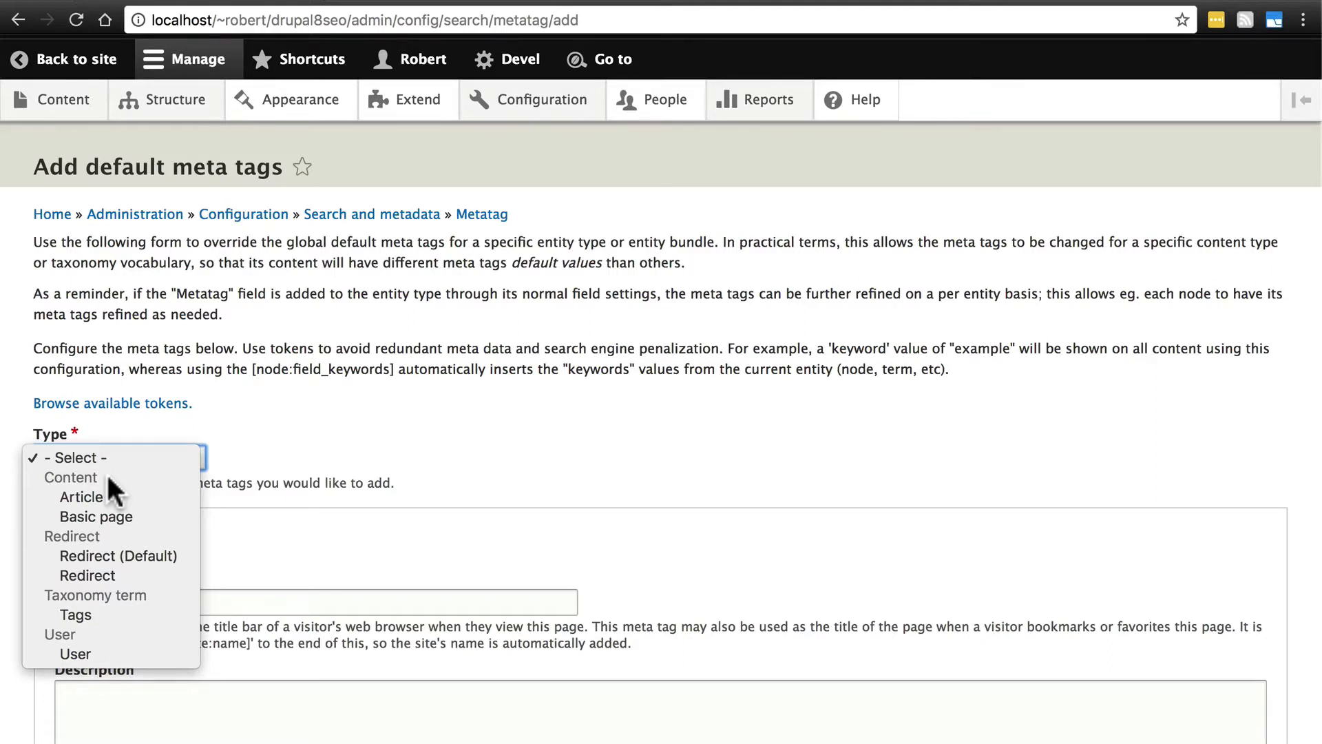
{"action": "mouse_move", "coordinate": [97, 516]}
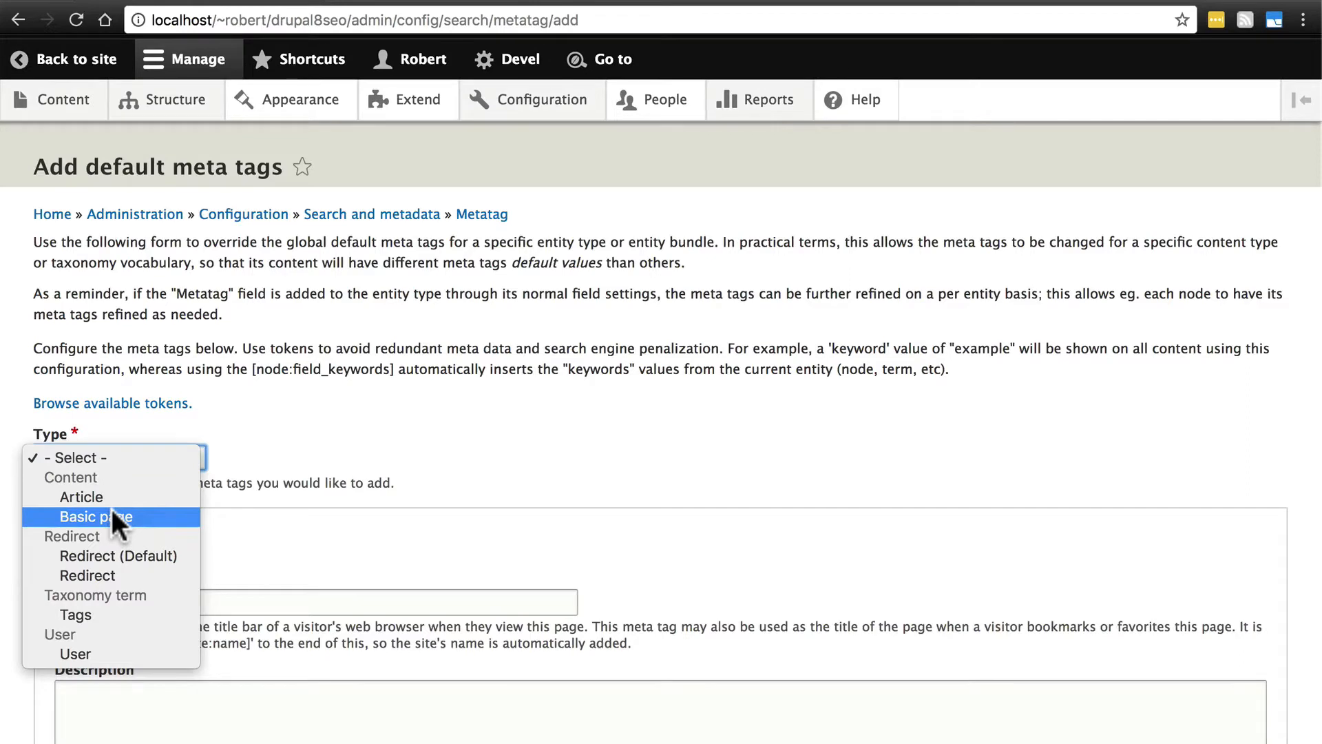
{"action": "mouse_move", "coordinate": [81, 497]}
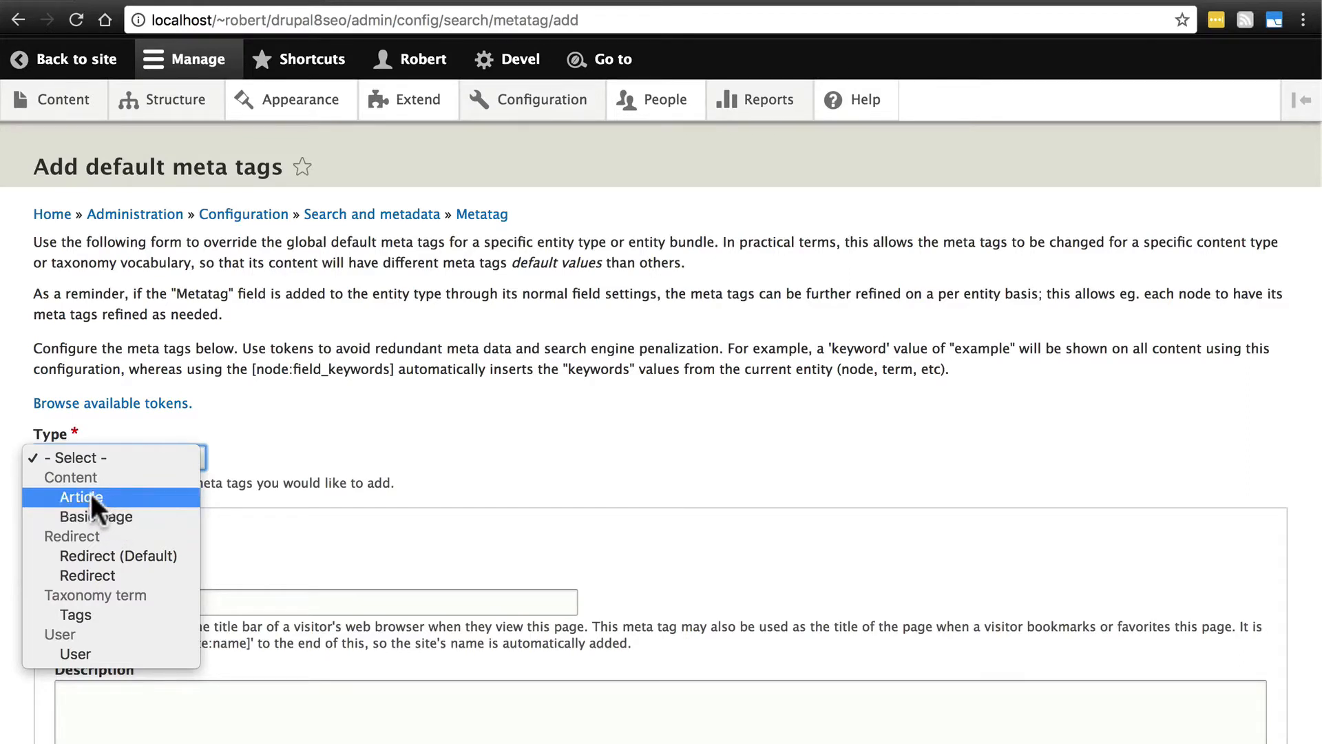
{"action": "mouse_move", "coordinate": [116, 504]}
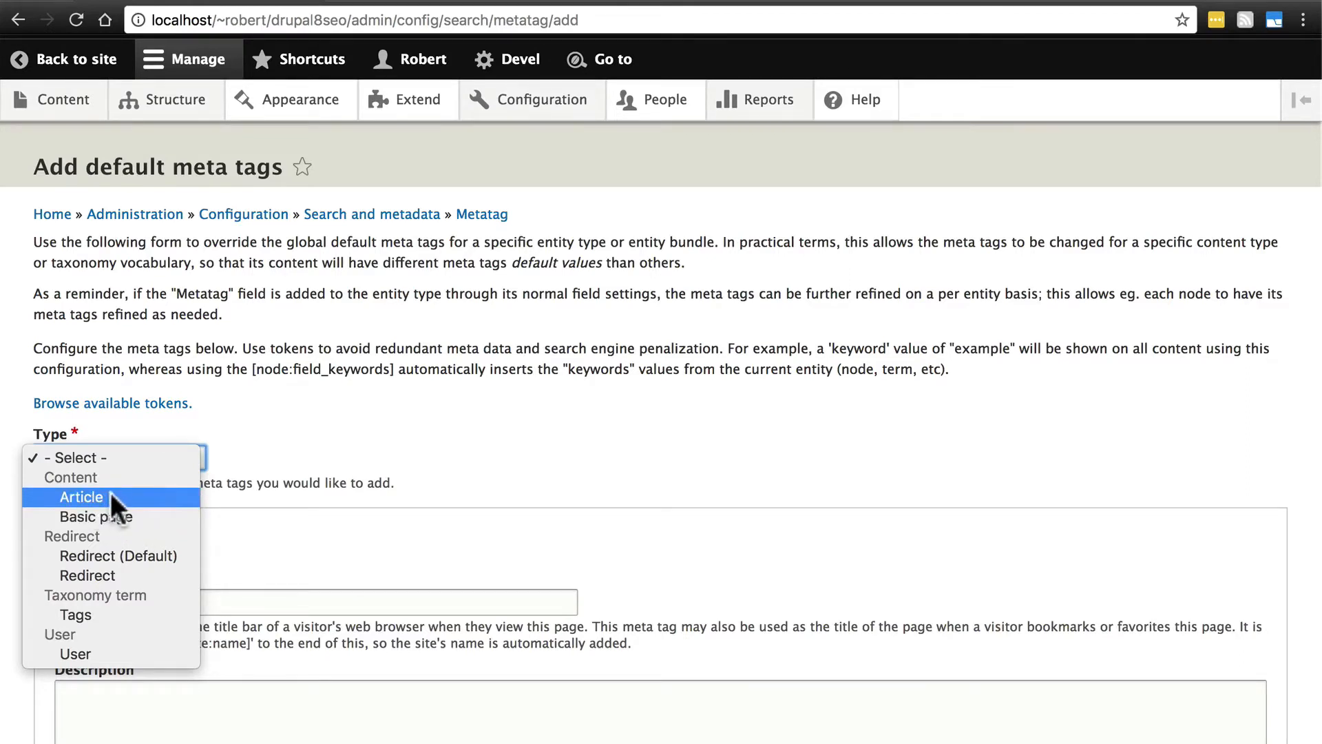
{"action": "mouse_move", "coordinate": [126, 528]}
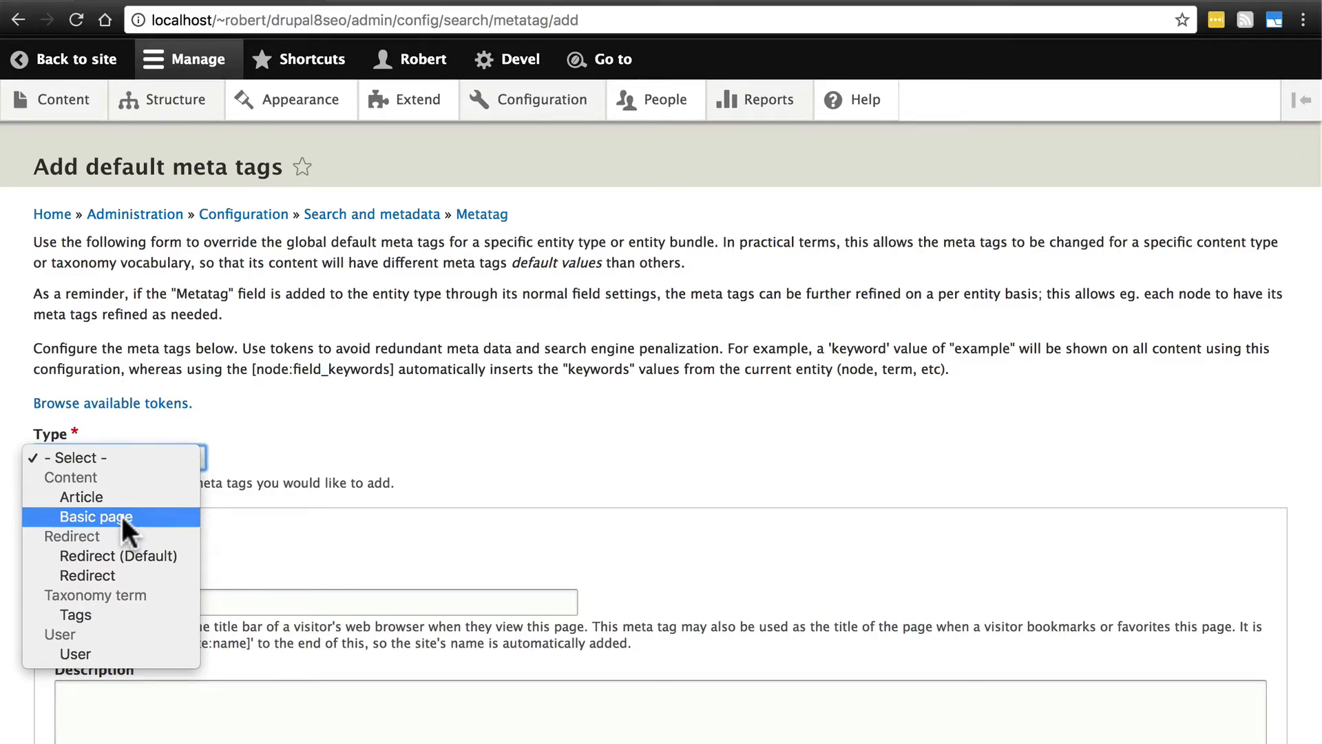
Choose Basic page as the type and move into its empty Page title field
{"action": "left_click", "coordinate": [96, 516]}
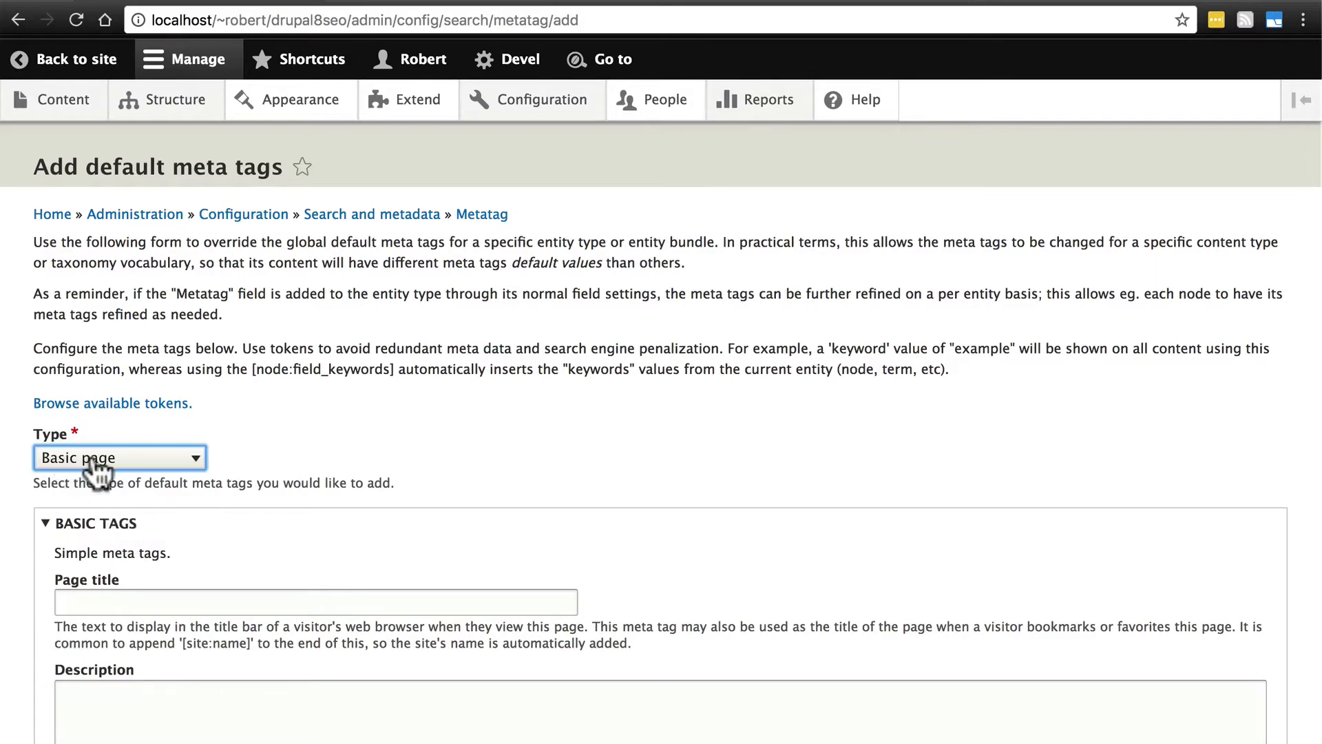
{"action": "mouse_move", "coordinate": [151, 457]}
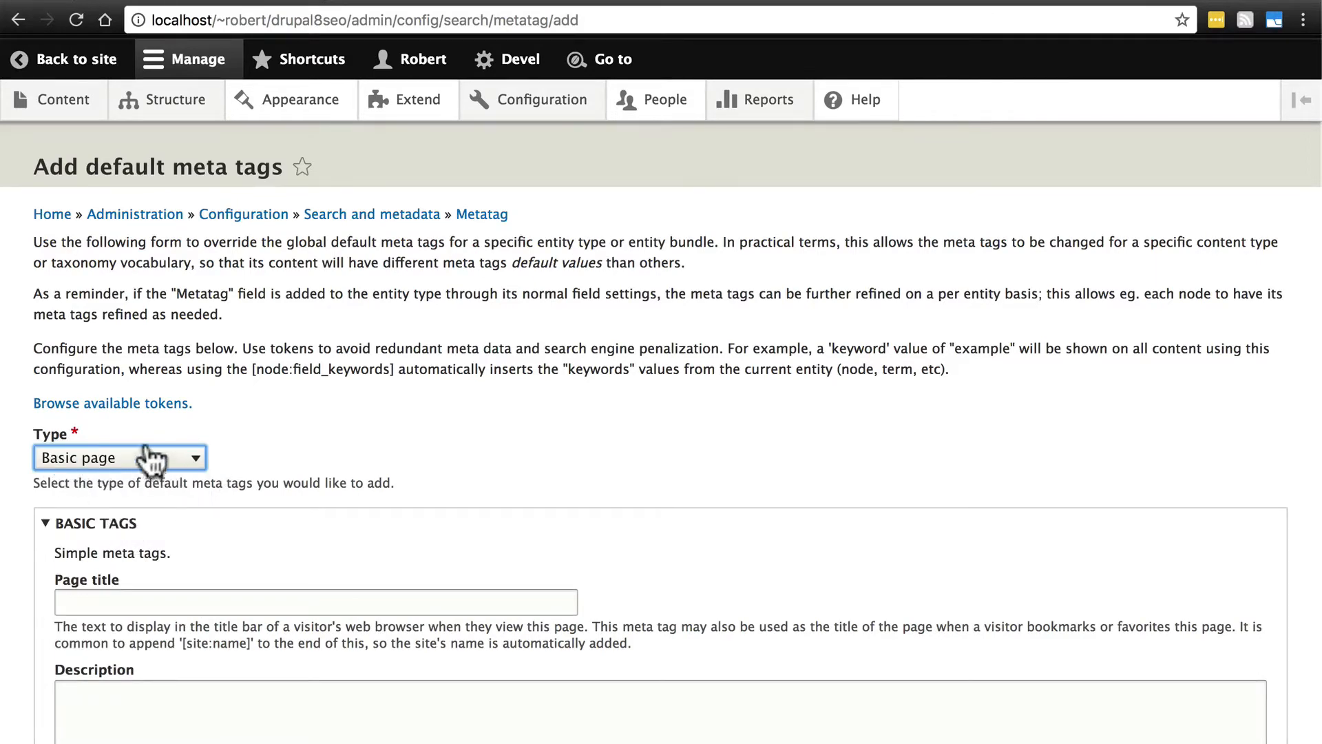
{"action": "scroll", "scroll_direction": "down", "scroll_amount": 3}
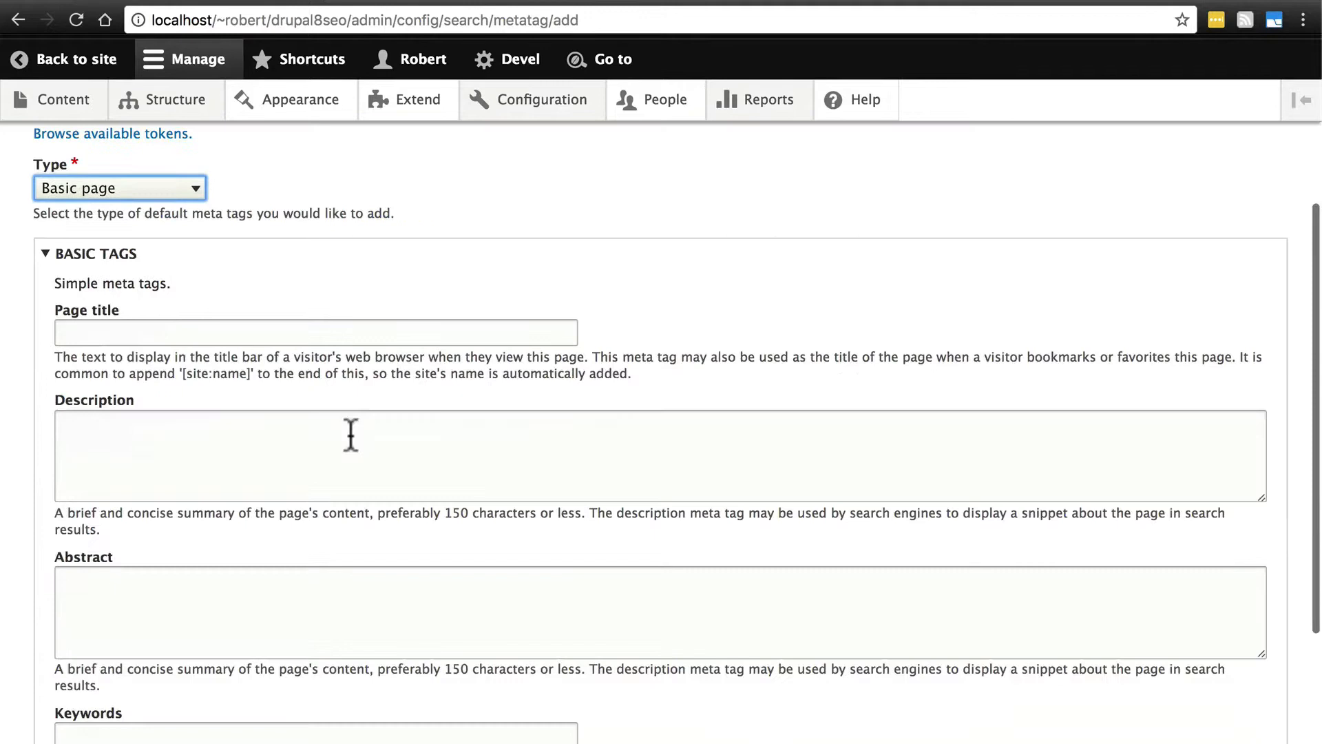
{"action": "mouse_move", "coordinate": [179, 422]}
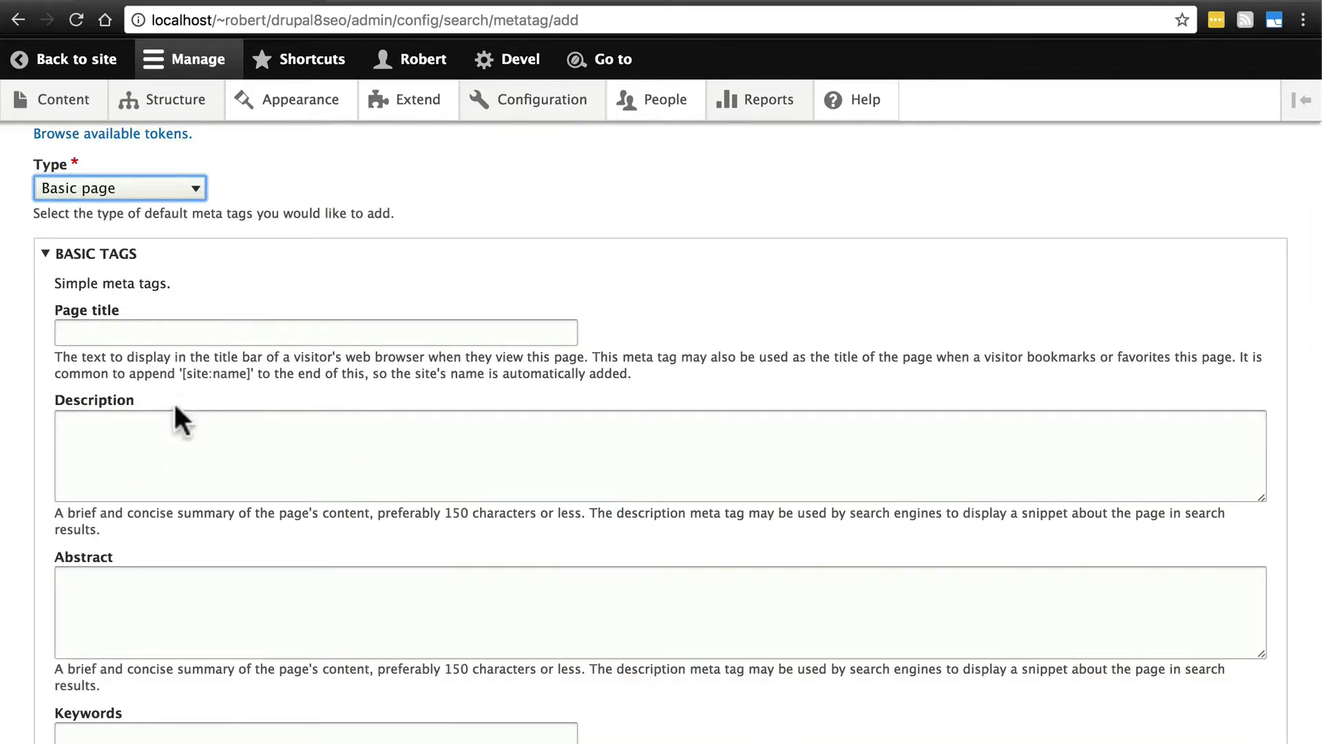
{"action": "scroll", "scroll_direction": "up", "scroll_amount": 3}
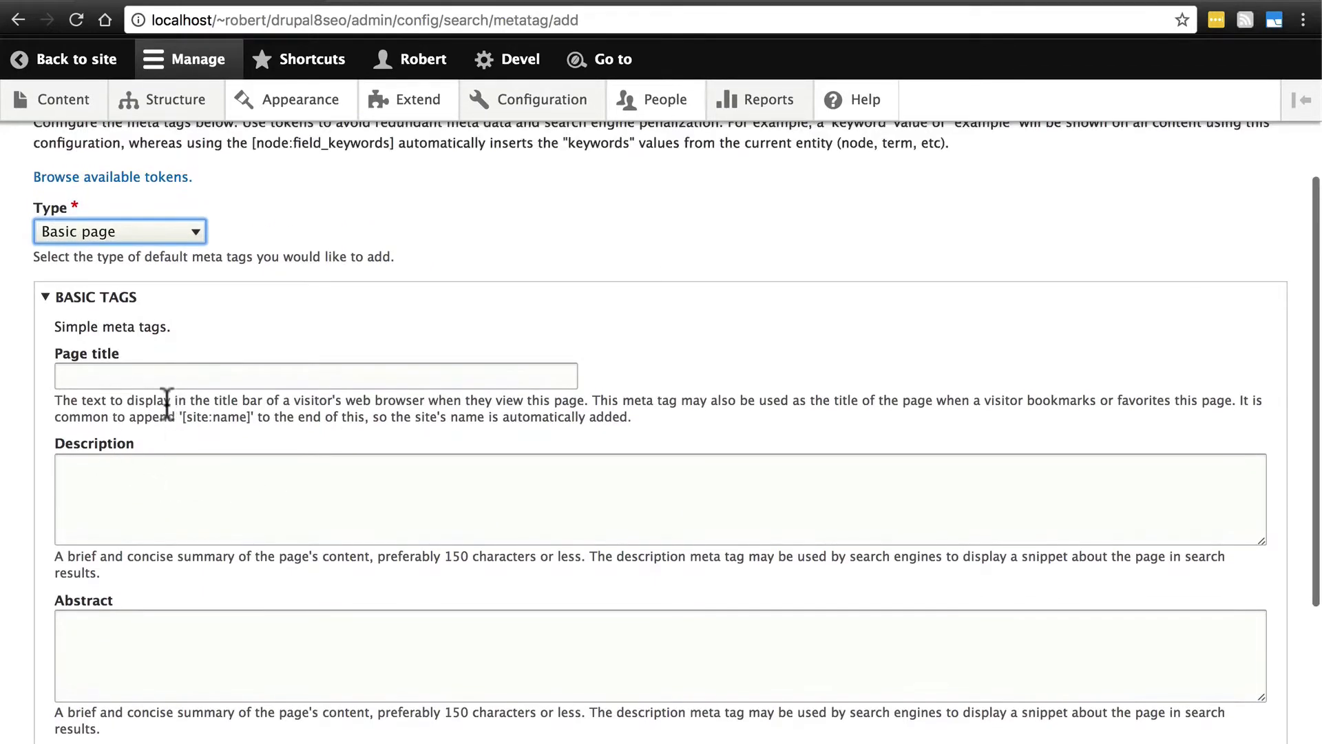
{"action": "left_click", "coordinate": [317, 375]}
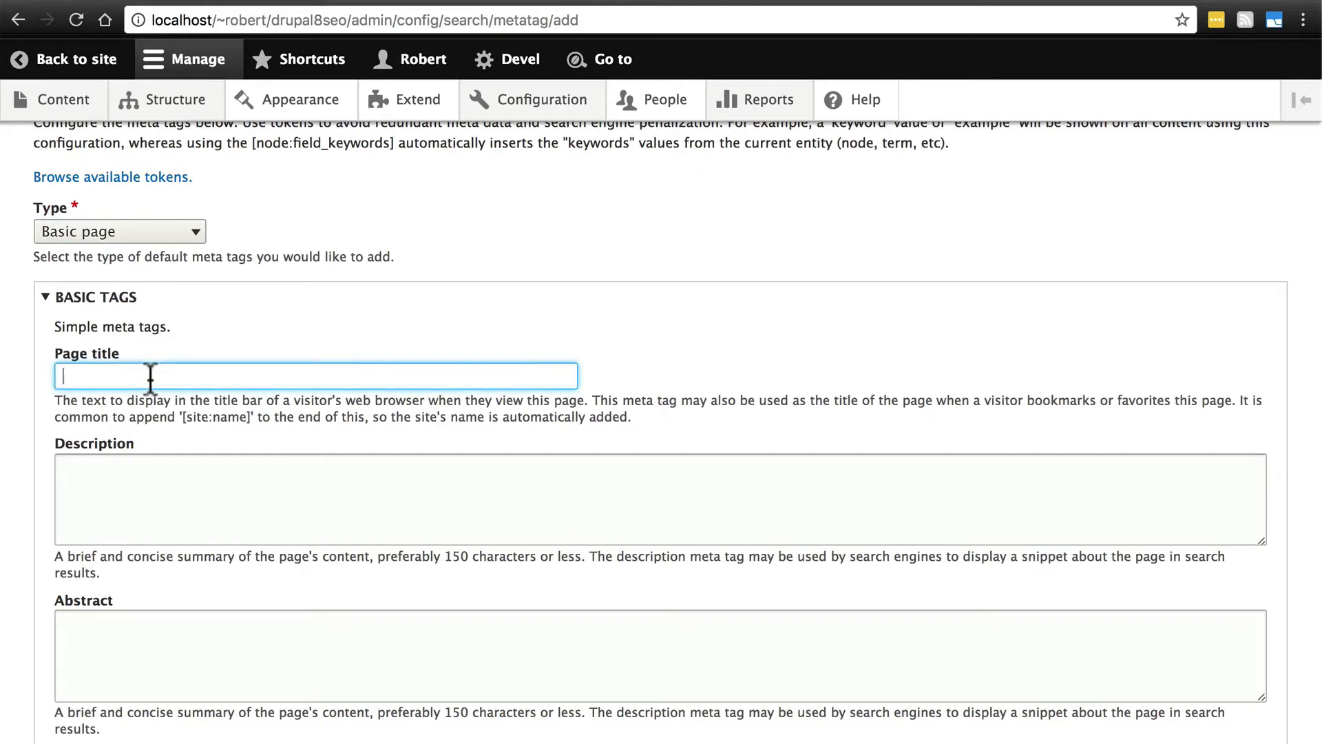
{"action": "mouse_move", "coordinate": [135, 193]}
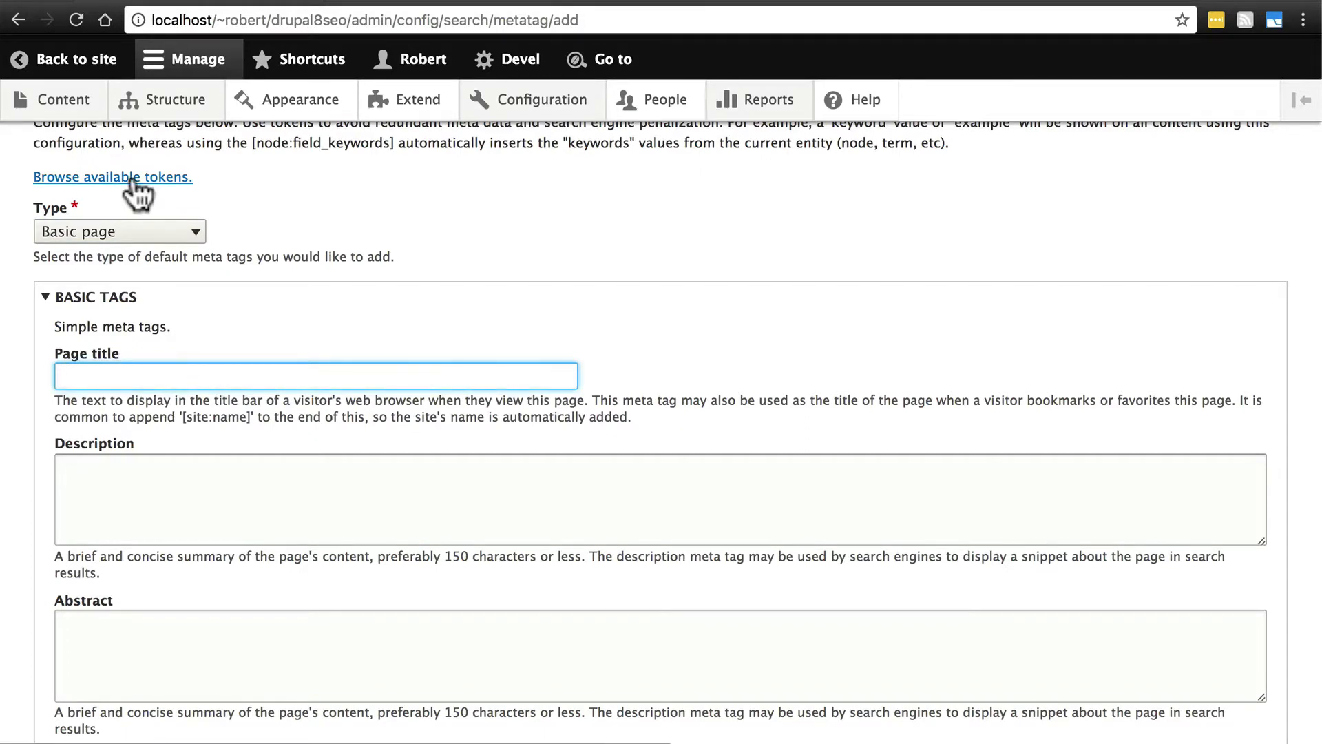
Insert the [site:name] token into Page title followed by a ' | ' separator
{"action": "left_click", "coordinate": [111, 177]}
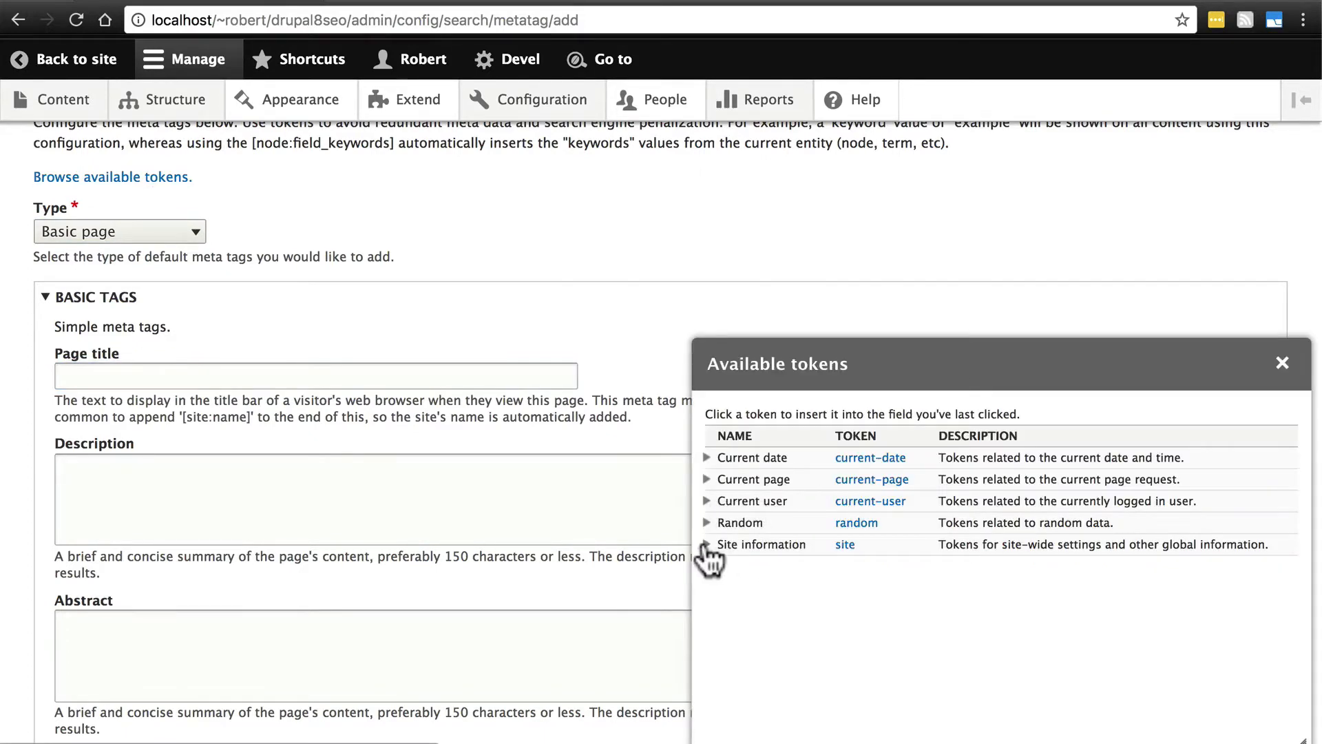
{"action": "left_click", "coordinate": [706, 545]}
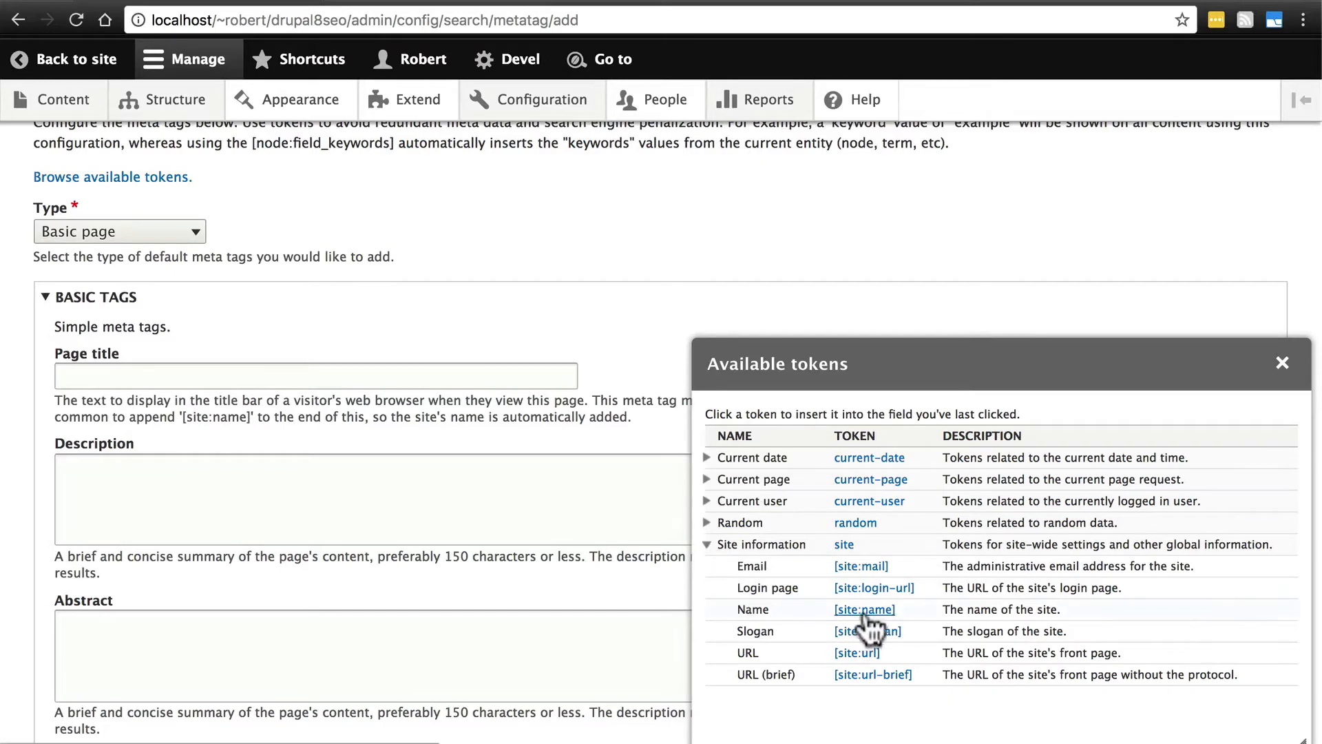
{"action": "left_click", "coordinate": [862, 609]}
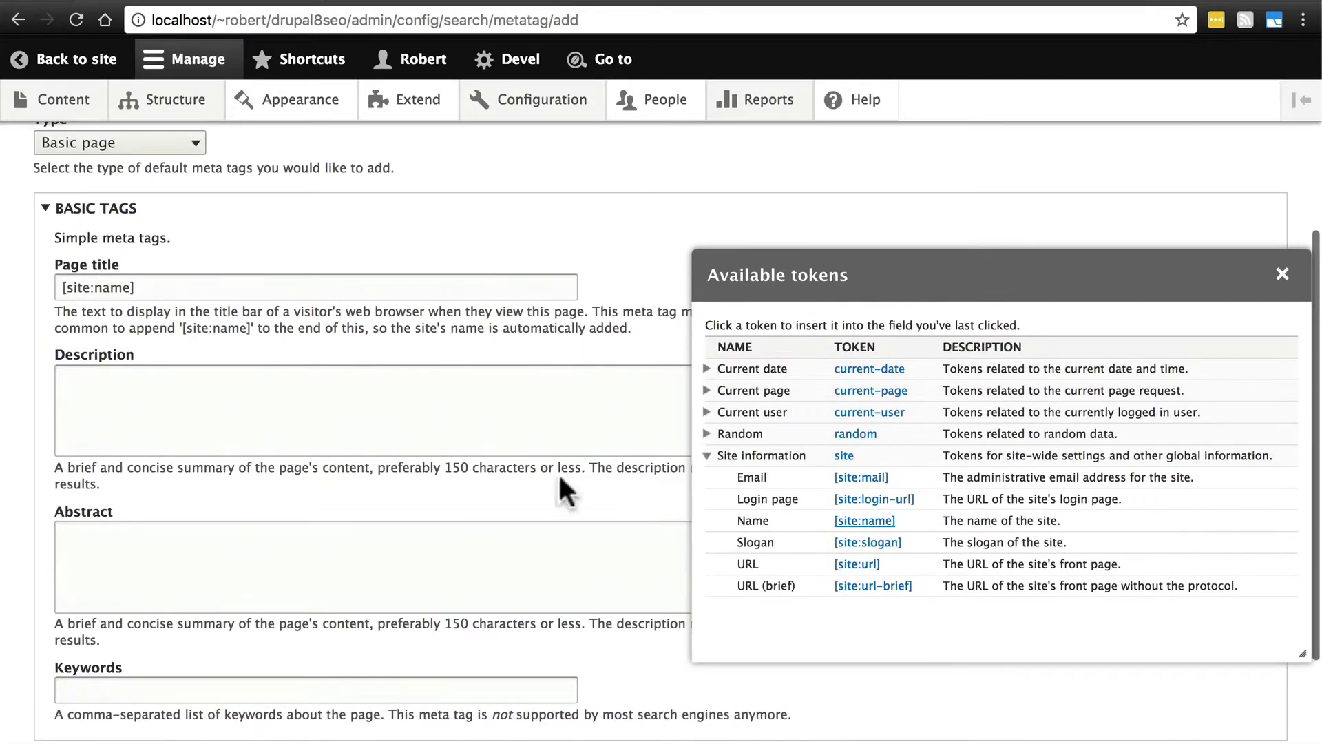
{"action": "left_click", "coordinate": [317, 286]}
{"action": "type", "text": " |"}
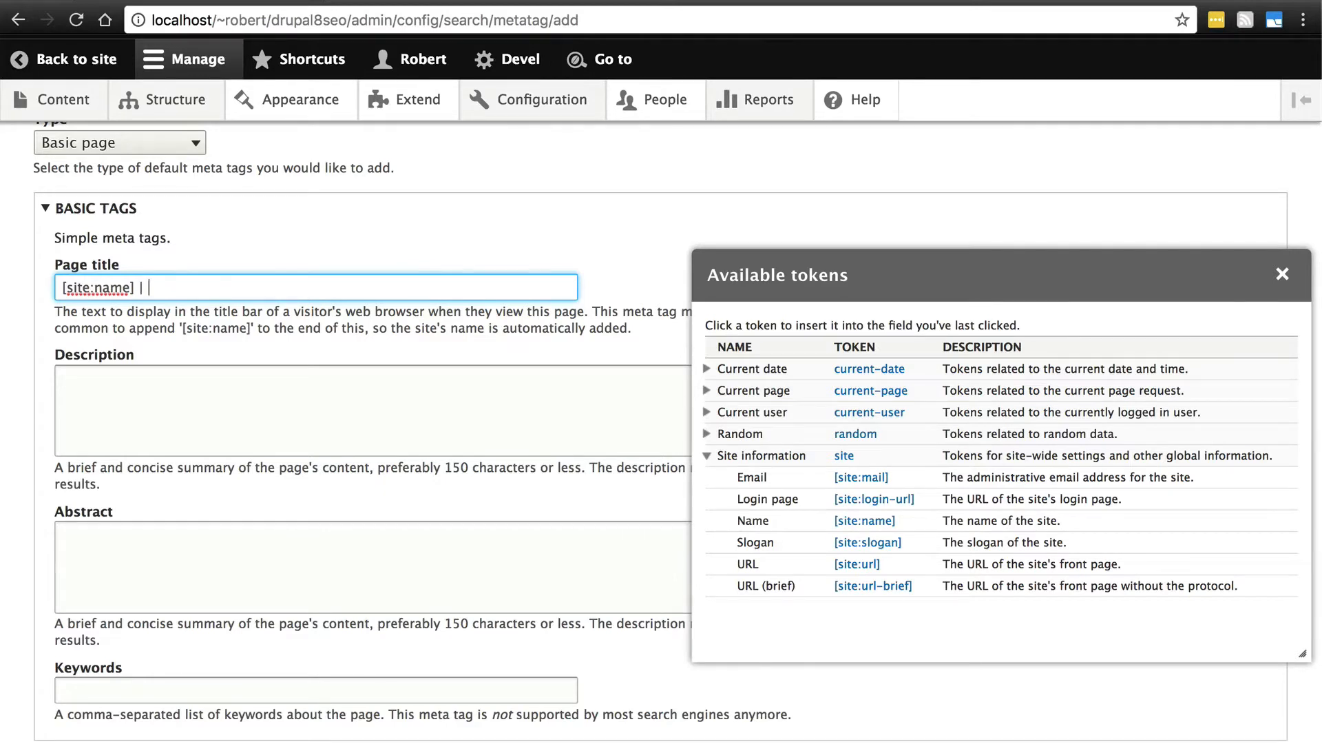
{"action": "type", "text": "–"}
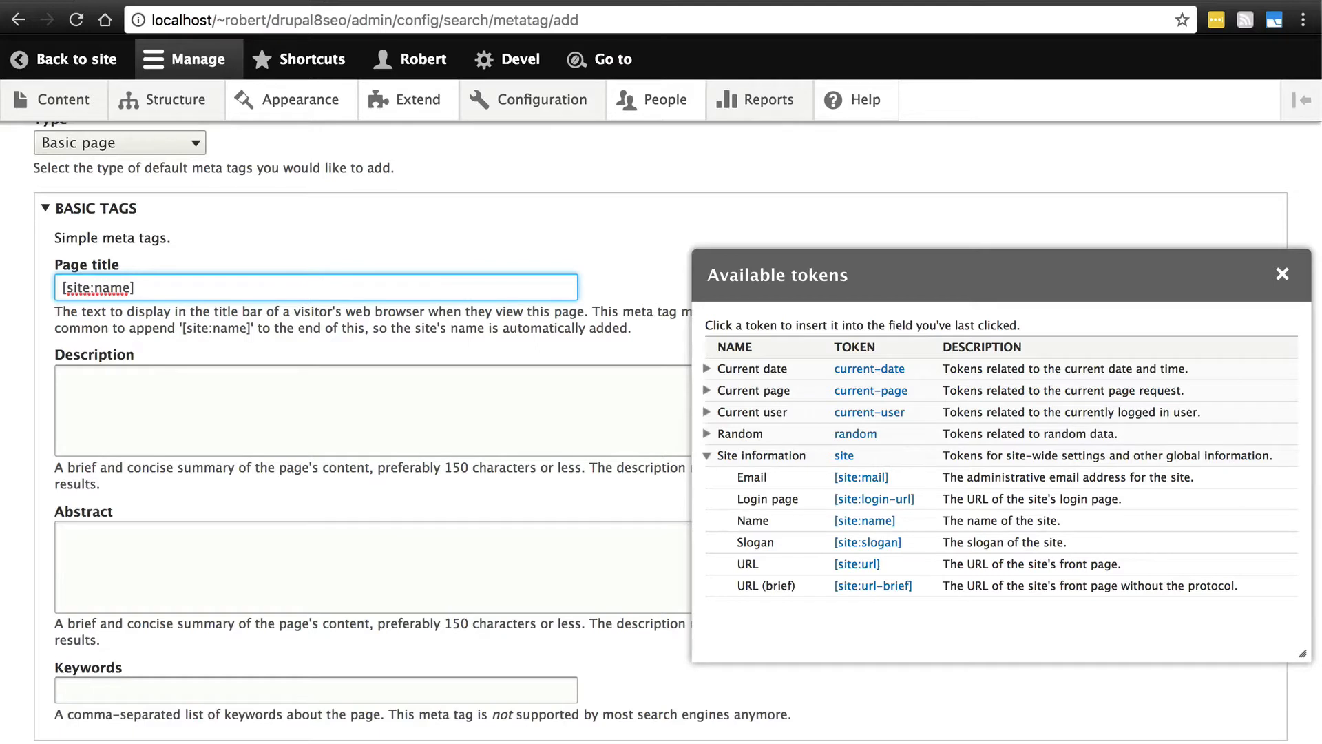
{"action": "type", "text": "| |"}
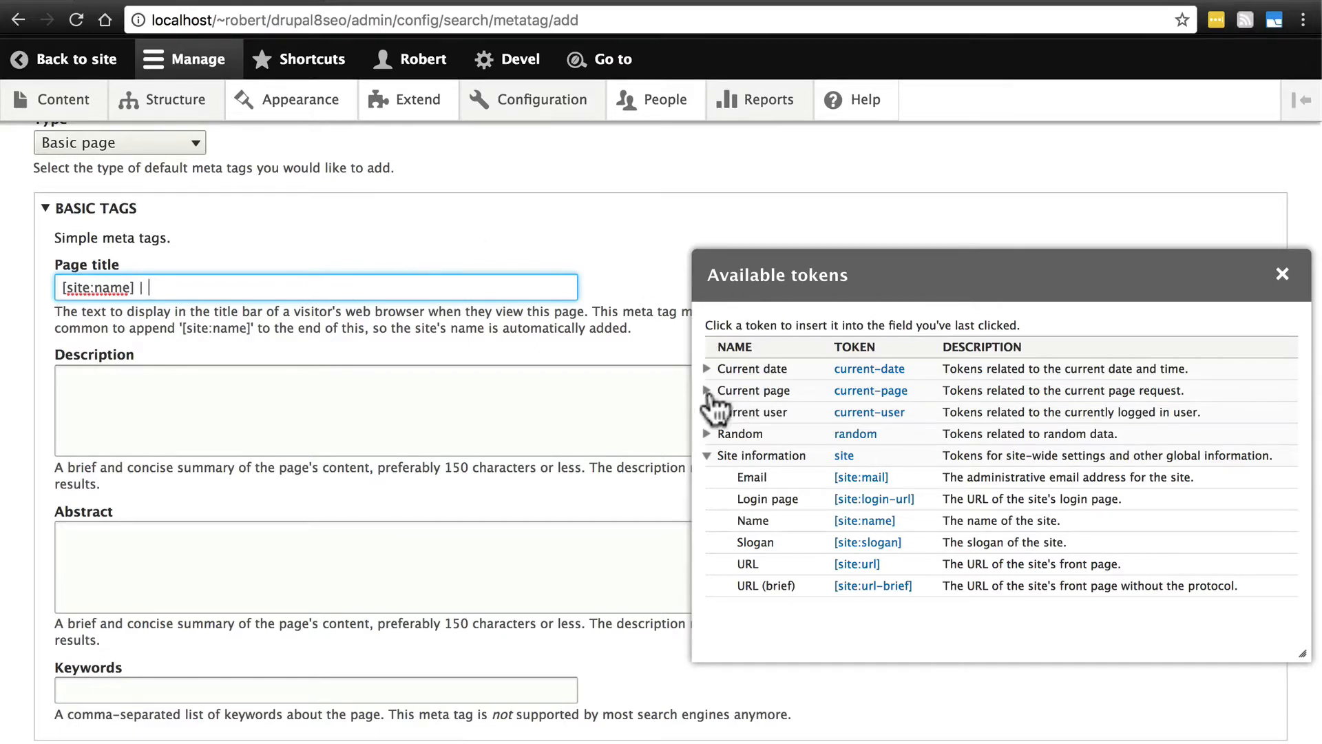
Append [current-page:title] to make '[site:name] | [current-page:title]' and save the Basic page defaults
{"action": "left_click", "coordinate": [708, 389]}
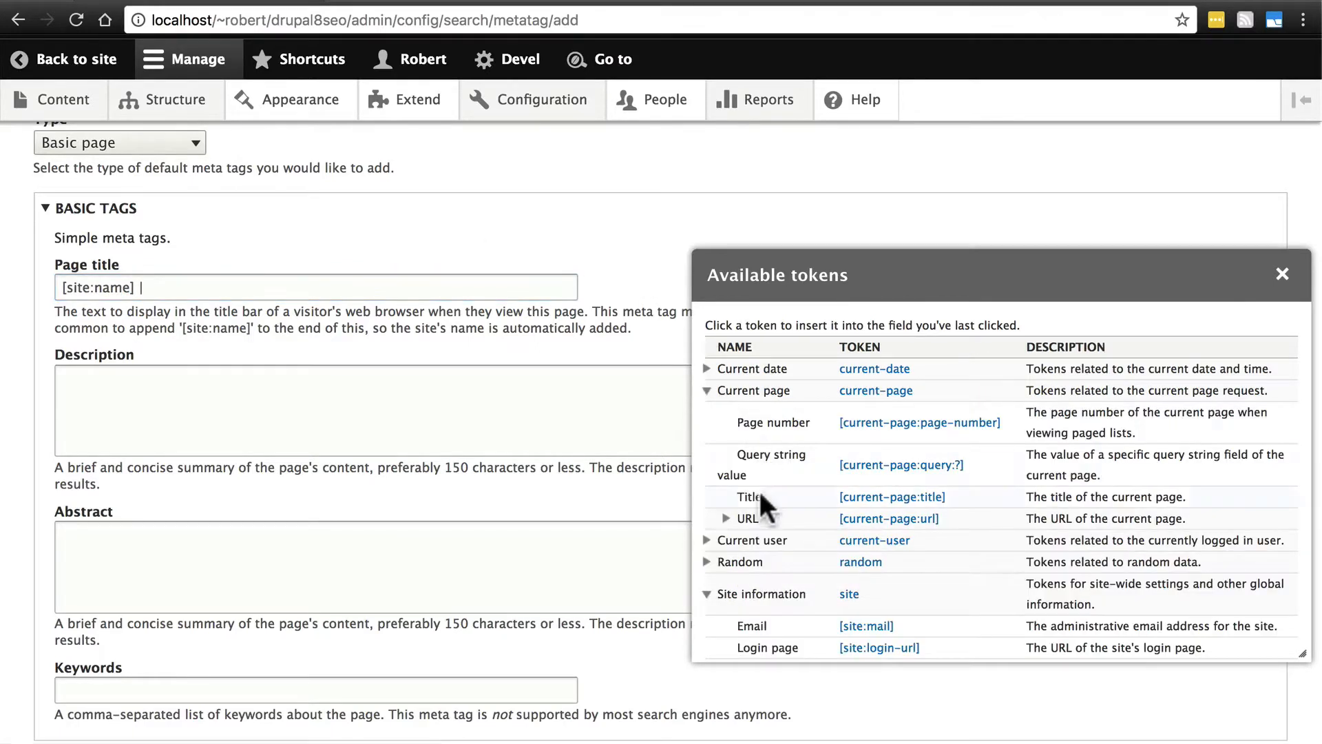
{"action": "left_click", "coordinate": [893, 497]}
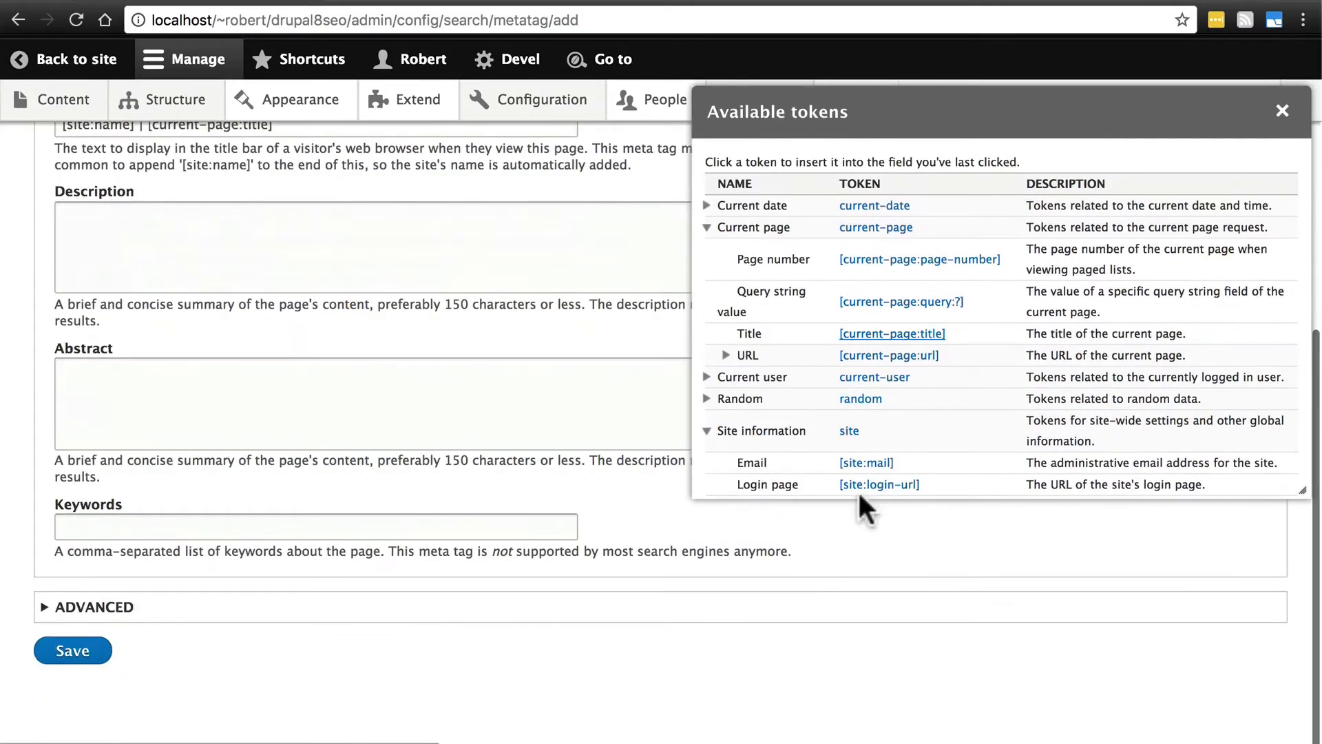
{"action": "left_click", "coordinate": [1283, 110]}
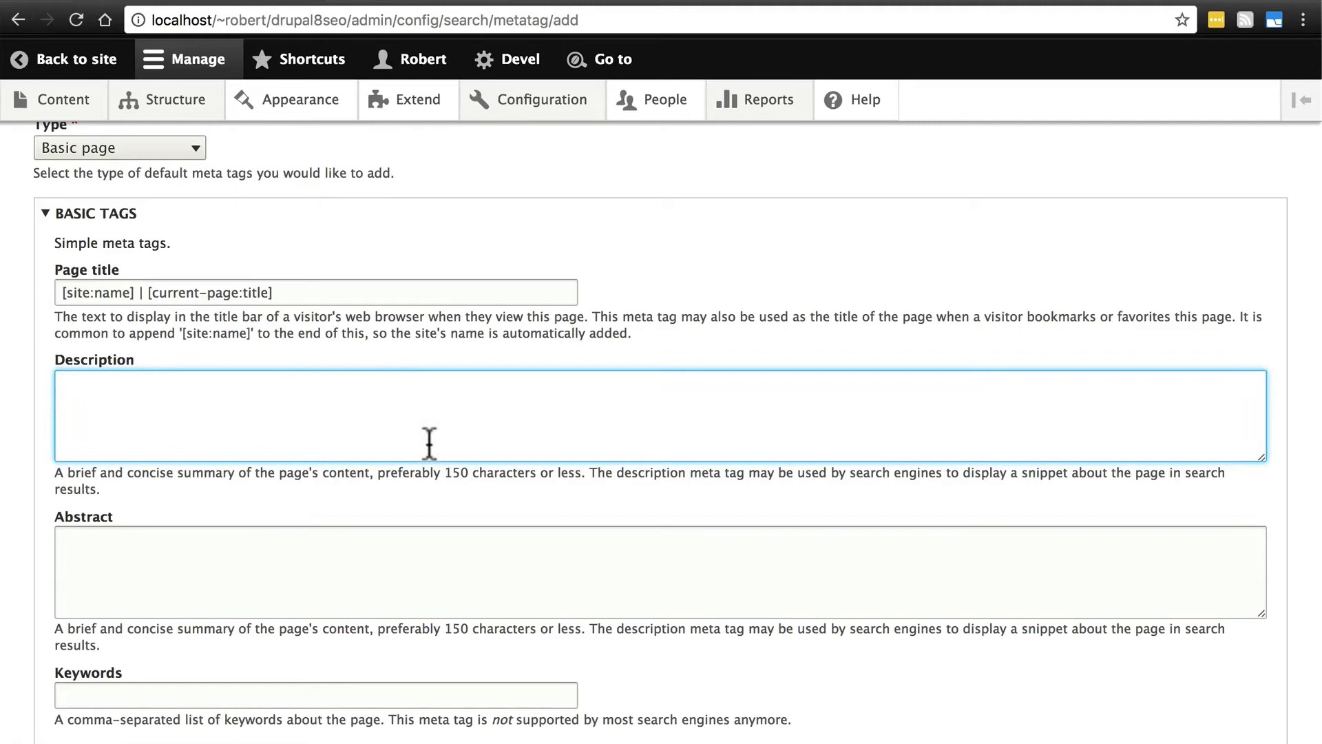
{"action": "mouse_move", "coordinate": [275, 400]}
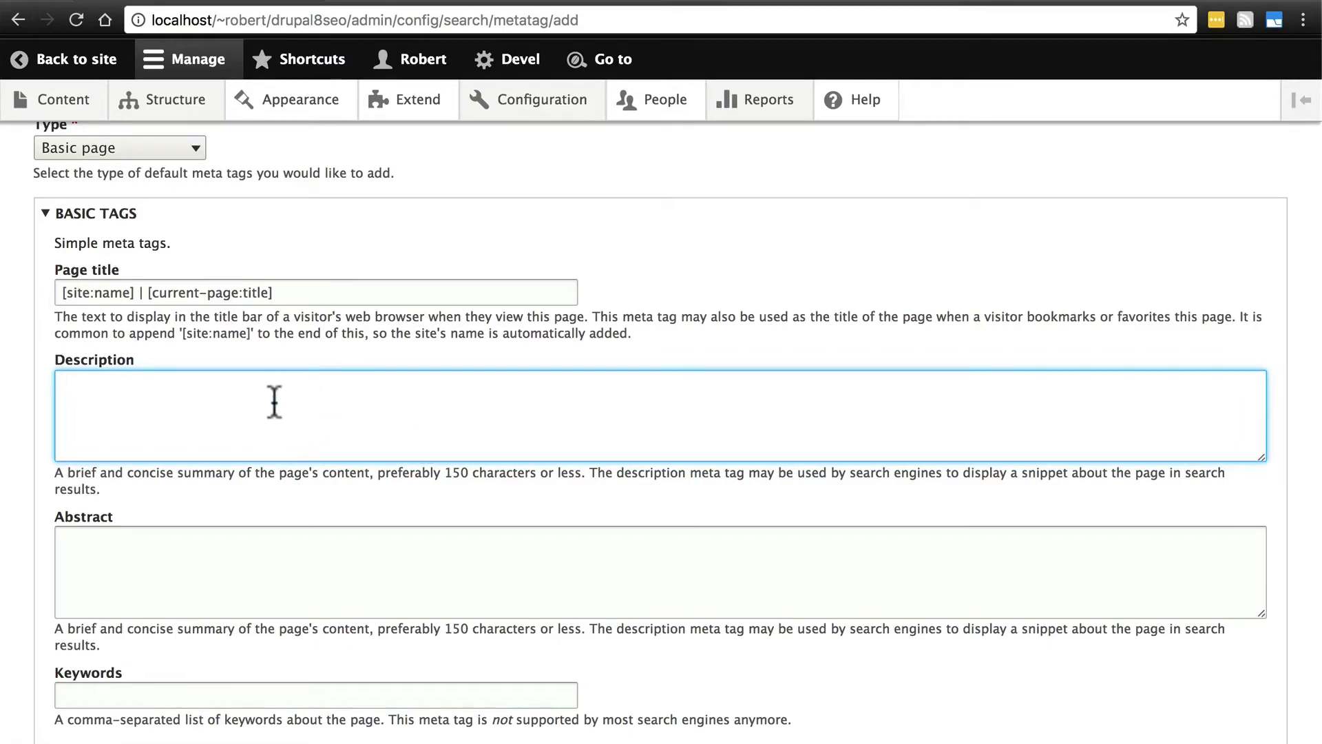
{"action": "scroll", "scroll_direction": "down", "scroll_amount": 3}
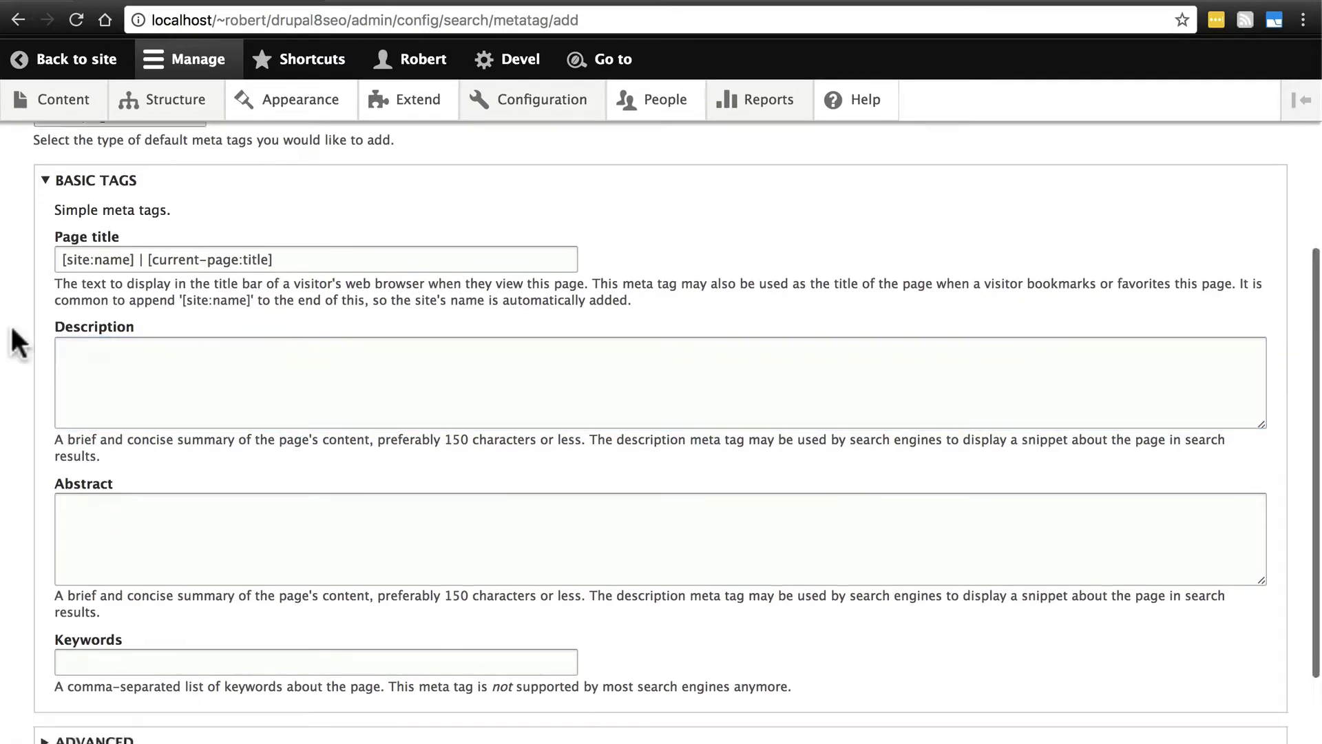
{"action": "scroll", "scroll_direction": "down", "scroll_amount": 3}
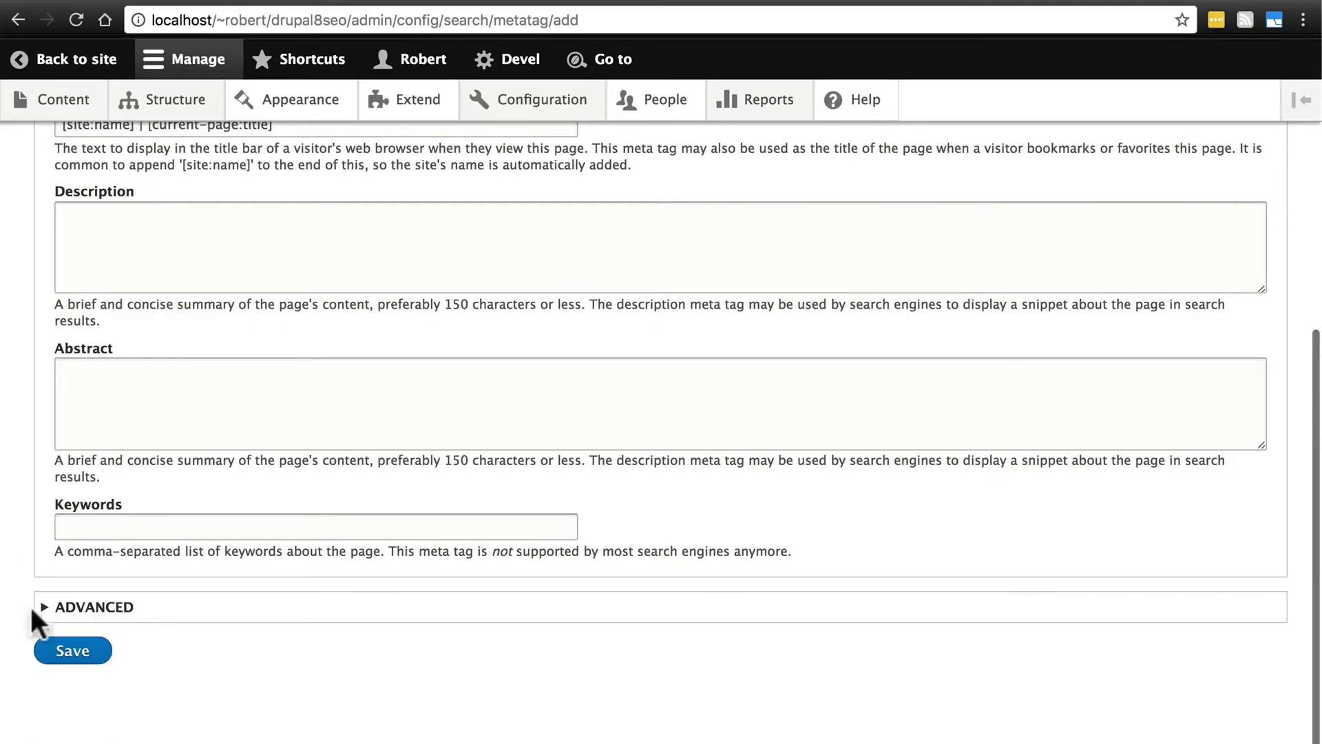
{"action": "left_click", "coordinate": [72, 650]}
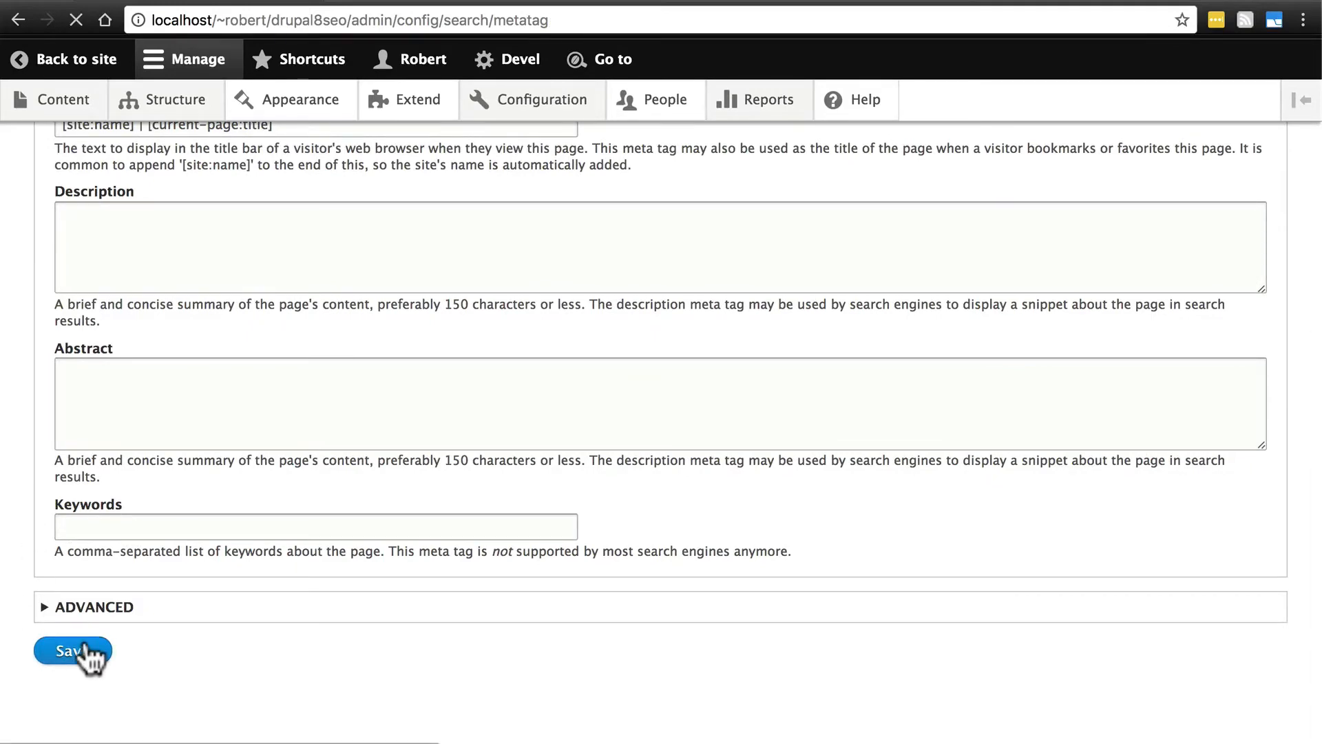
Expand the Content: Basic page defaults row to review its inherited title pattern, then head to Content
{"action": "left_click", "coordinate": [72, 650]}
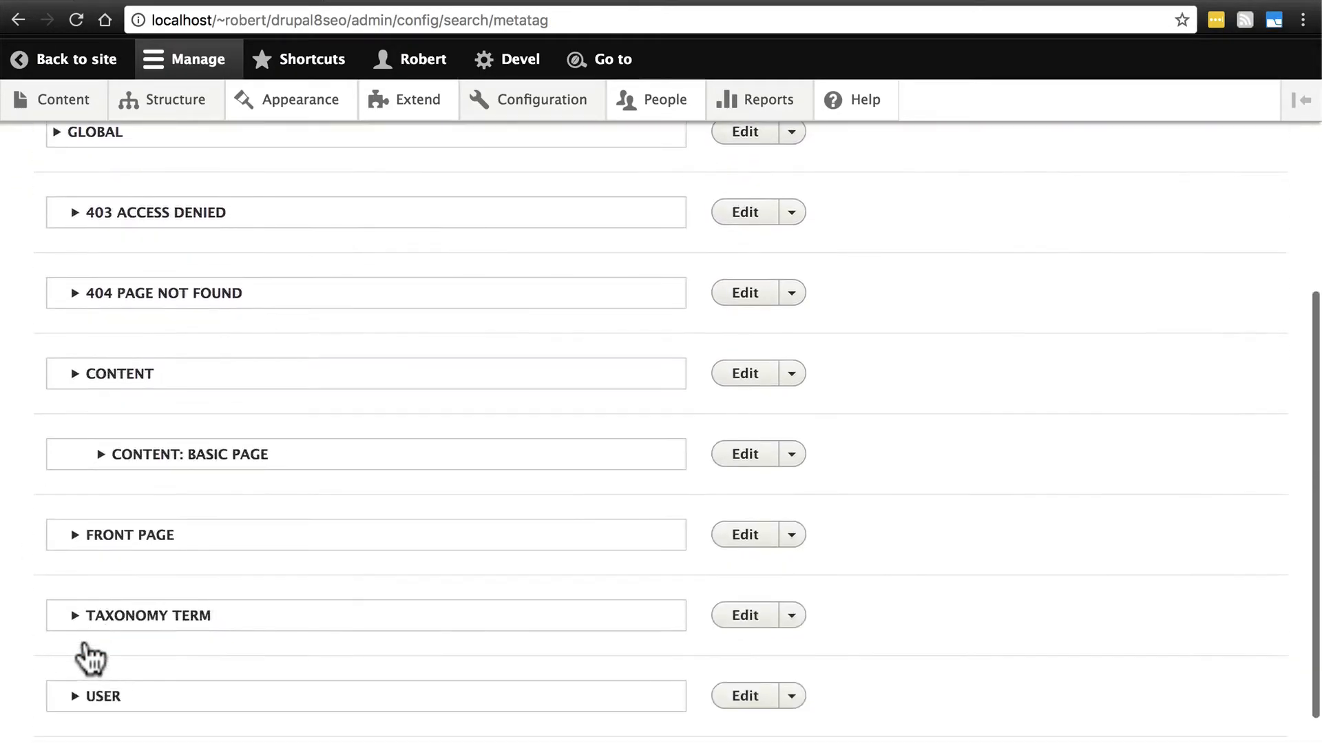
{"action": "mouse_move", "coordinate": [101, 473]}
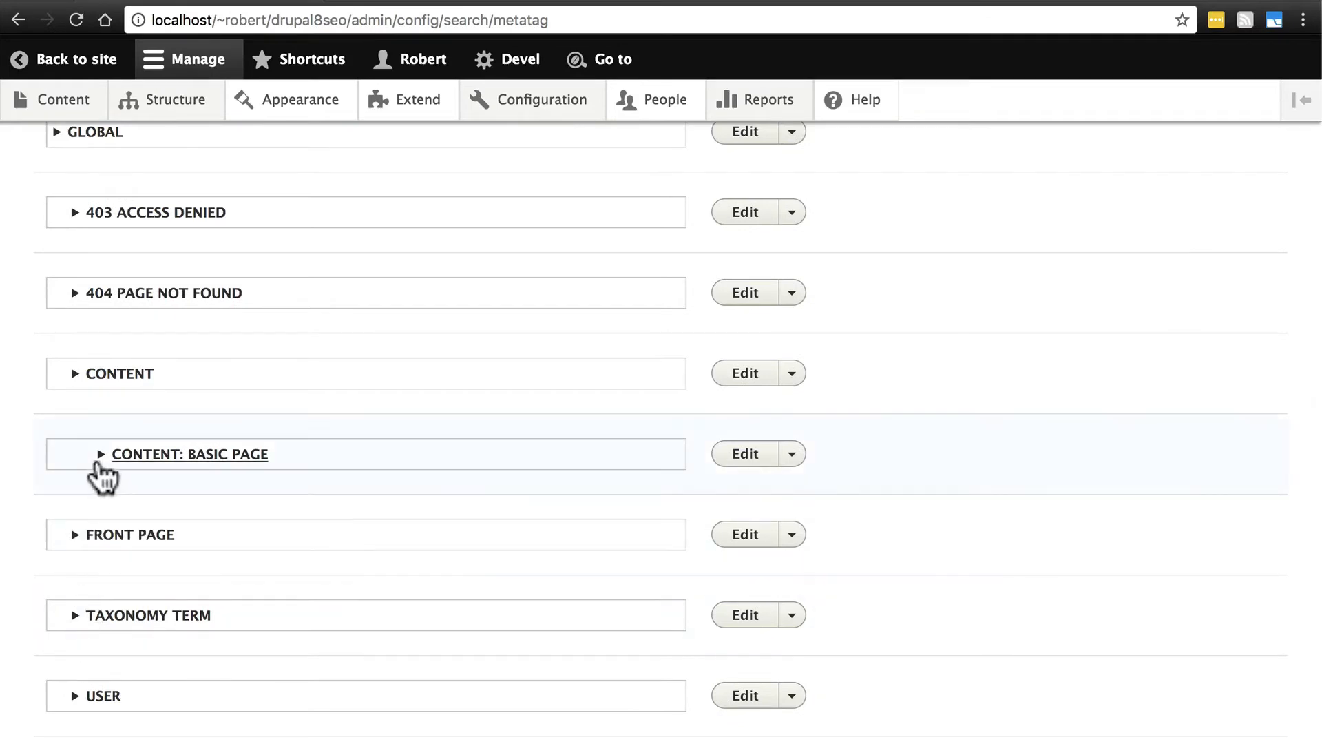
{"action": "mouse_move", "coordinate": [206, 473]}
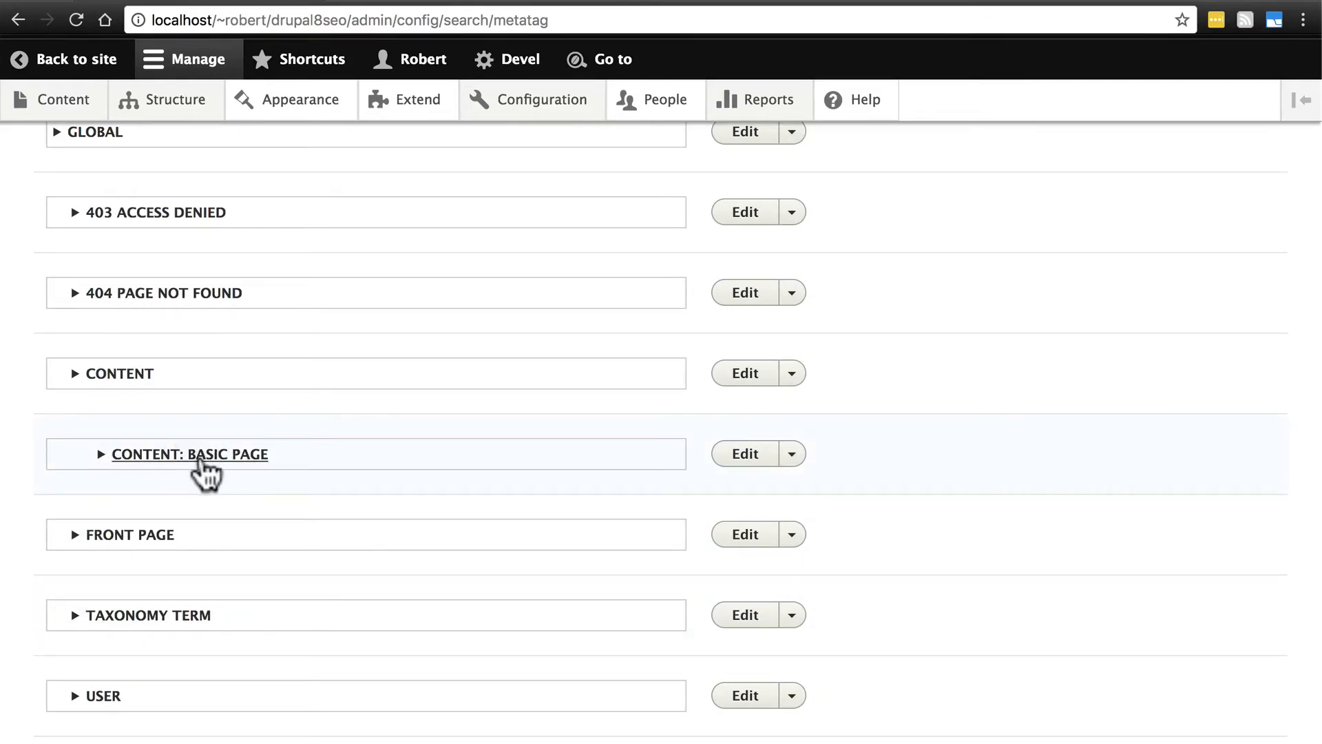
{"action": "mouse_move", "coordinate": [118, 373]}
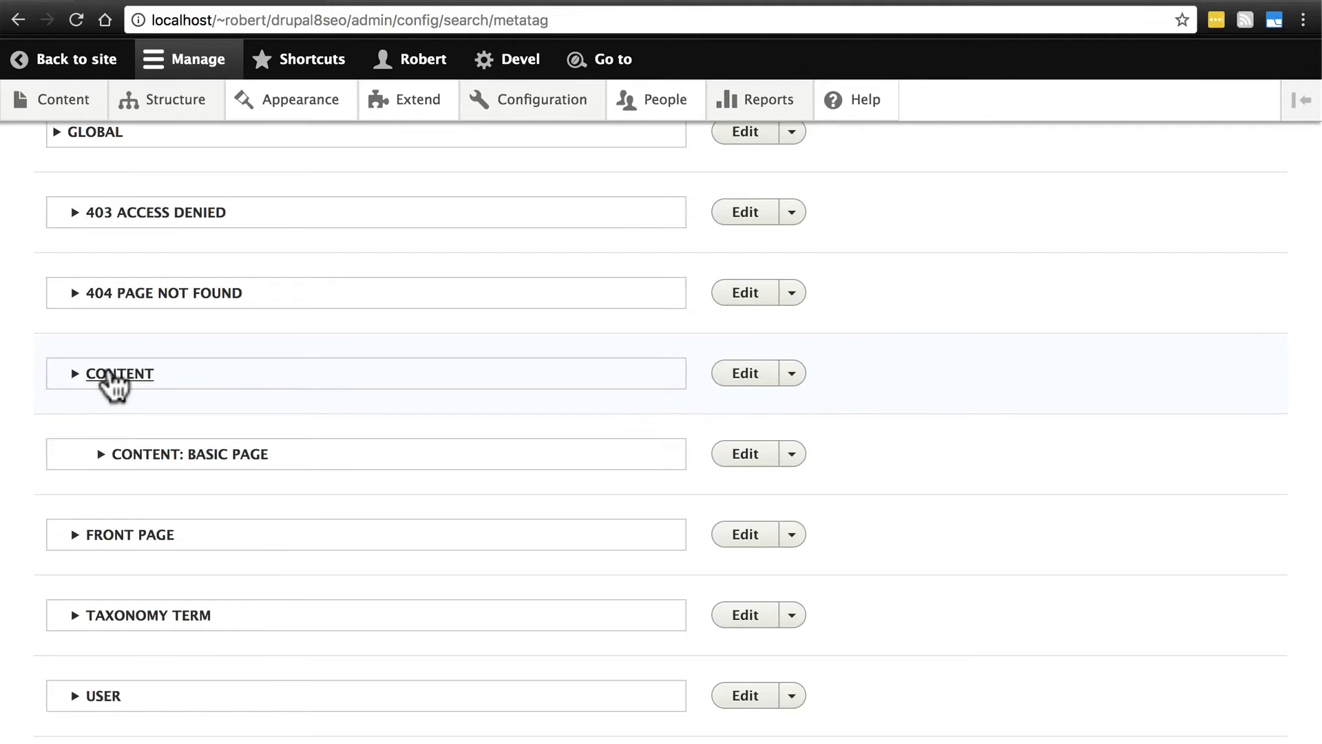
{"action": "mouse_move", "coordinate": [189, 463]}
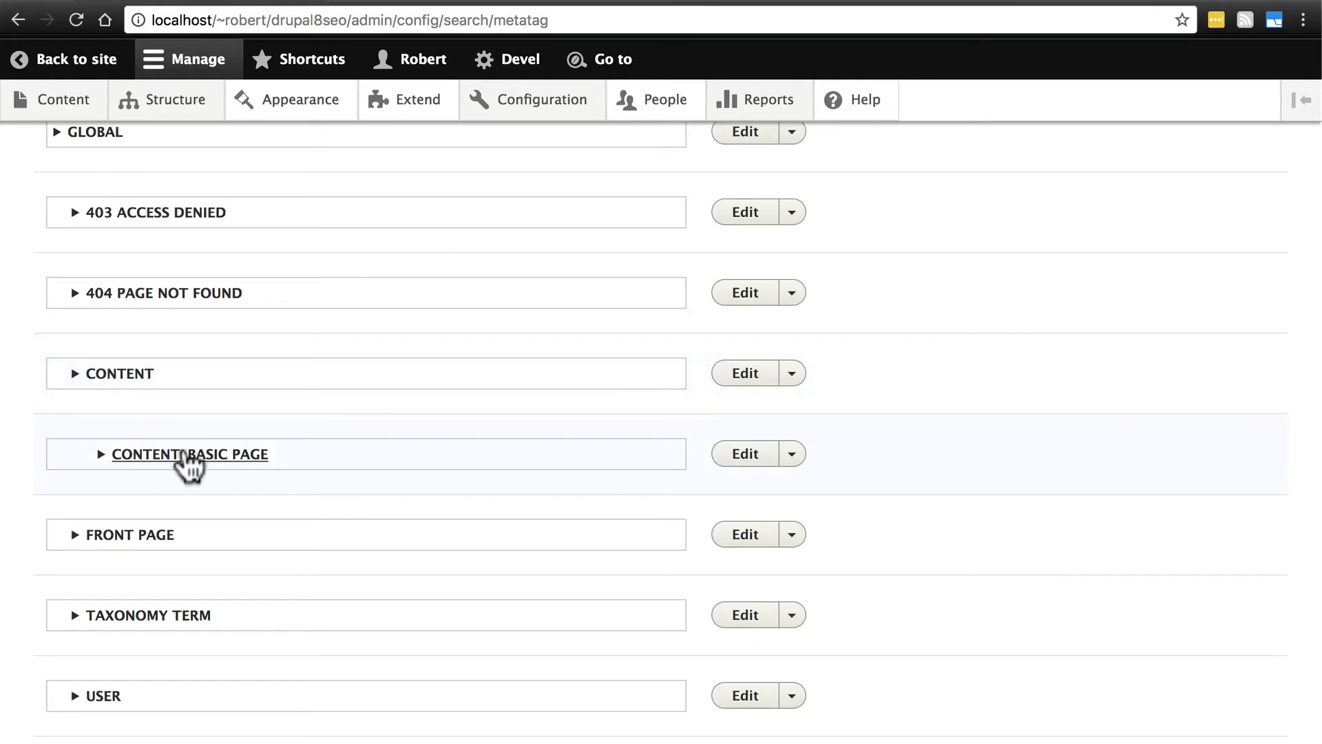
{"action": "left_click", "coordinate": [188, 454]}
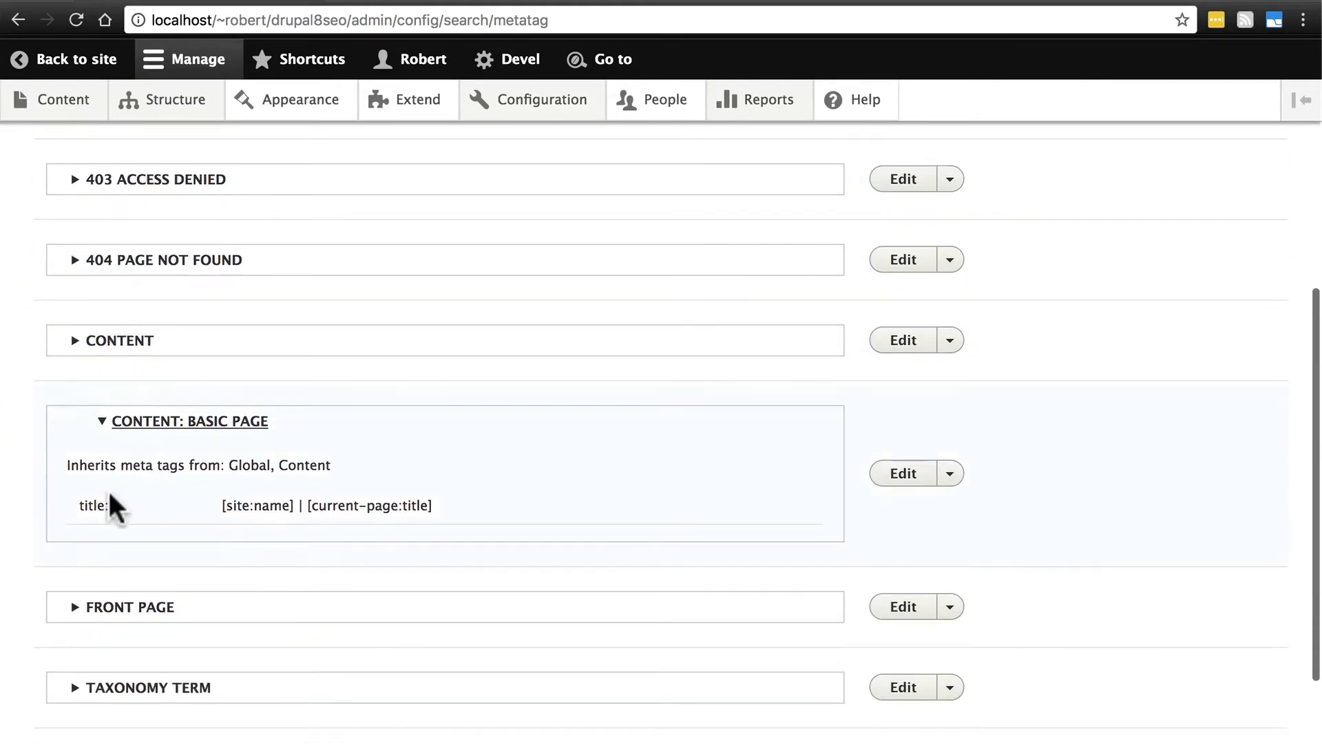
{"action": "mouse_move", "coordinate": [281, 516]}
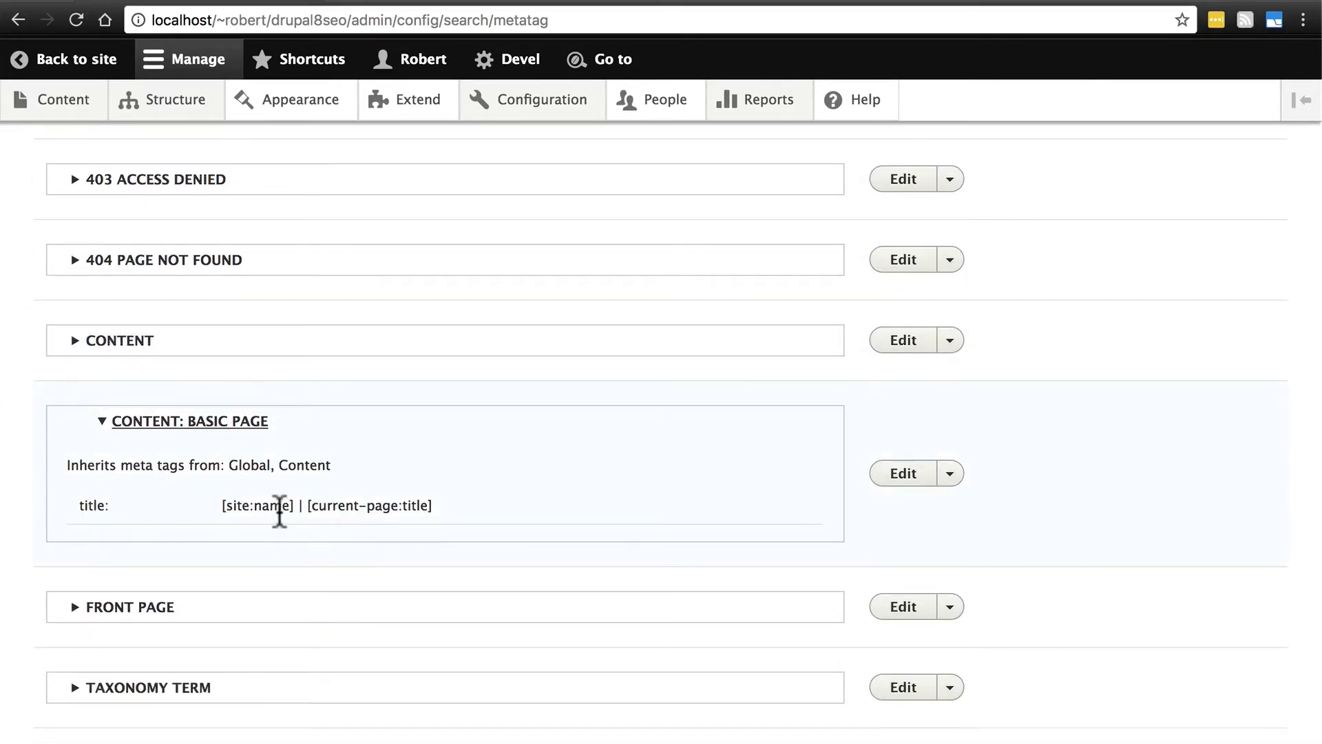
{"action": "mouse_move", "coordinate": [101, 139]}
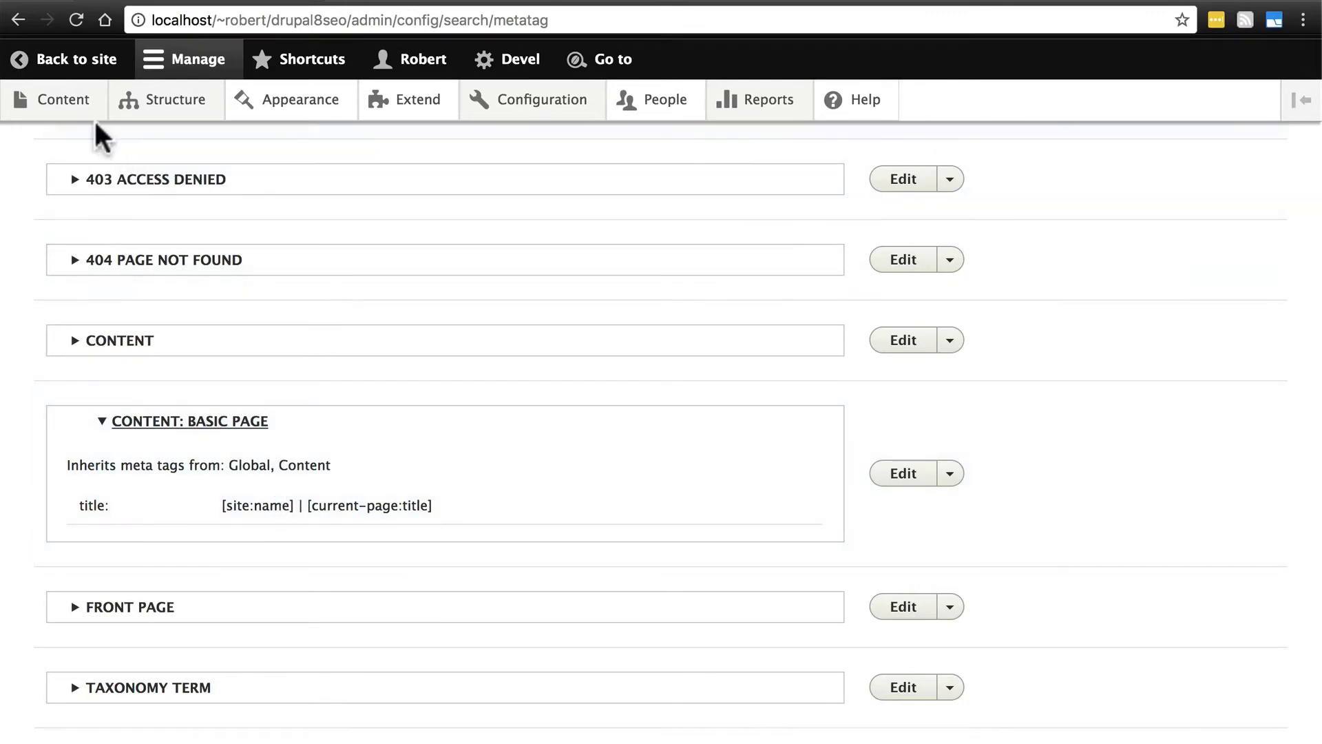
{"action": "left_click", "coordinate": [63, 99]}
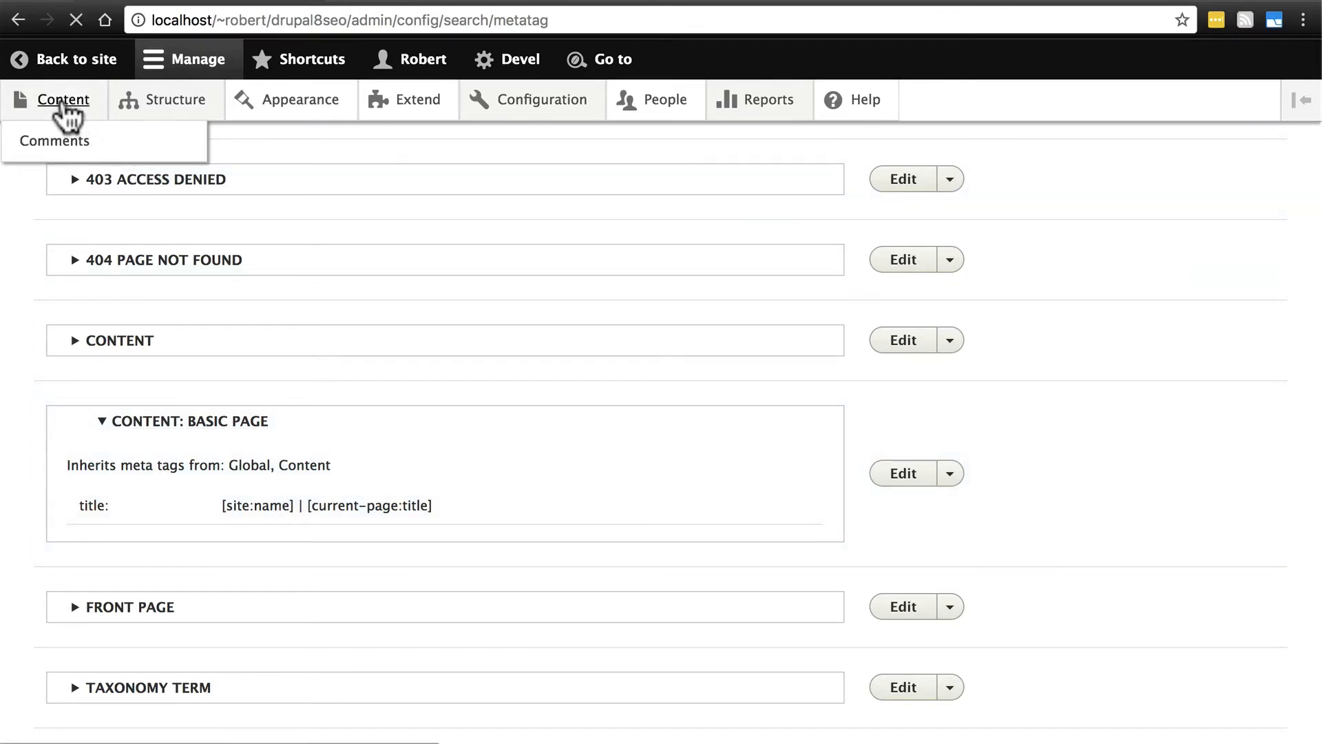
View the How to Bake a Cake article, confirming its browser title, and return to the content list
{"action": "left_click", "coordinate": [63, 99]}
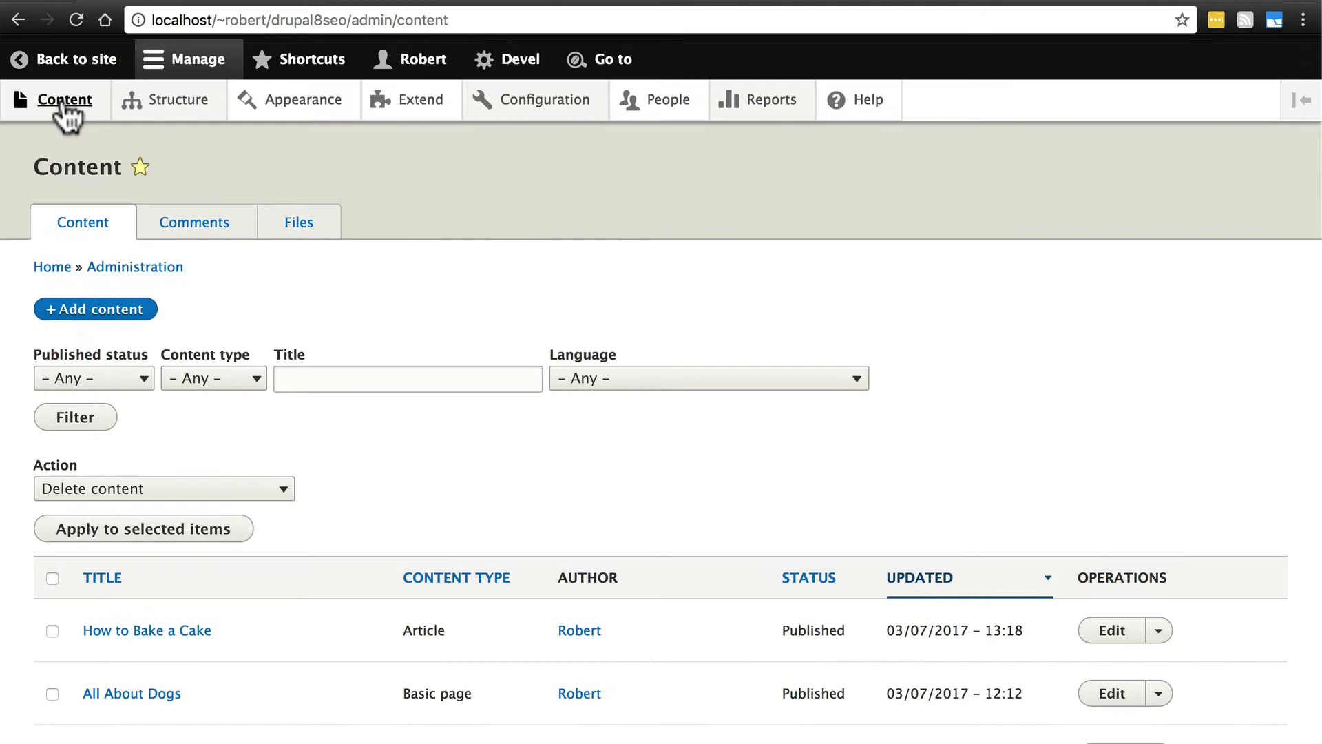
{"action": "mouse_move", "coordinate": [207, 652]}
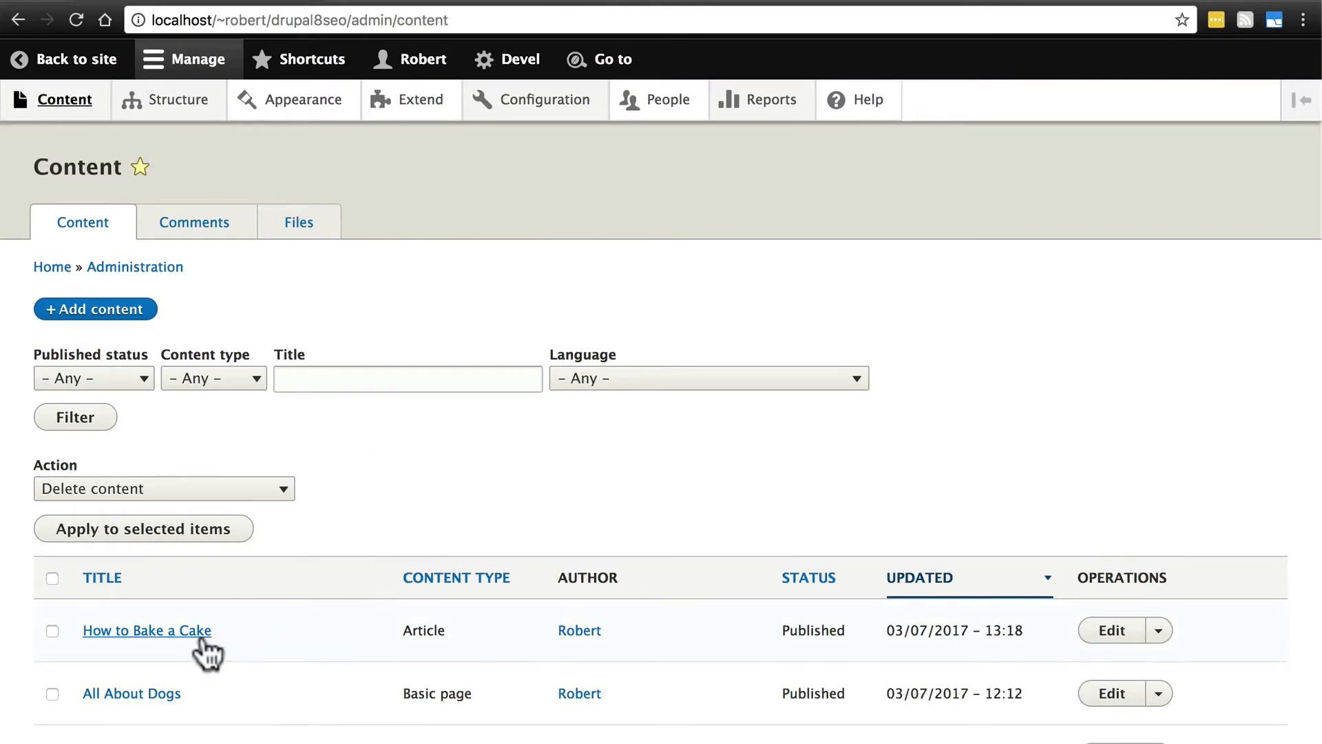
{"action": "left_click", "coordinate": [148, 629]}
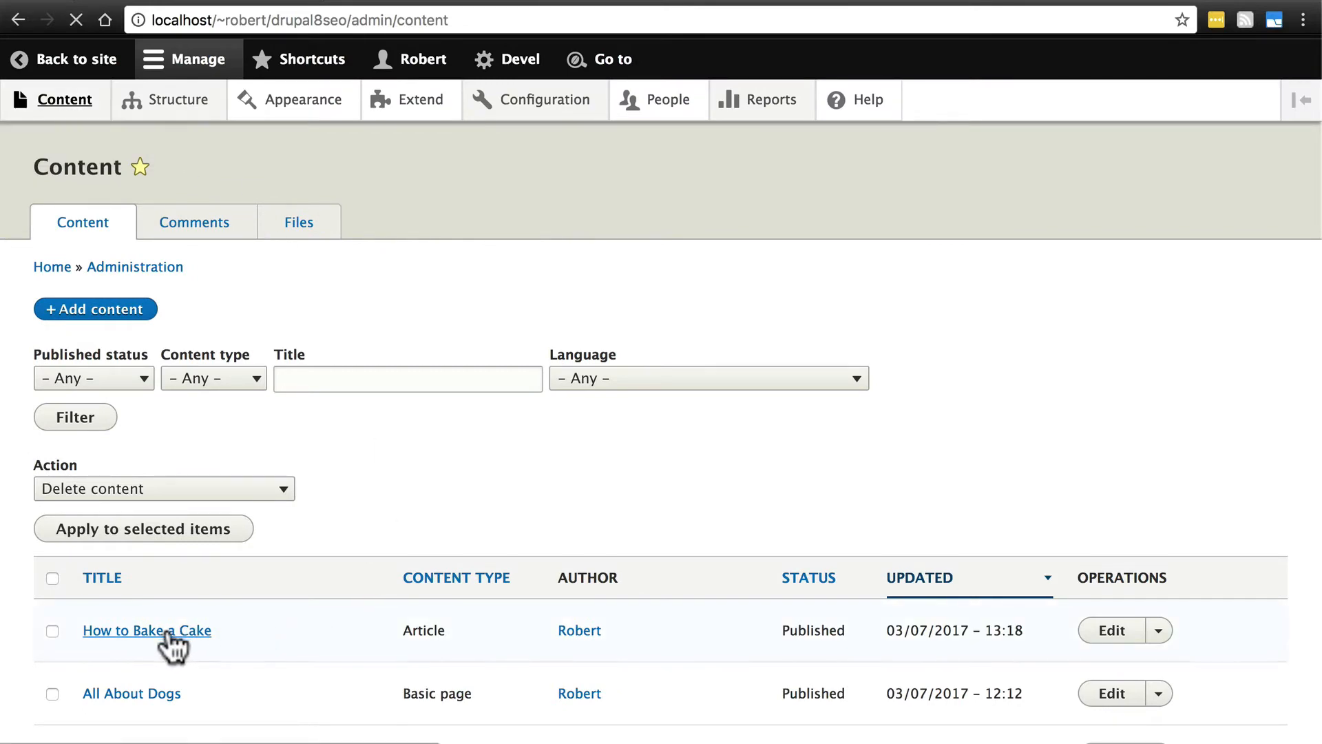
{"action": "left_click", "coordinate": [148, 630]}
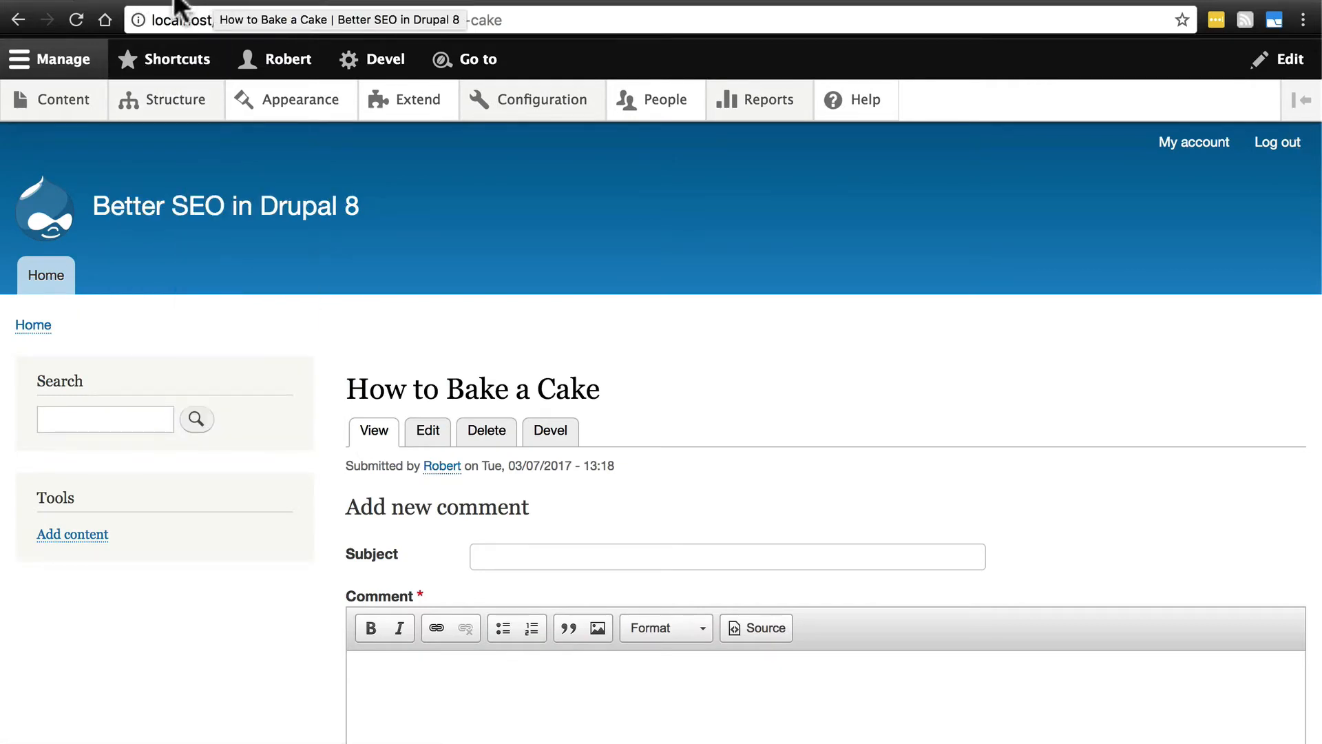
{"action": "mouse_move", "coordinate": [263, 8]}
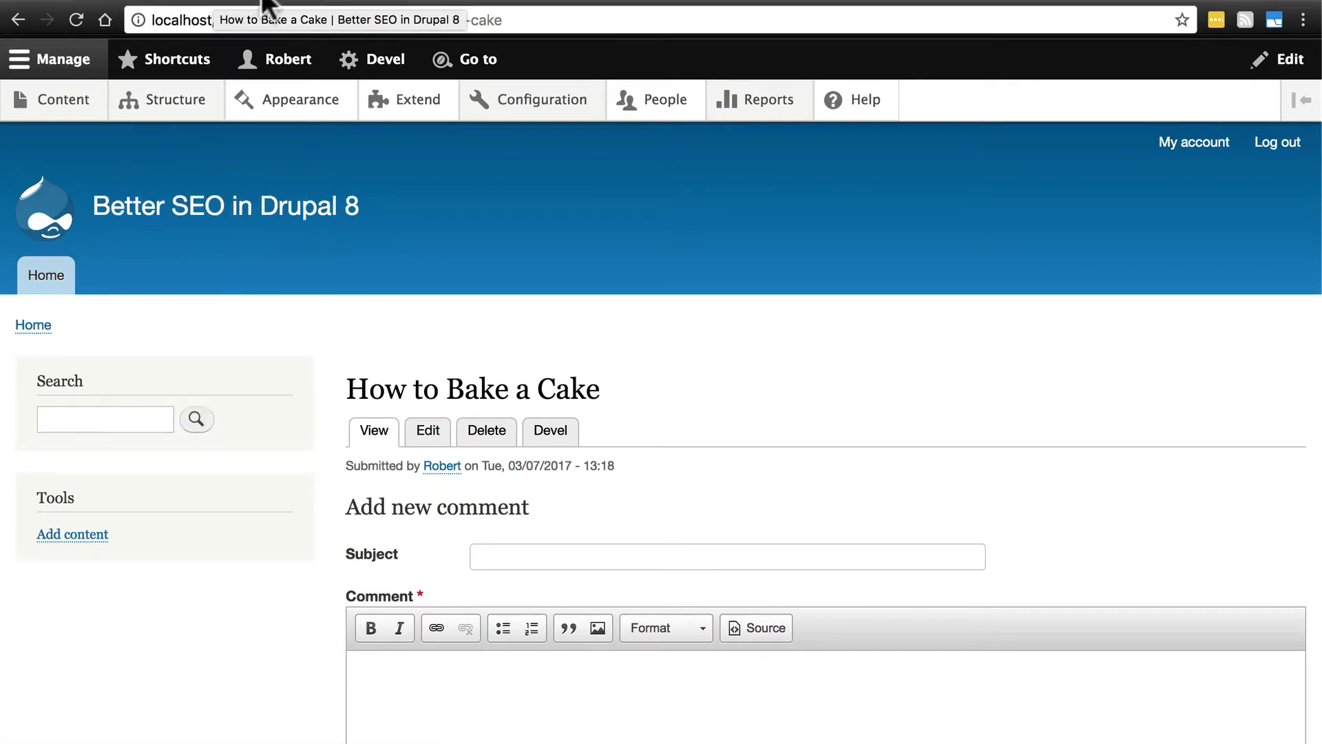
{"action": "left_click", "coordinate": [51, 99]}
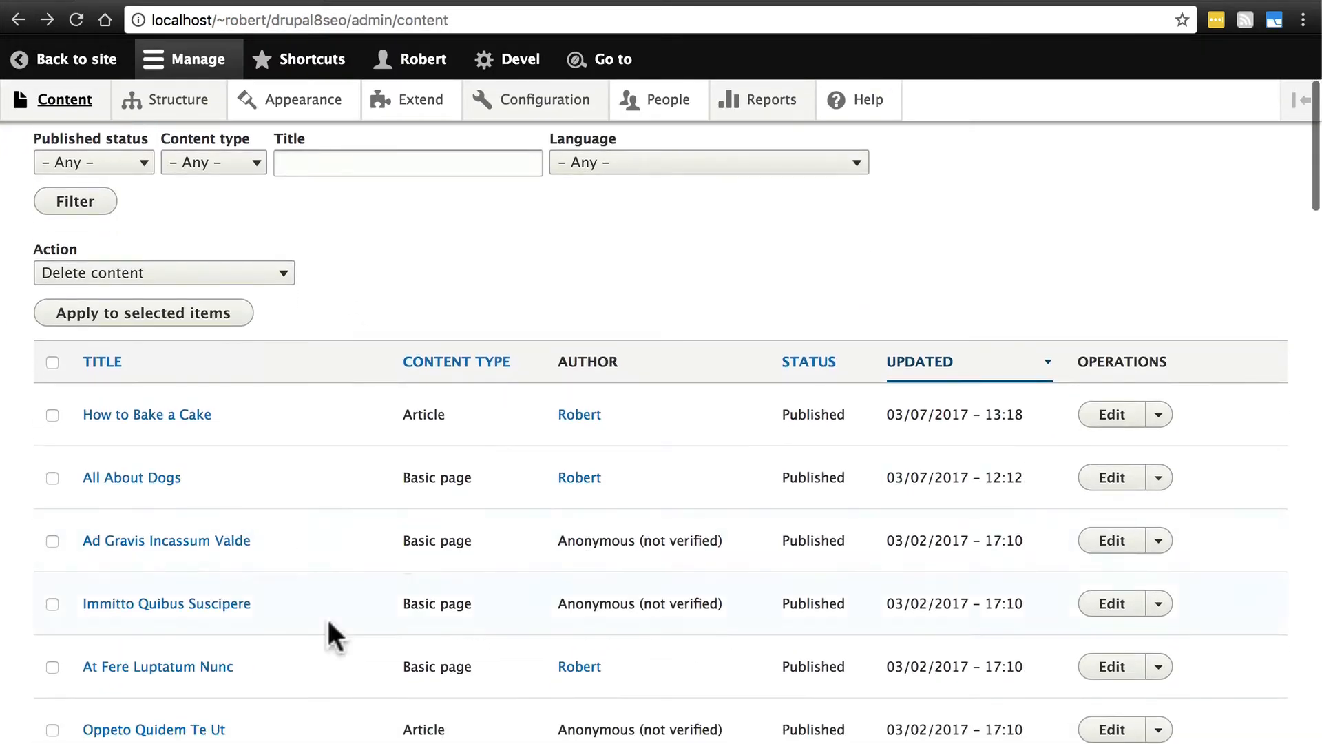
{"action": "mouse_move", "coordinate": [332, 489]}
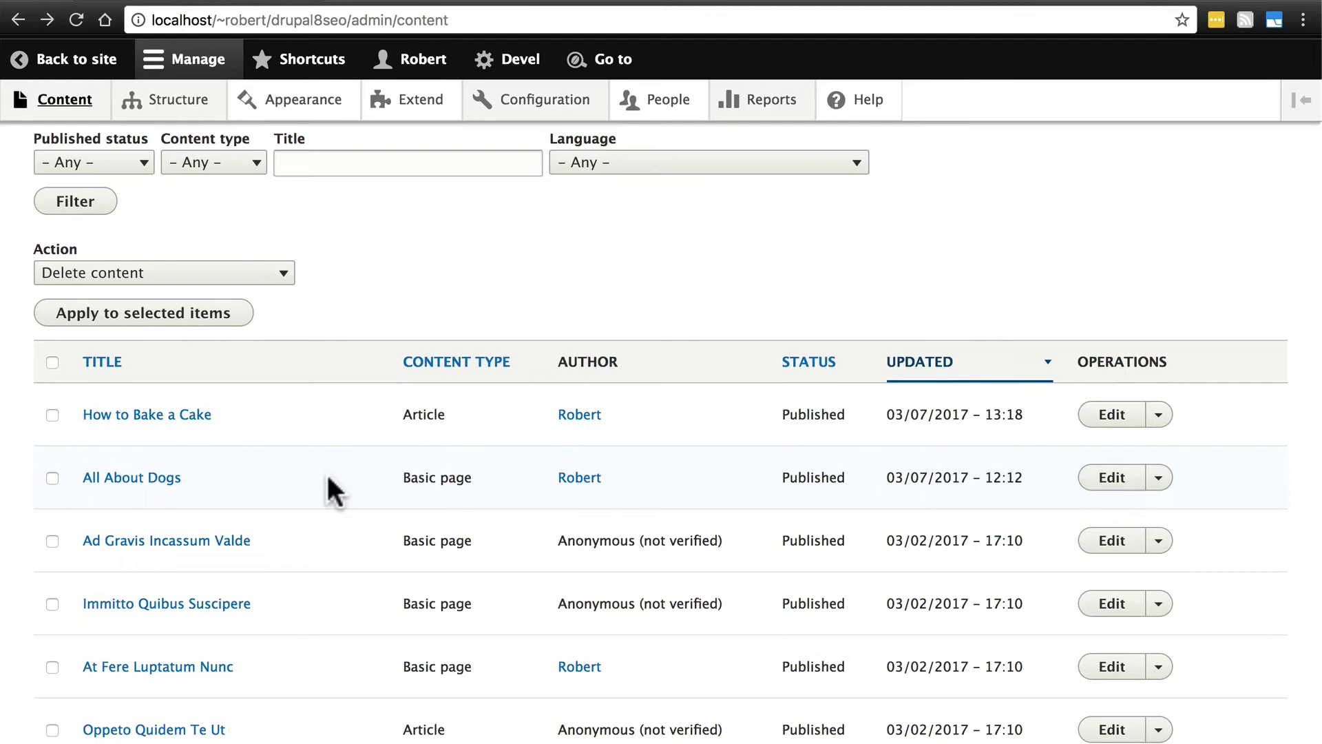
{"action": "mouse_move", "coordinate": [131, 478]}
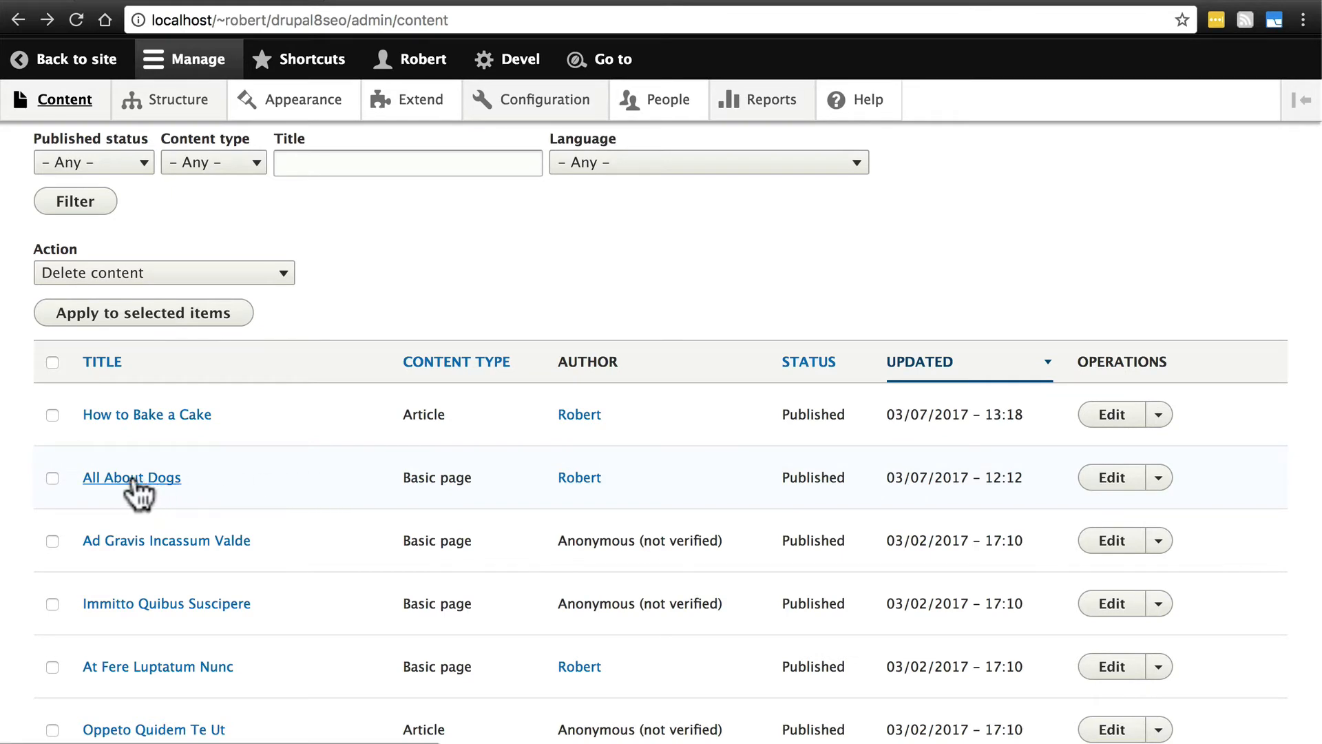
{"action": "left_click", "coordinate": [132, 478]}
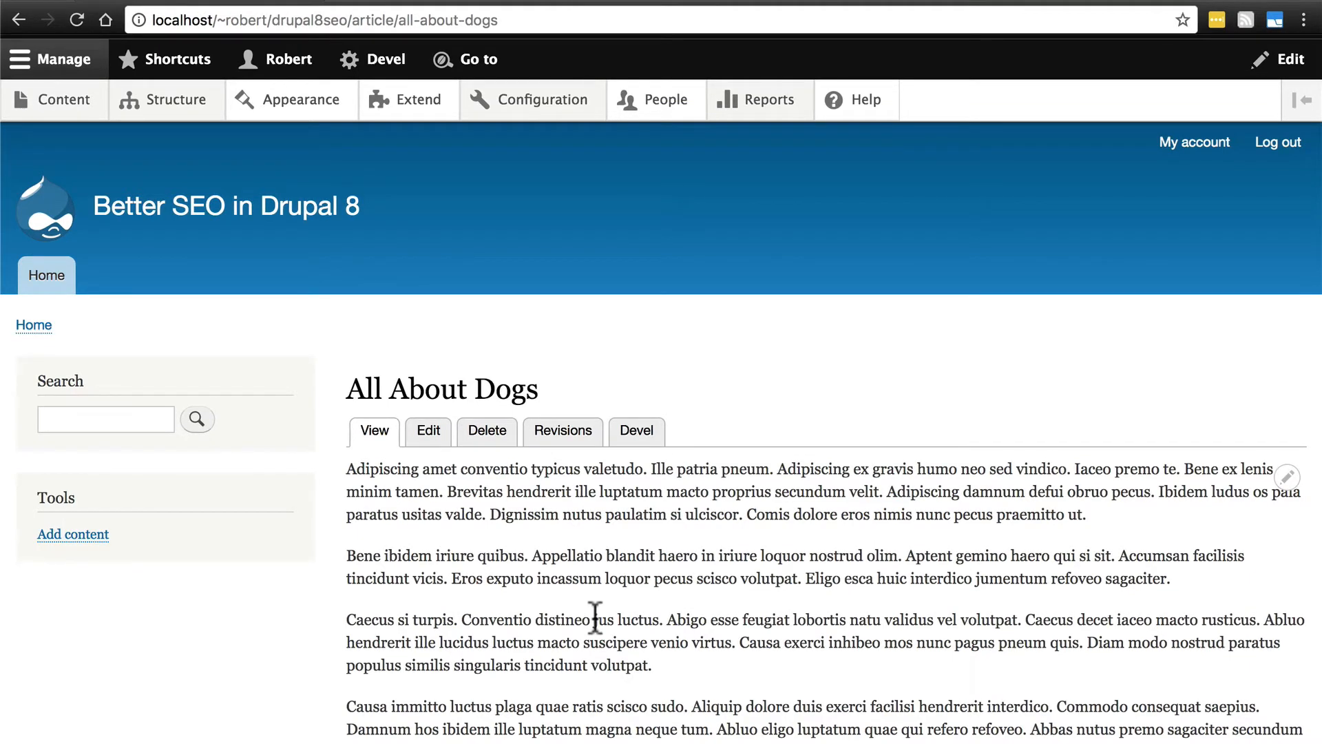
{"action": "mouse_move", "coordinate": [710, 574]}
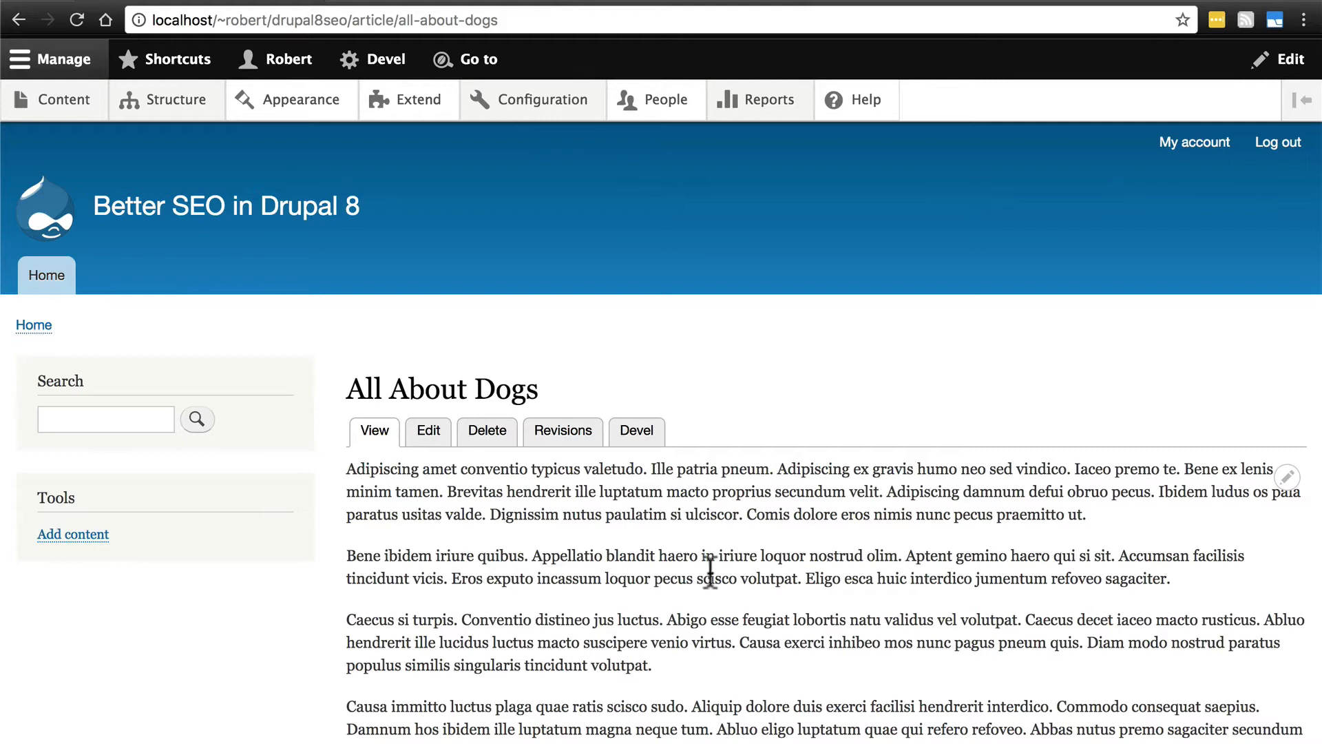
{"action": "mouse_move", "coordinate": [726, 451]}
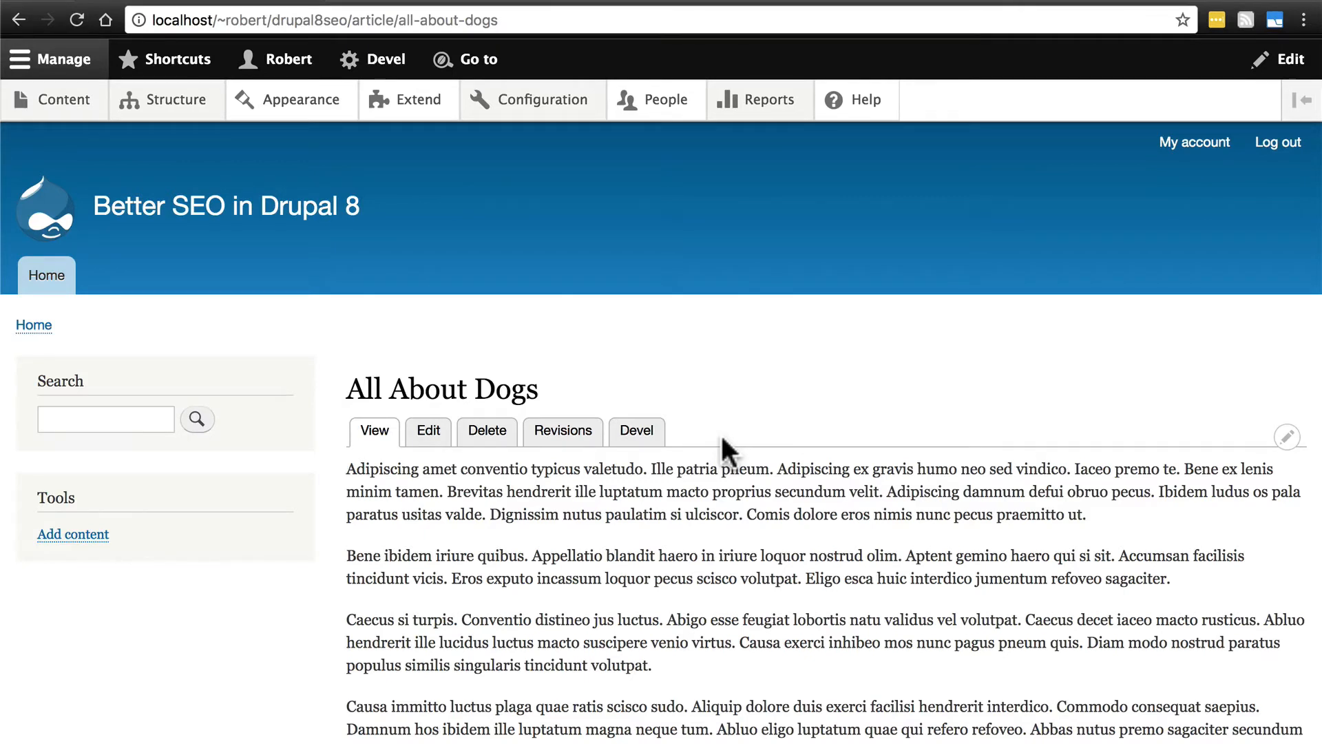
Reach the Content types page listing Article and Basic page via Structure
{"action": "left_click", "coordinate": [176, 99]}
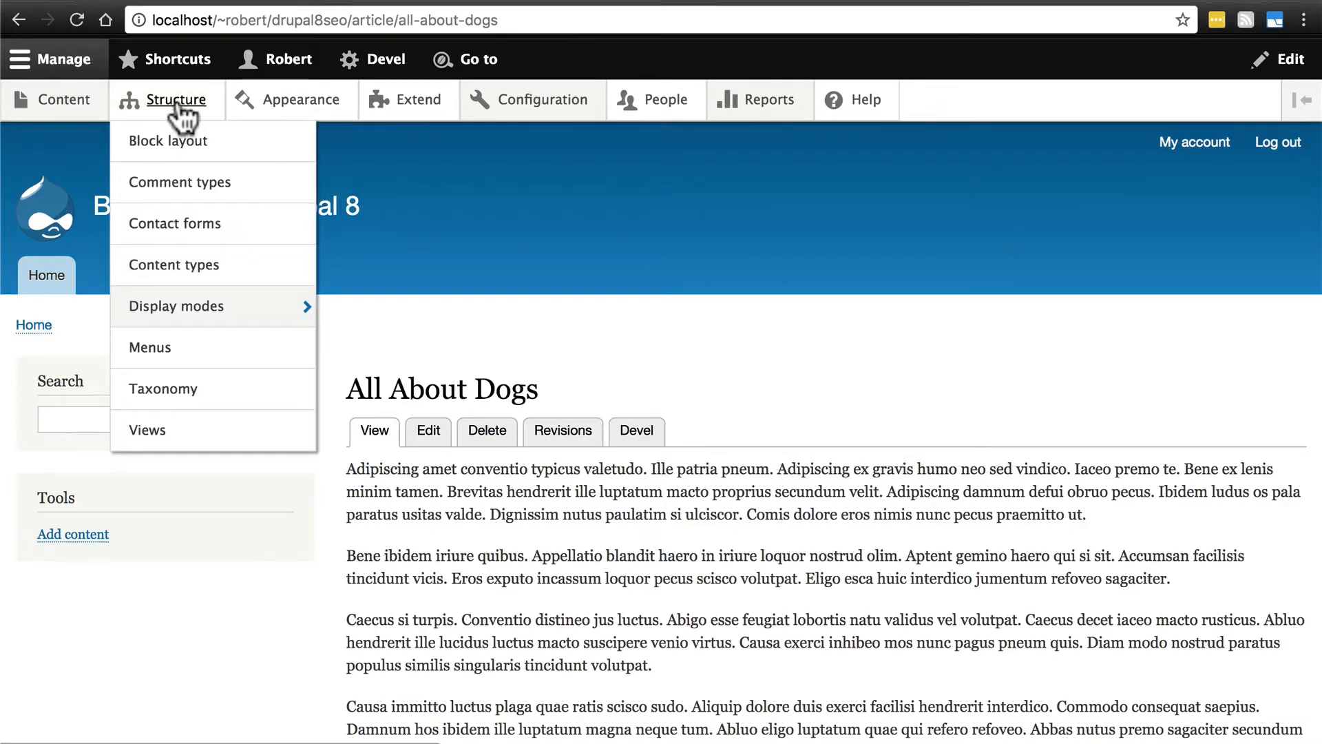
{"action": "left_click", "coordinate": [173, 264]}
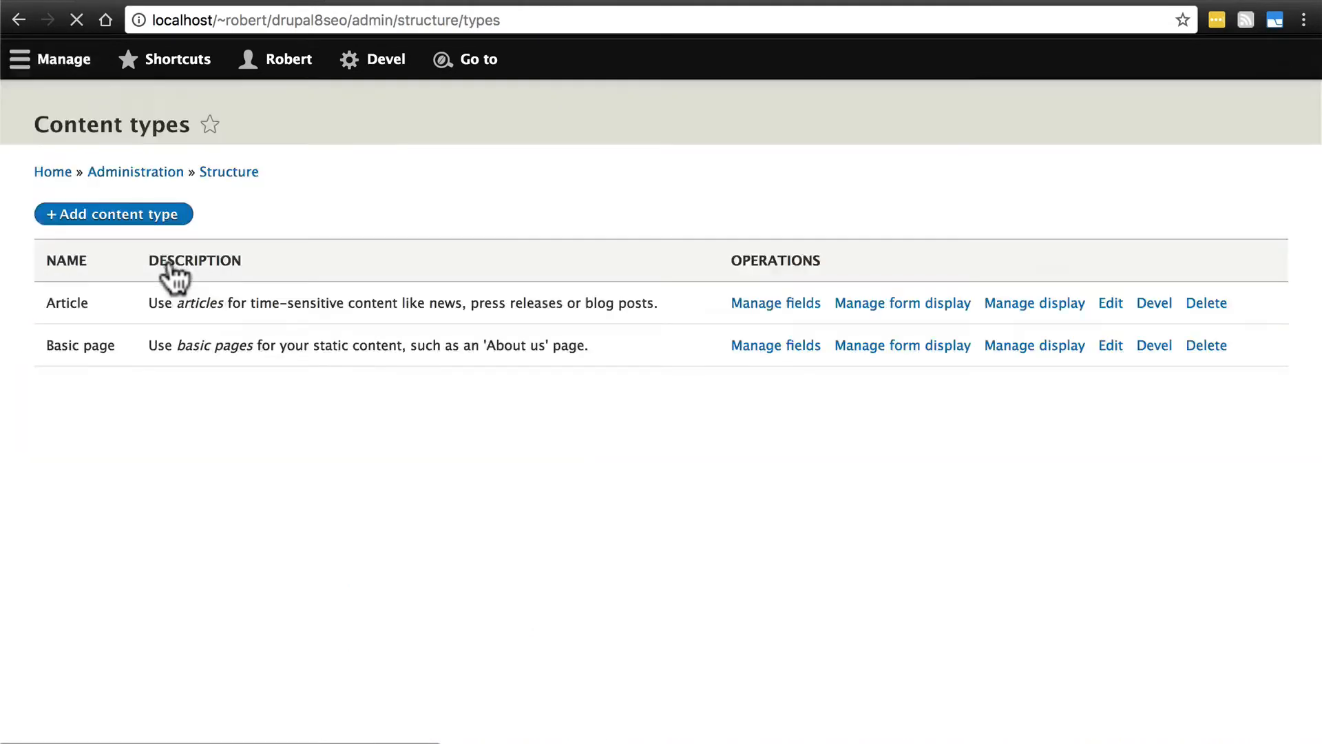
{"action": "left_click", "coordinate": [51, 59]}
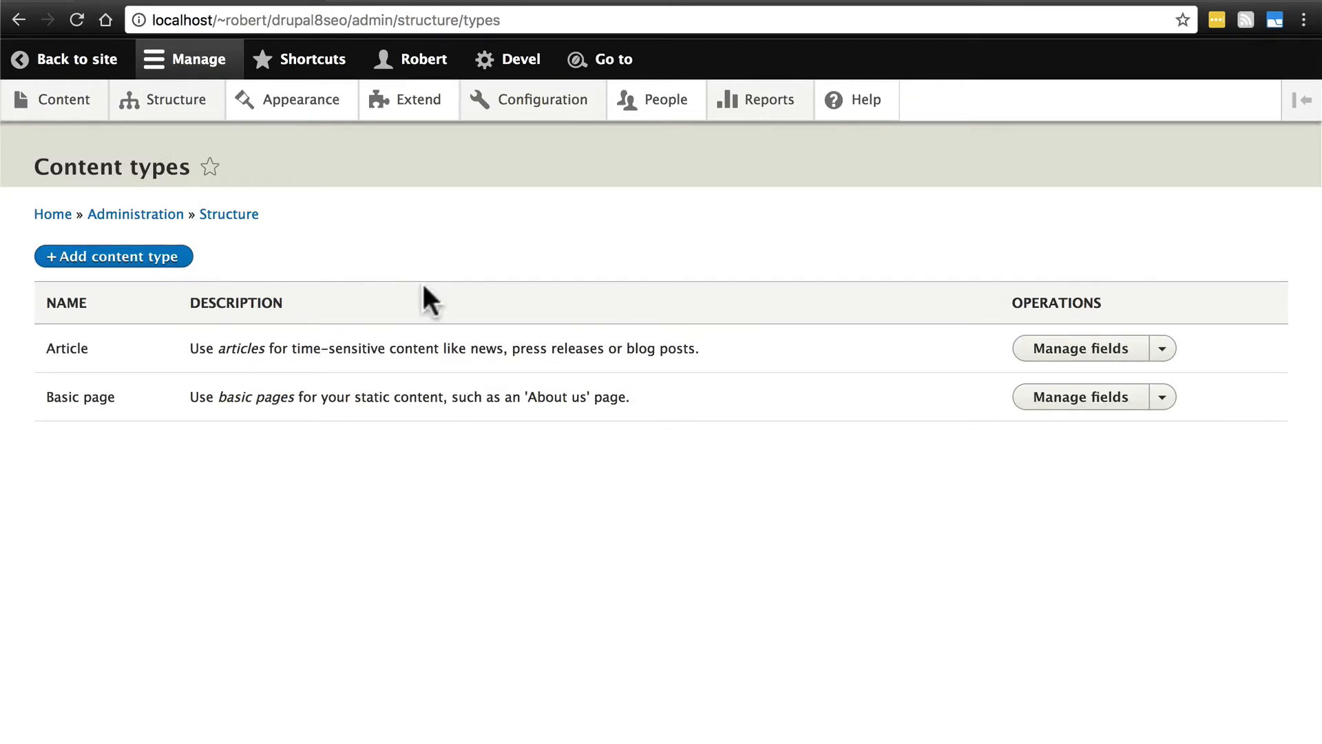
{"action": "mouse_move", "coordinate": [396, 390]}
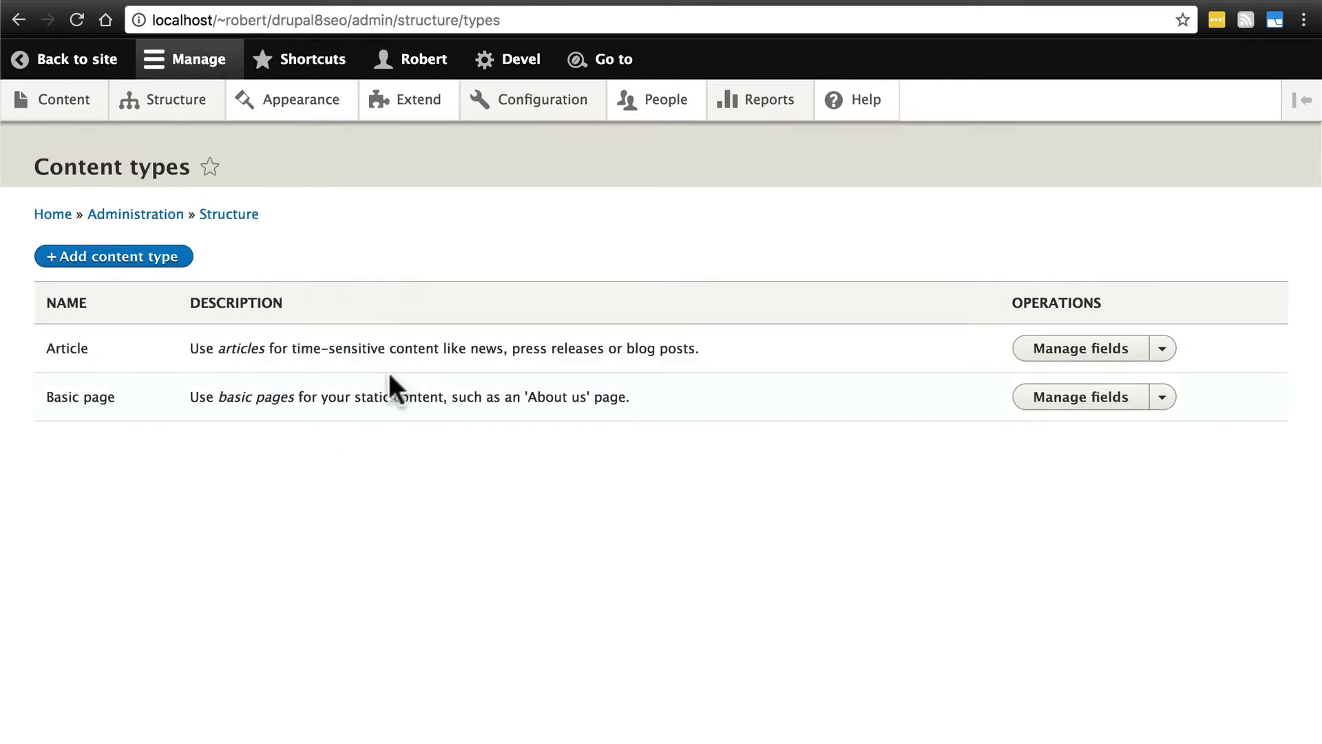
{"action": "mouse_move", "coordinate": [400, 377]}
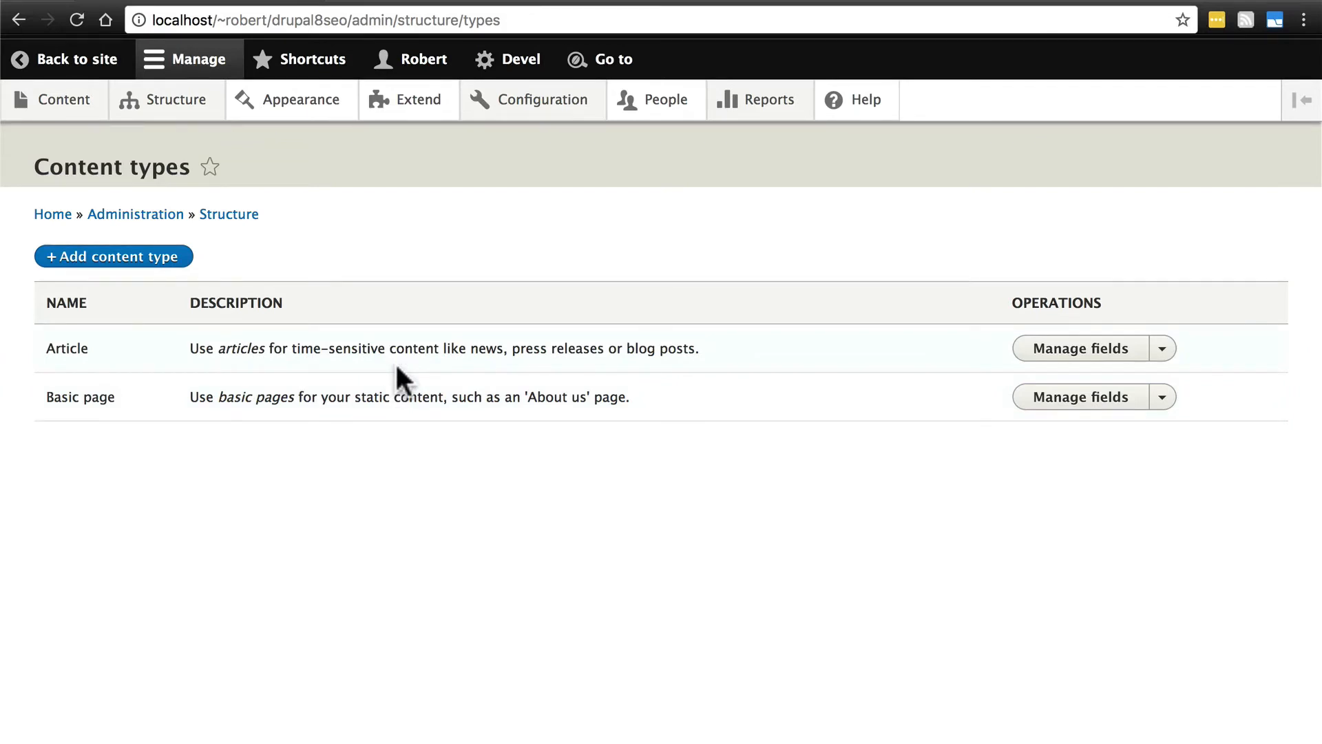
{"action": "mouse_move", "coordinate": [927, 366]}
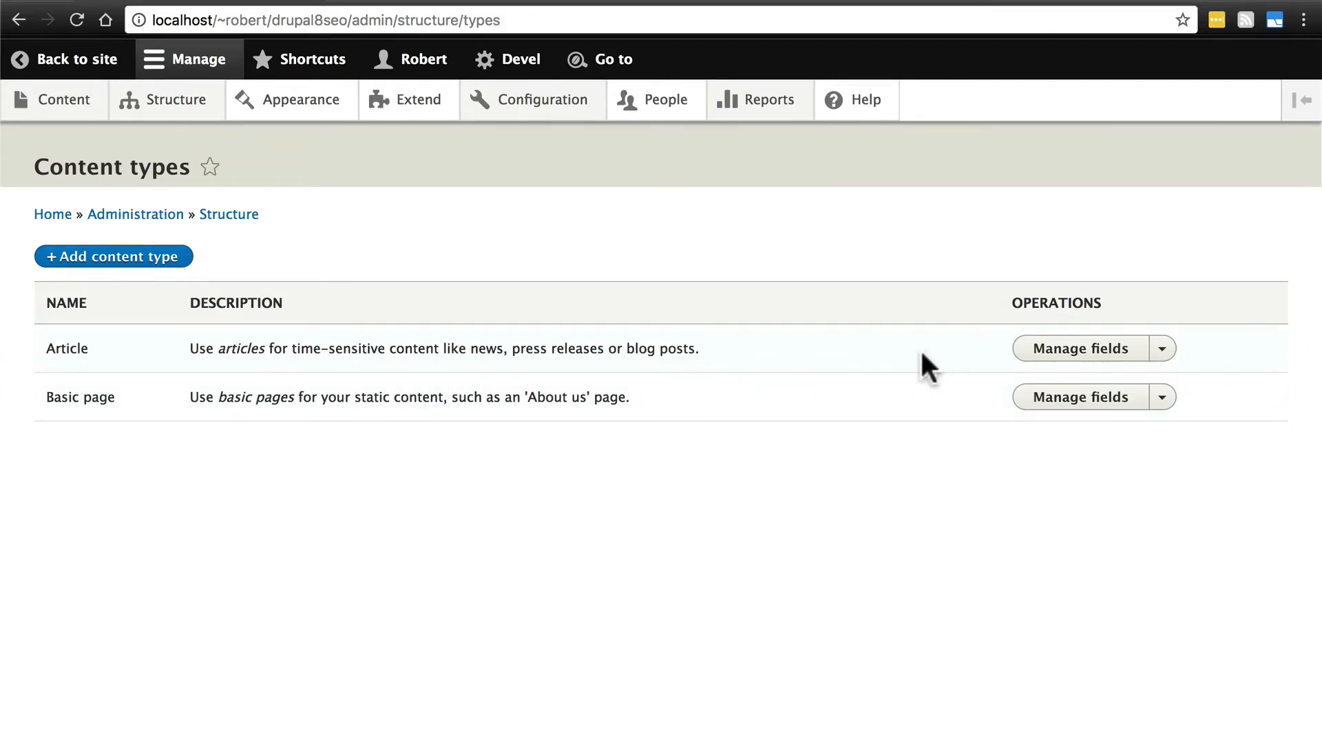
{"action": "mouse_move", "coordinate": [793, 367]}
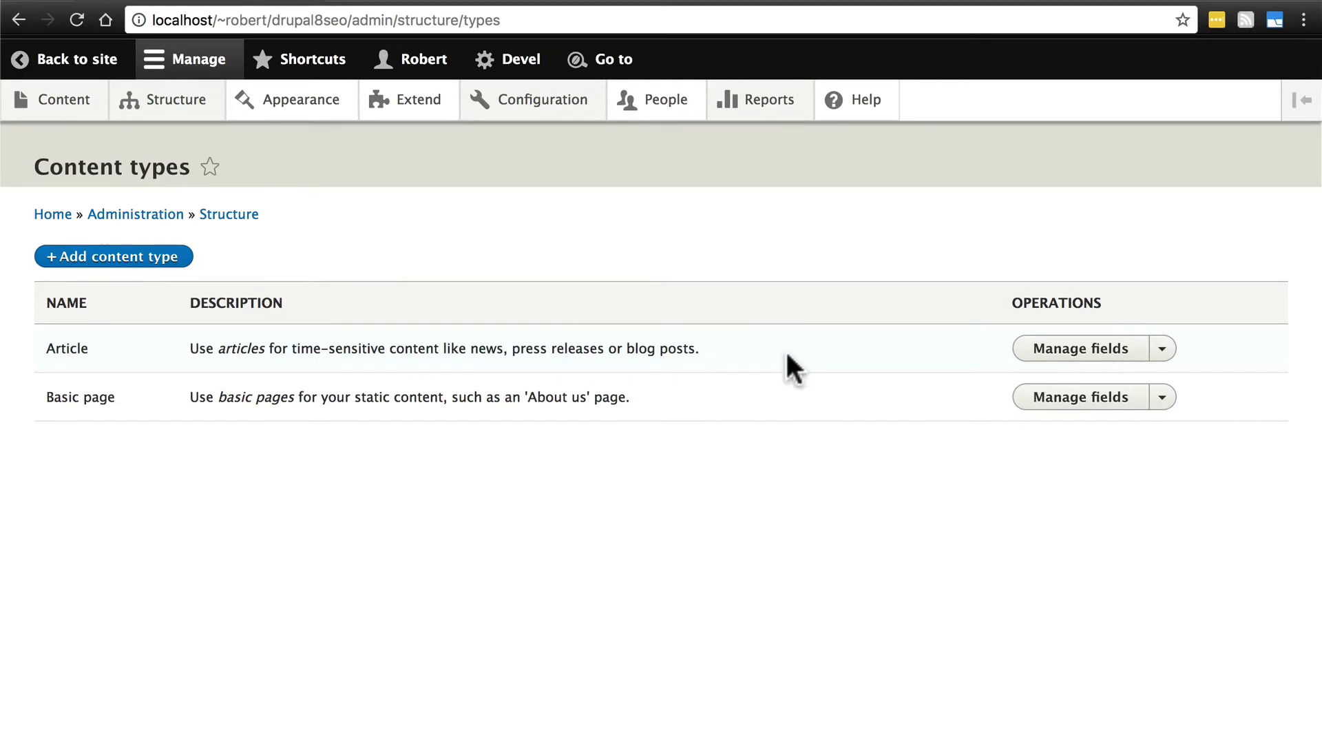
{"action": "mouse_move", "coordinate": [80, 354]}
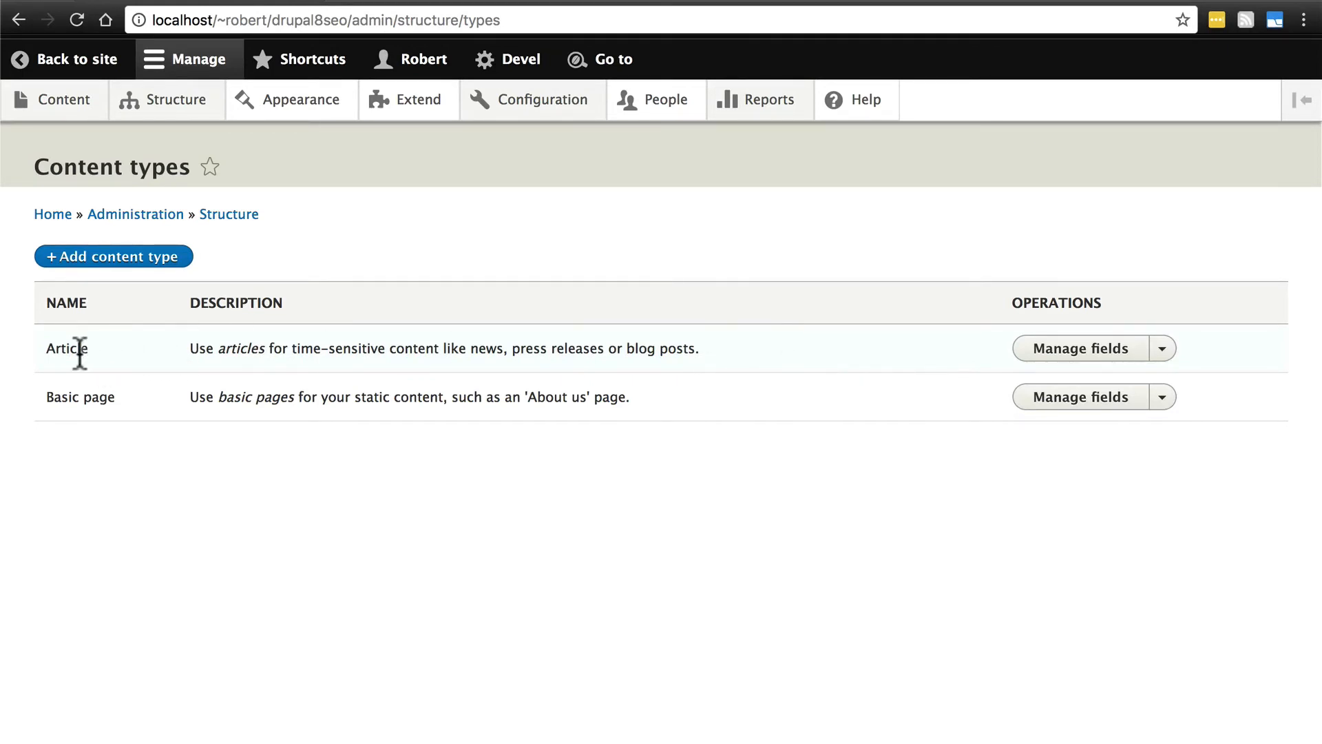
{"action": "mouse_move", "coordinate": [320, 490]}
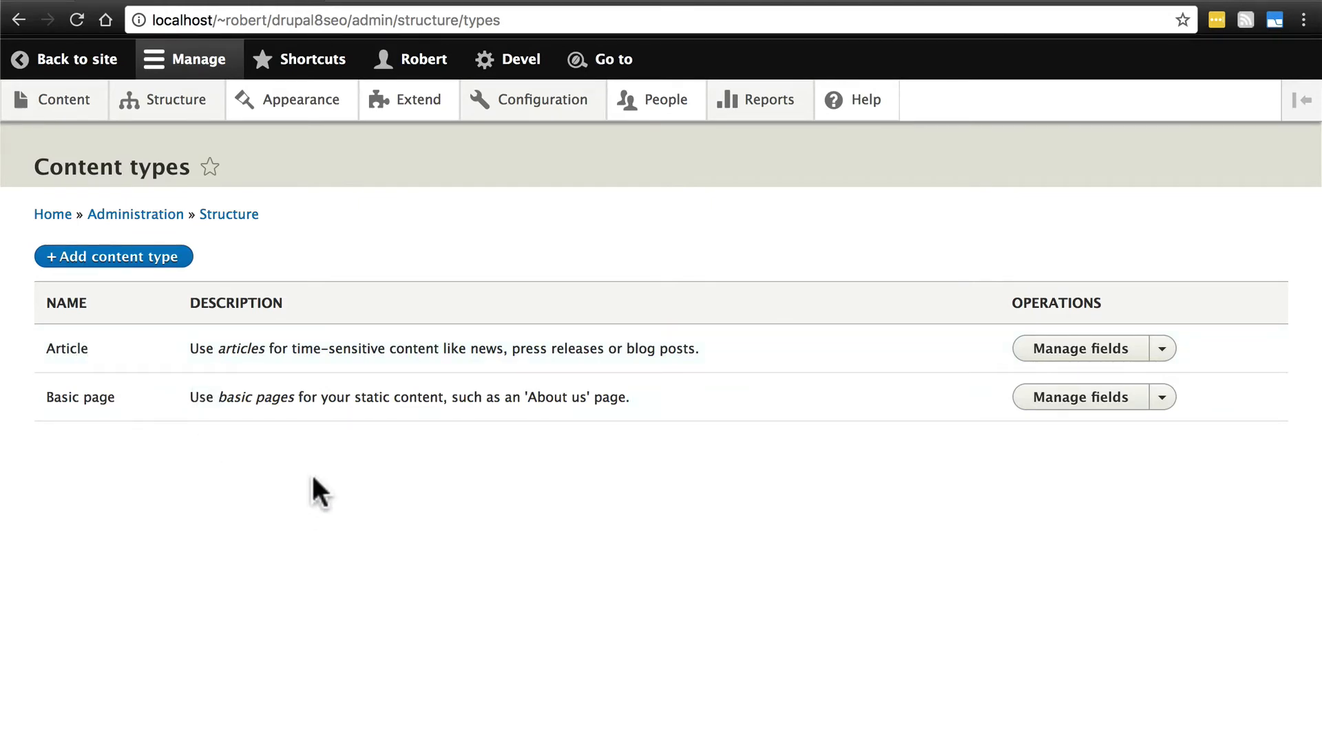
{"action": "mouse_move", "coordinate": [782, 340]}
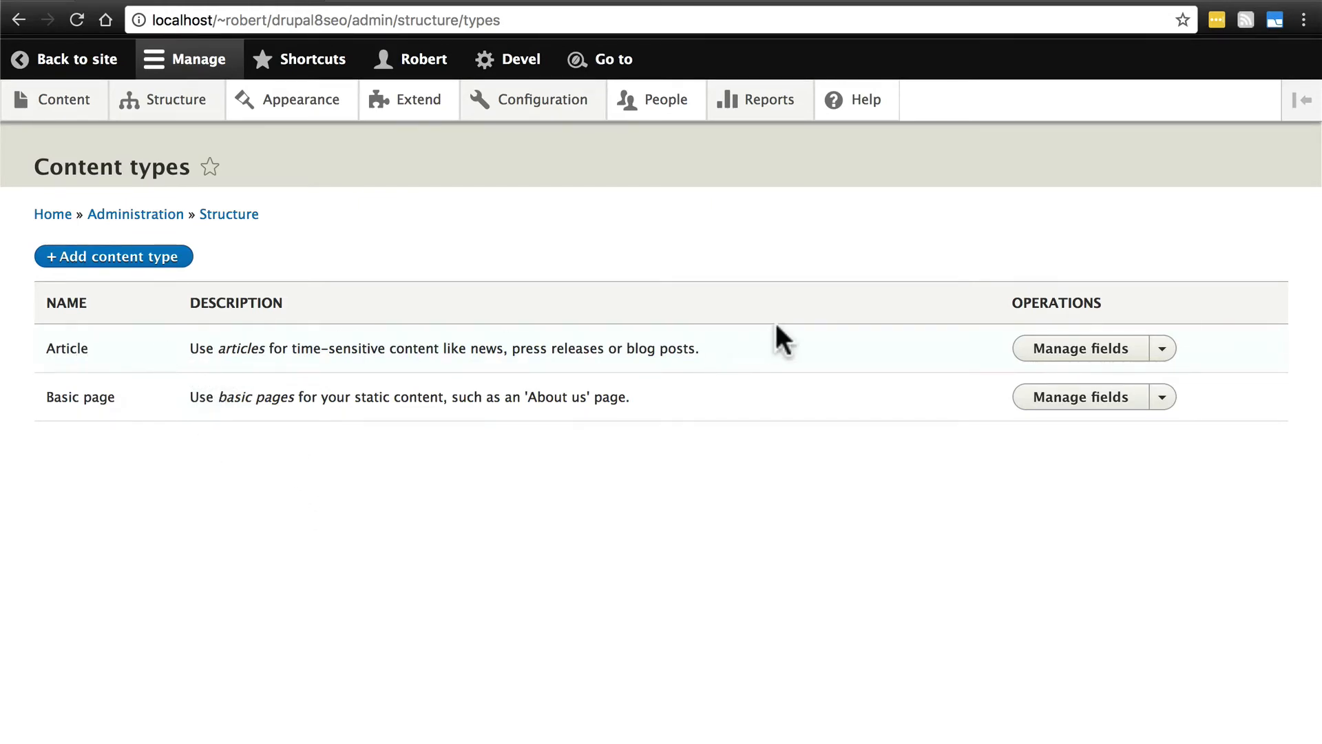
Add a Meta tags field labelled 'Metatag' to Article and accept its storage settings
{"action": "left_click", "coordinate": [1077, 349]}
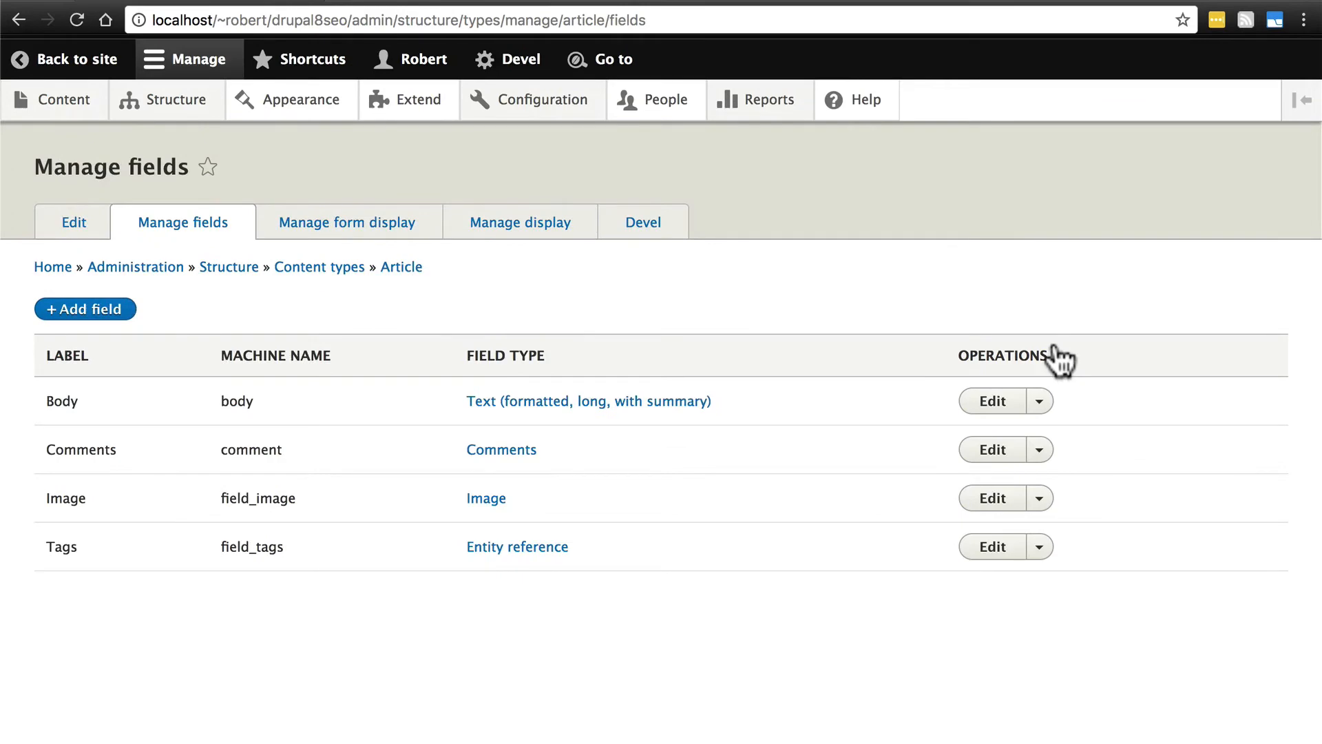
{"action": "left_click", "coordinate": [84, 309]}
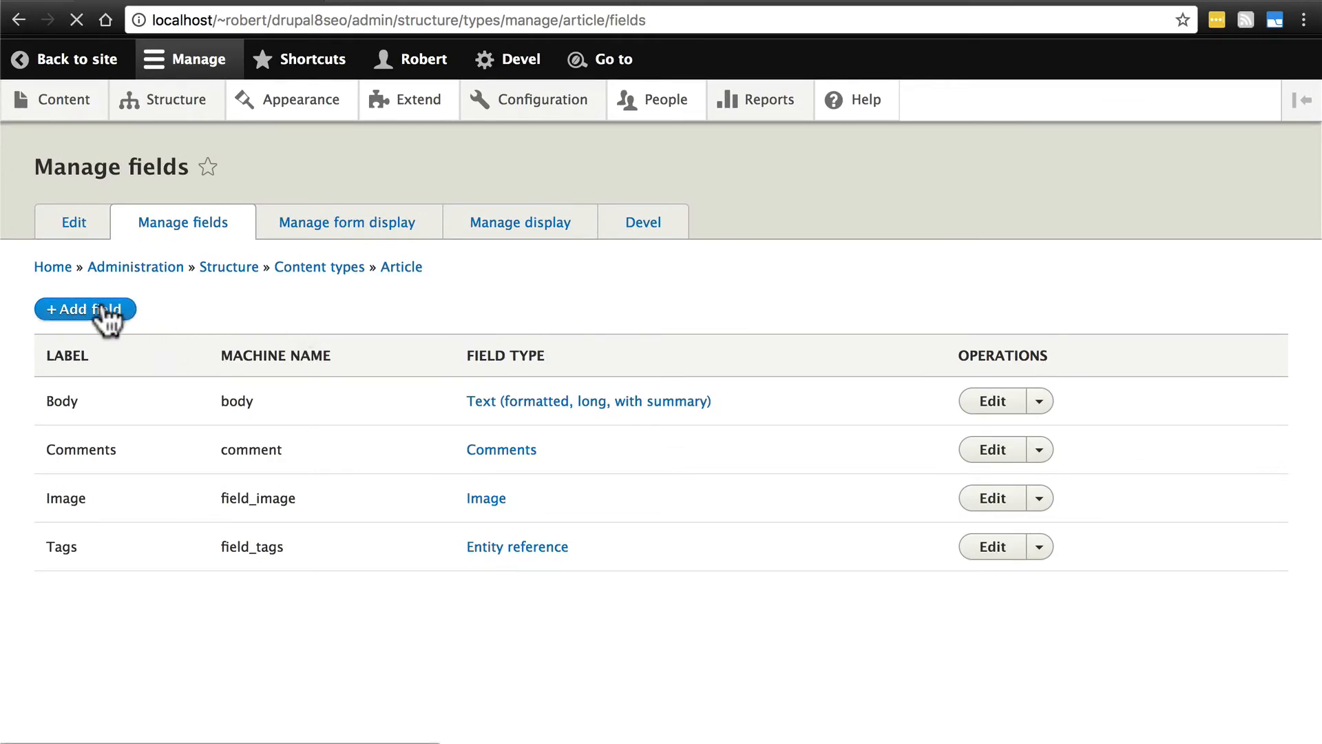
{"action": "left_click", "coordinate": [84, 309]}
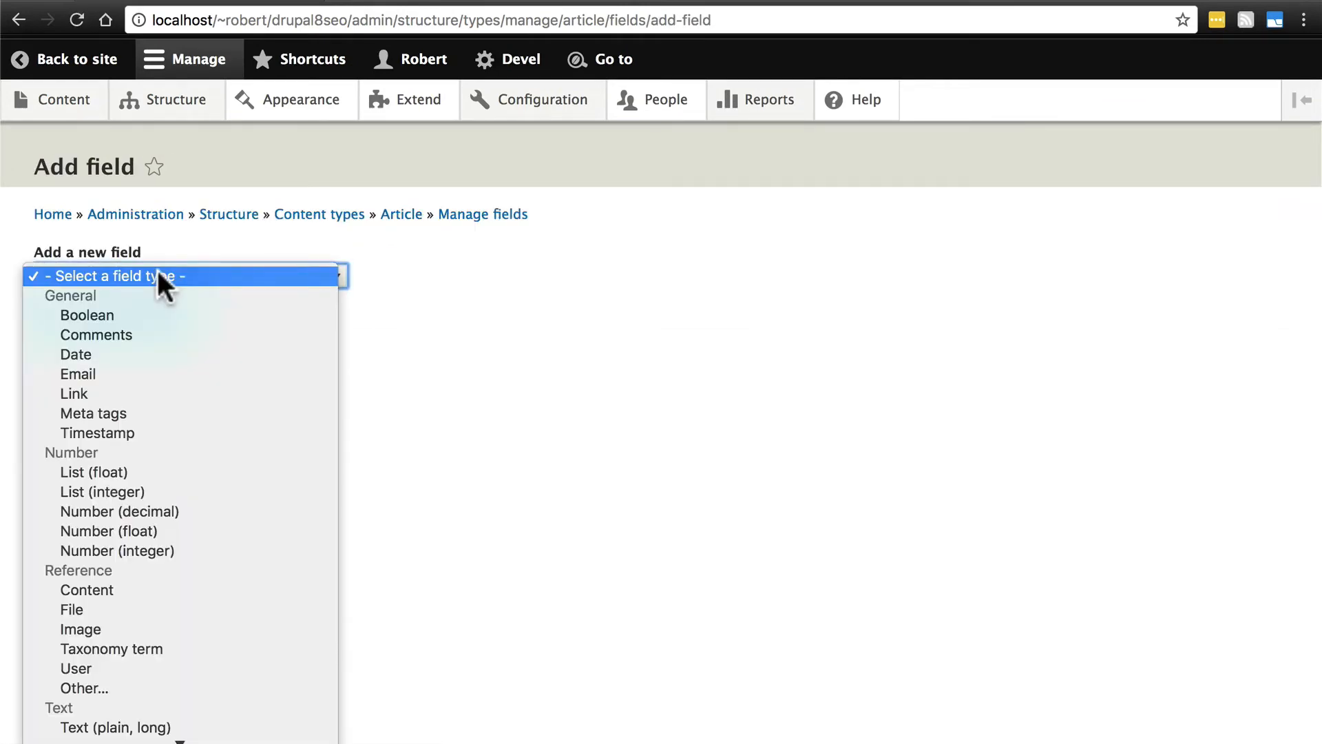
{"action": "mouse_move", "coordinate": [74, 393]}
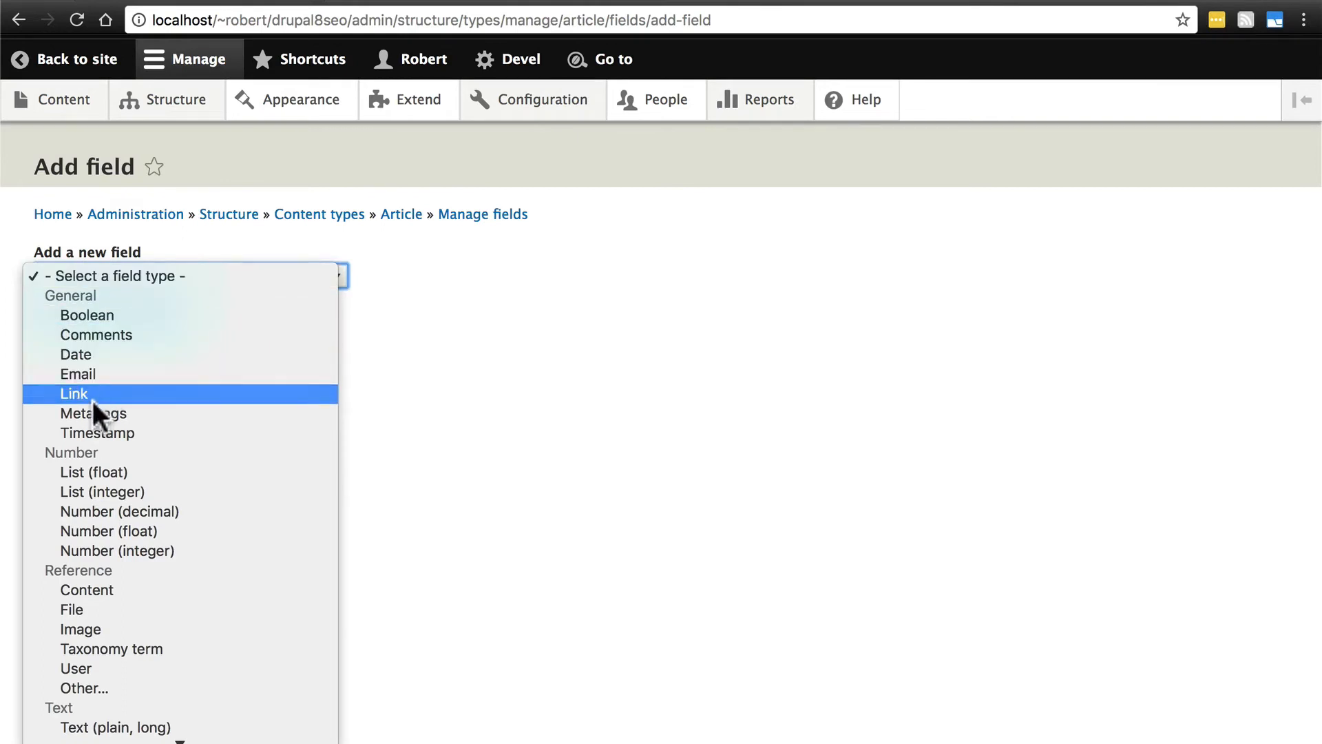
{"action": "left_click", "coordinate": [94, 413]}
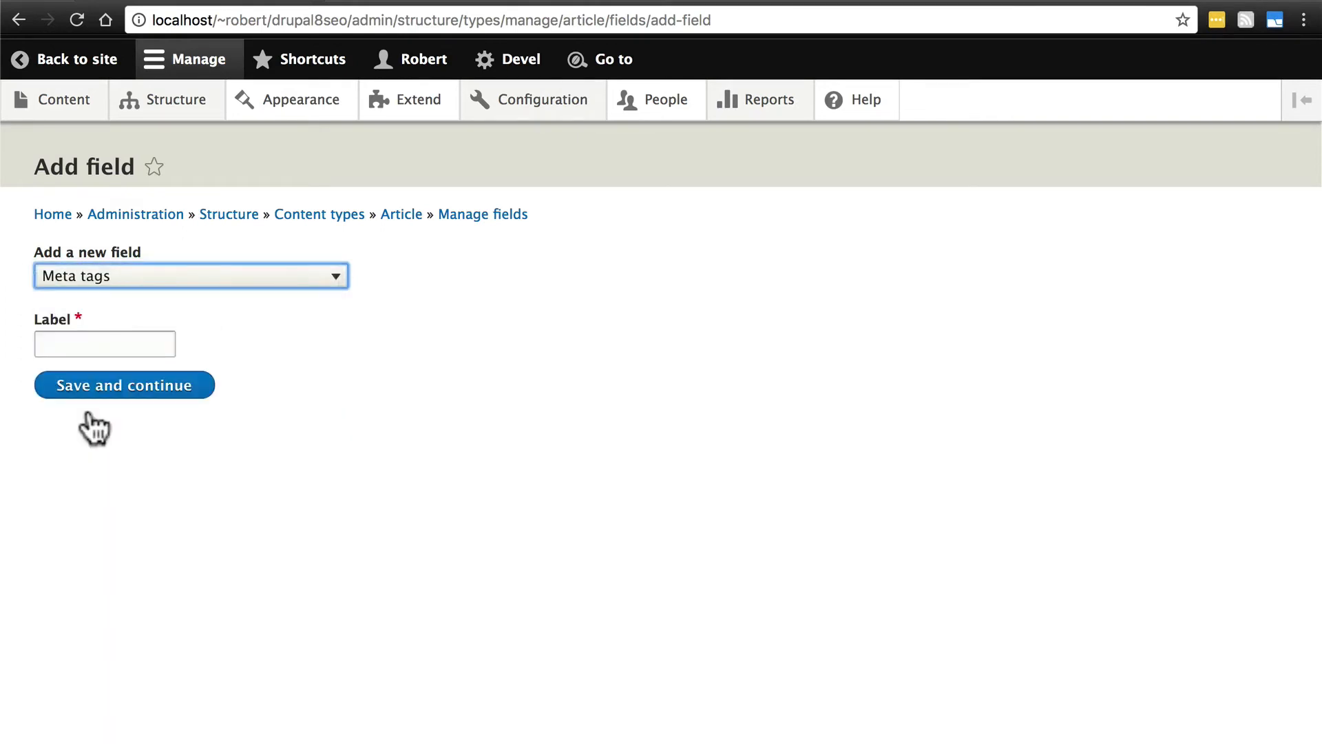
{"action": "type", "text": "me"}
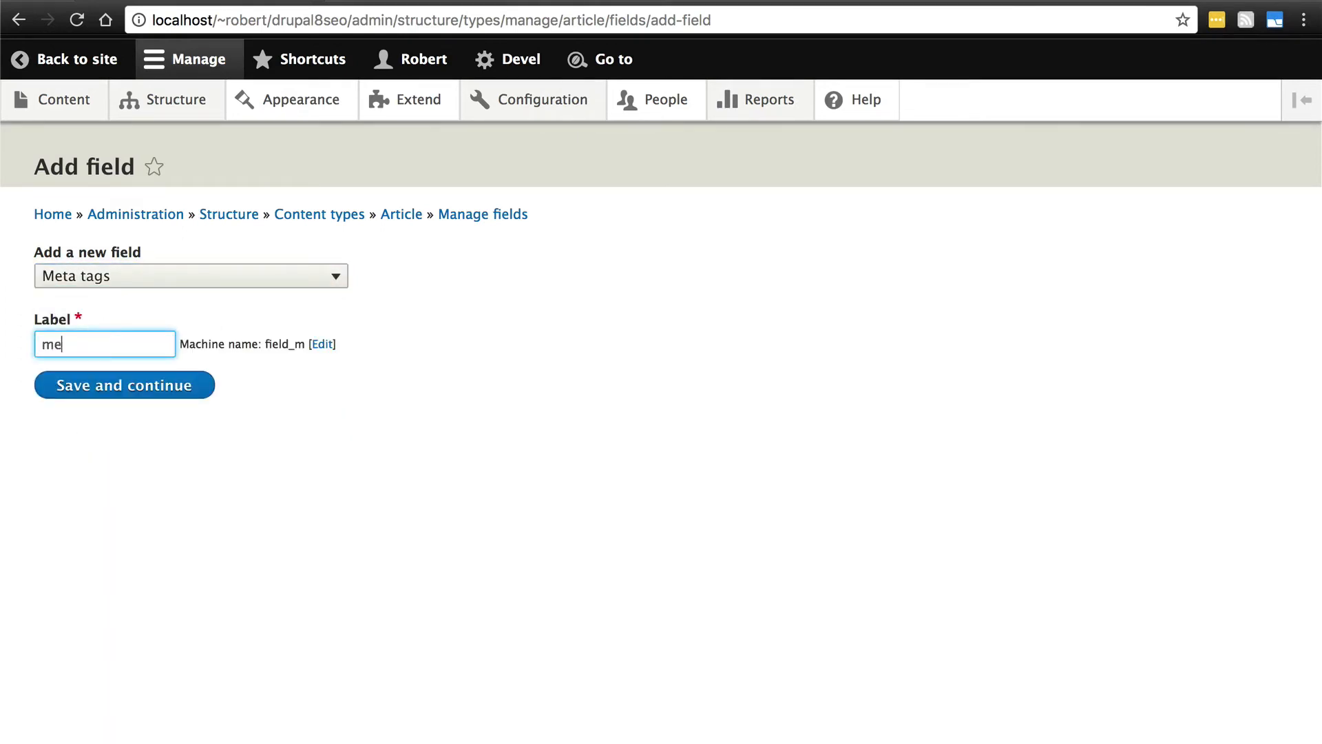
{"action": "type", "text": "Metatags"}
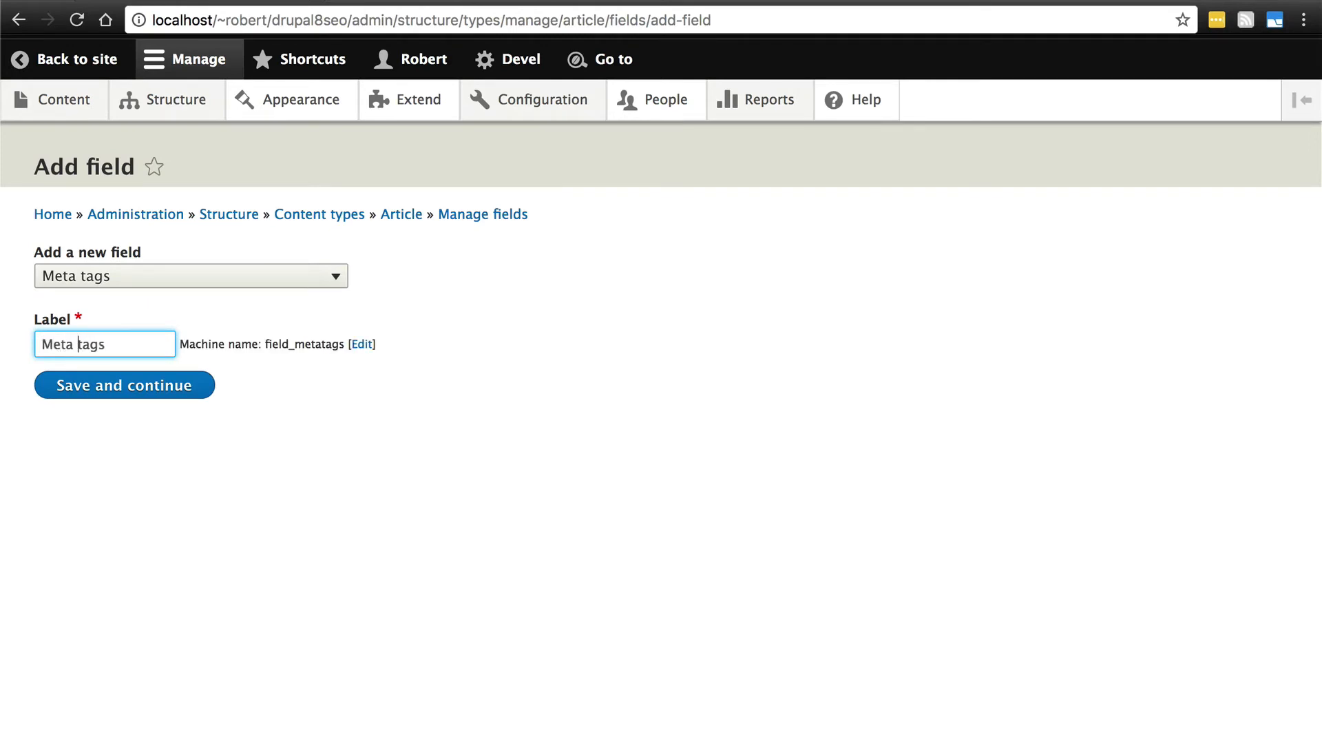
{"action": "left_click", "coordinate": [122, 385]}
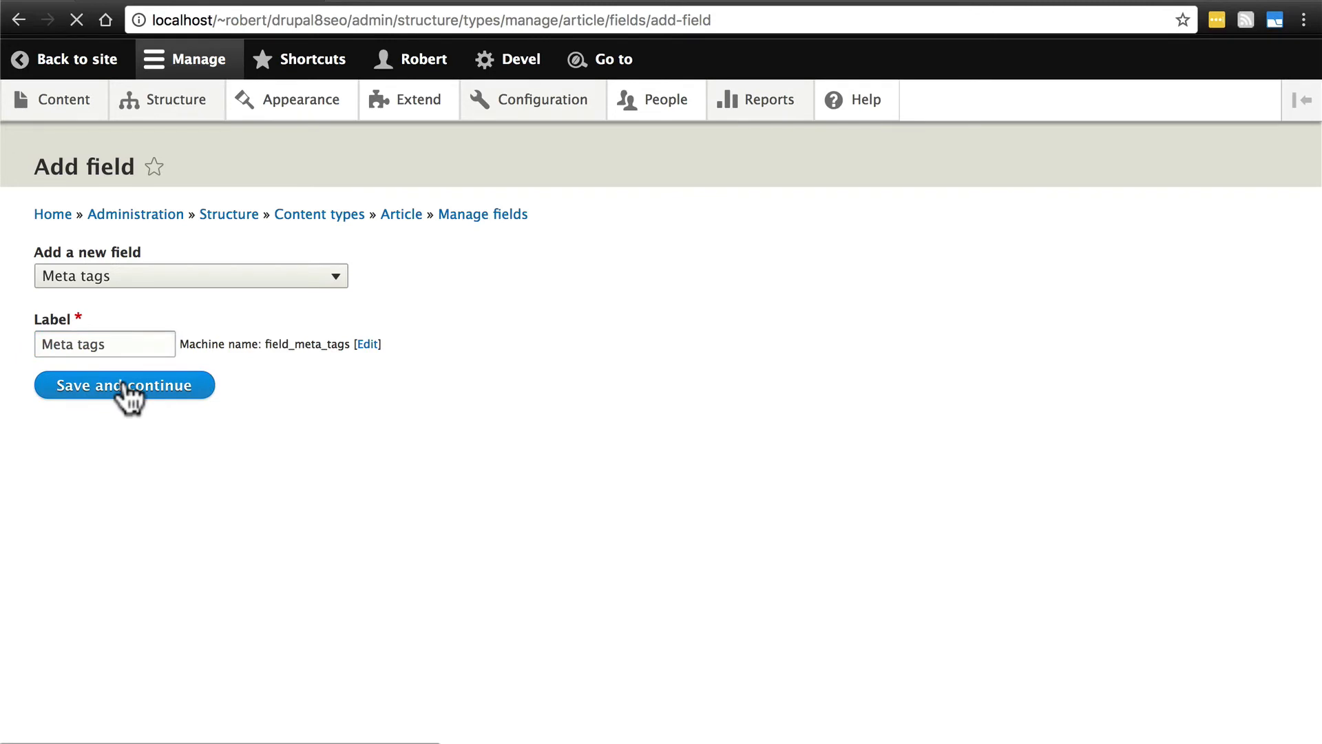
{"action": "left_click", "coordinate": [123, 384]}
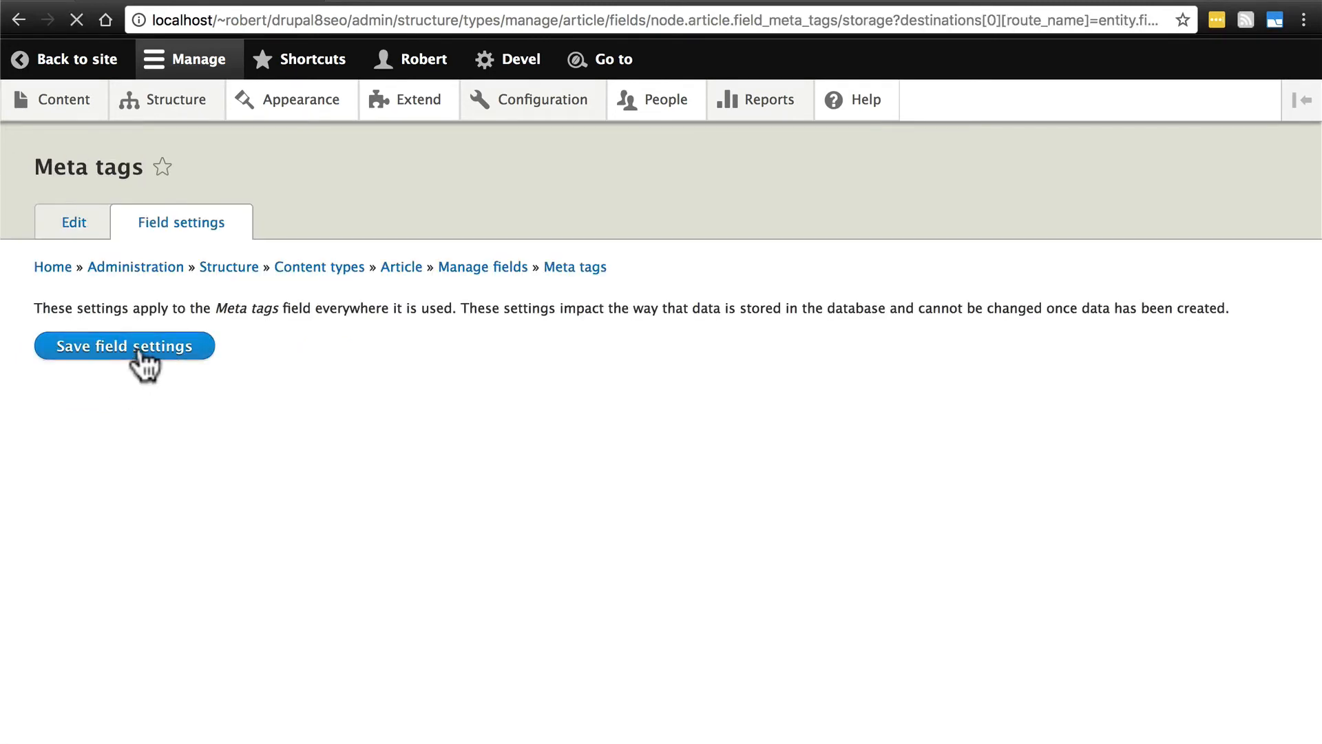
Give the field help text 'Here you can edit this node's meta tag information' and save its settings
{"action": "left_click", "coordinate": [124, 345]}
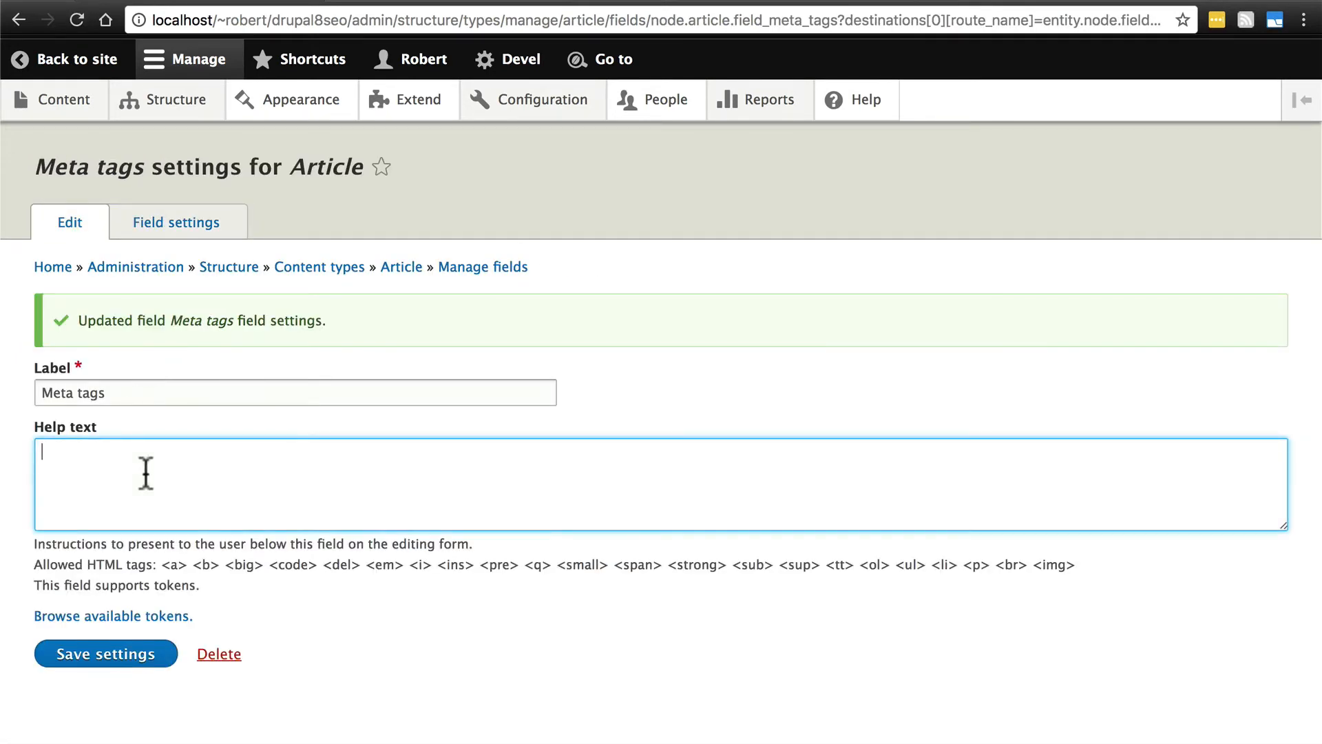
{"action": "mouse_move", "coordinate": [215, 480]}
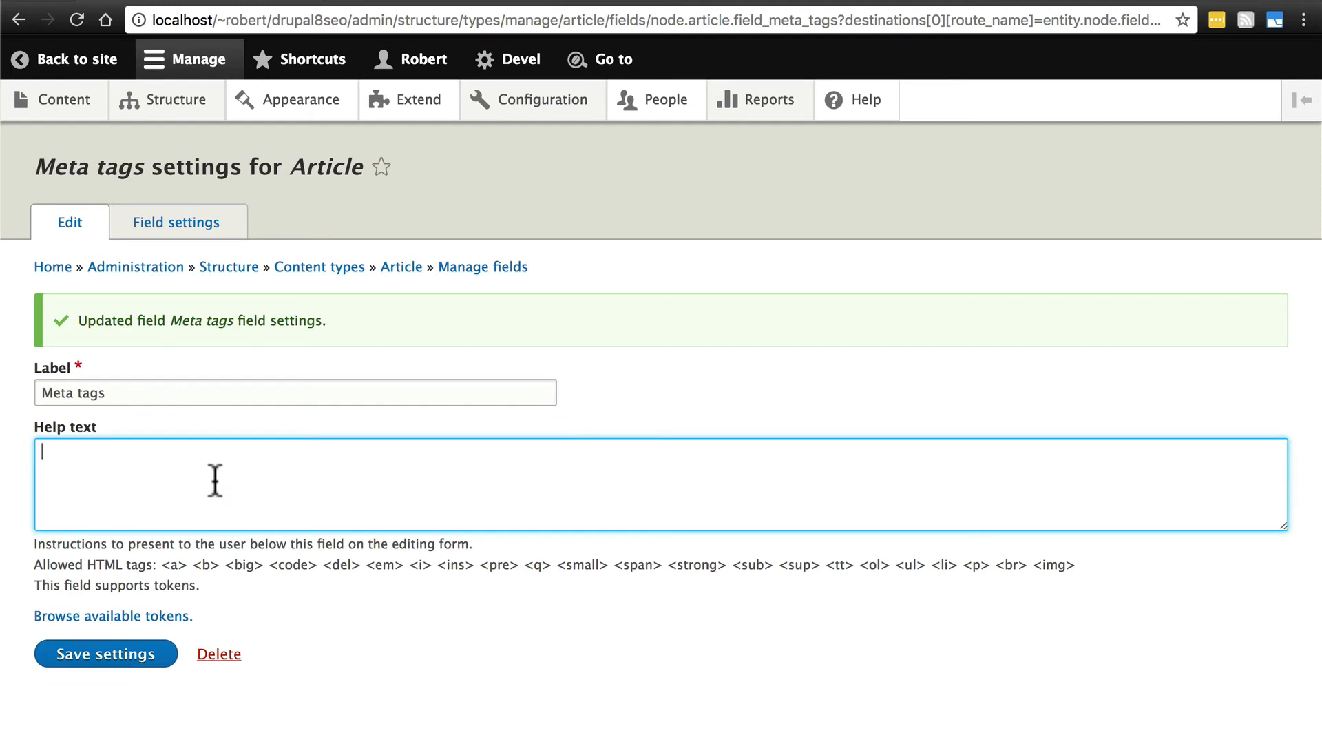
{"action": "type", "text": "Here you can"}
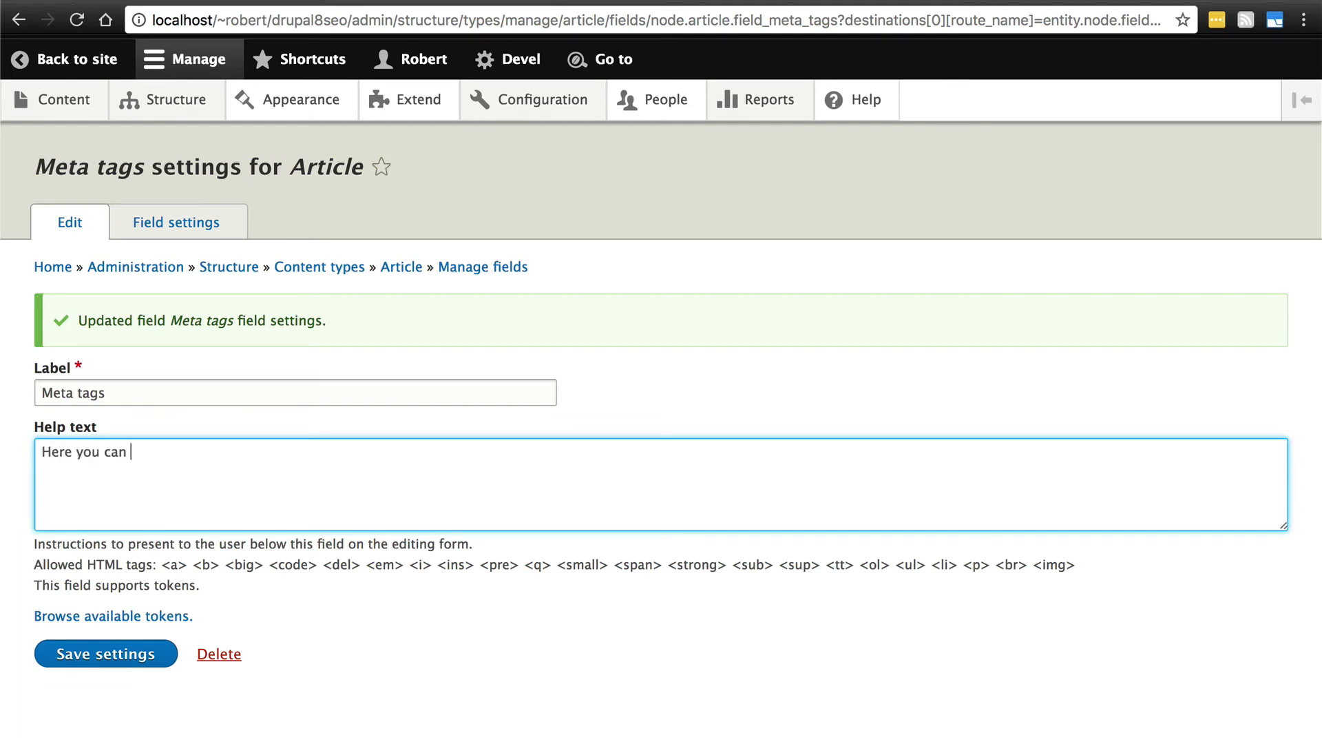
{"action": "type", "text": "edit this node's"}
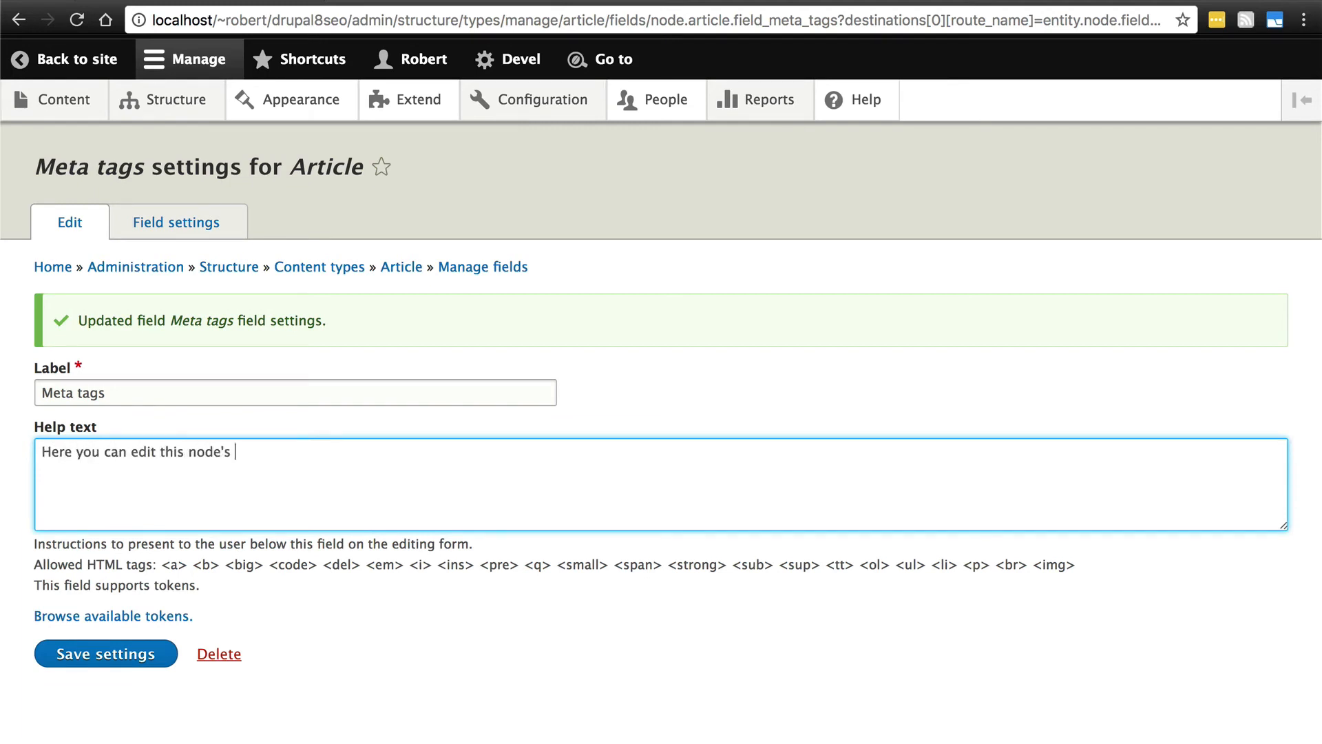
{"action": "type", "text": "meta tag inform"}
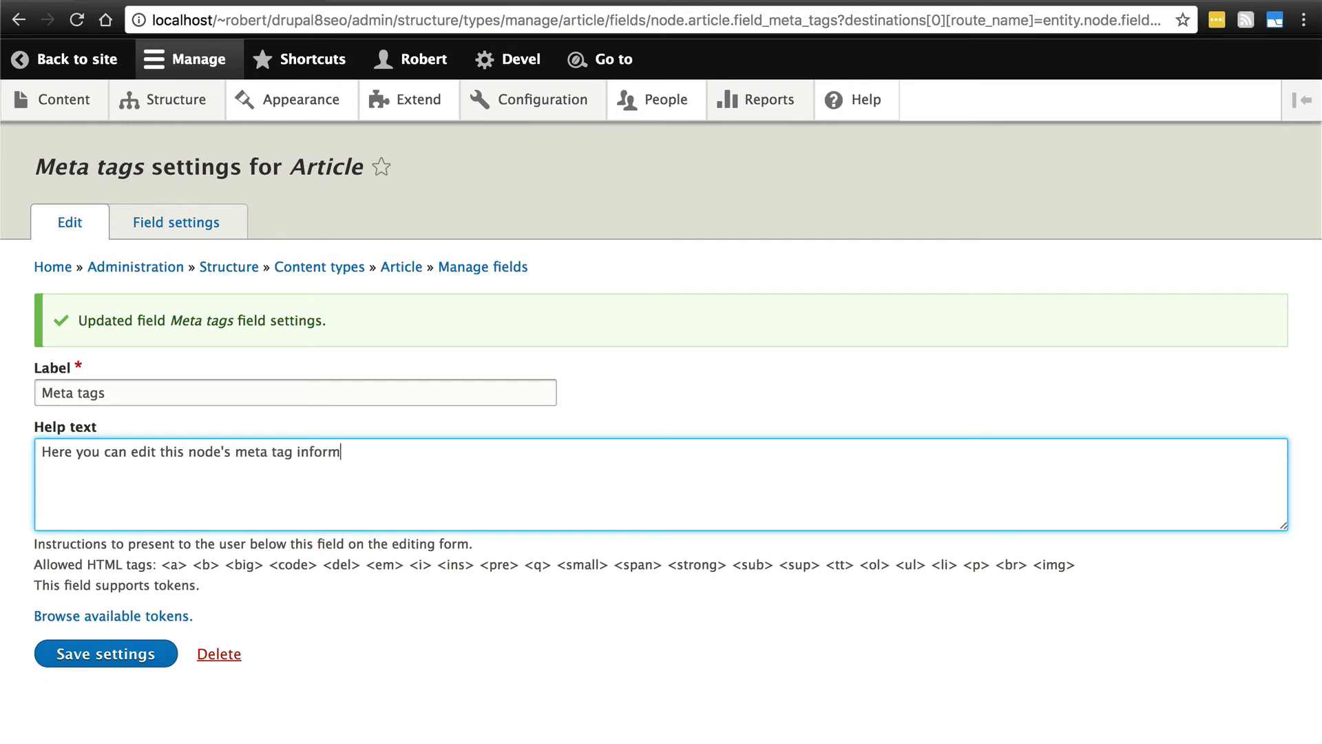
{"action": "left_click", "coordinate": [105, 653]}
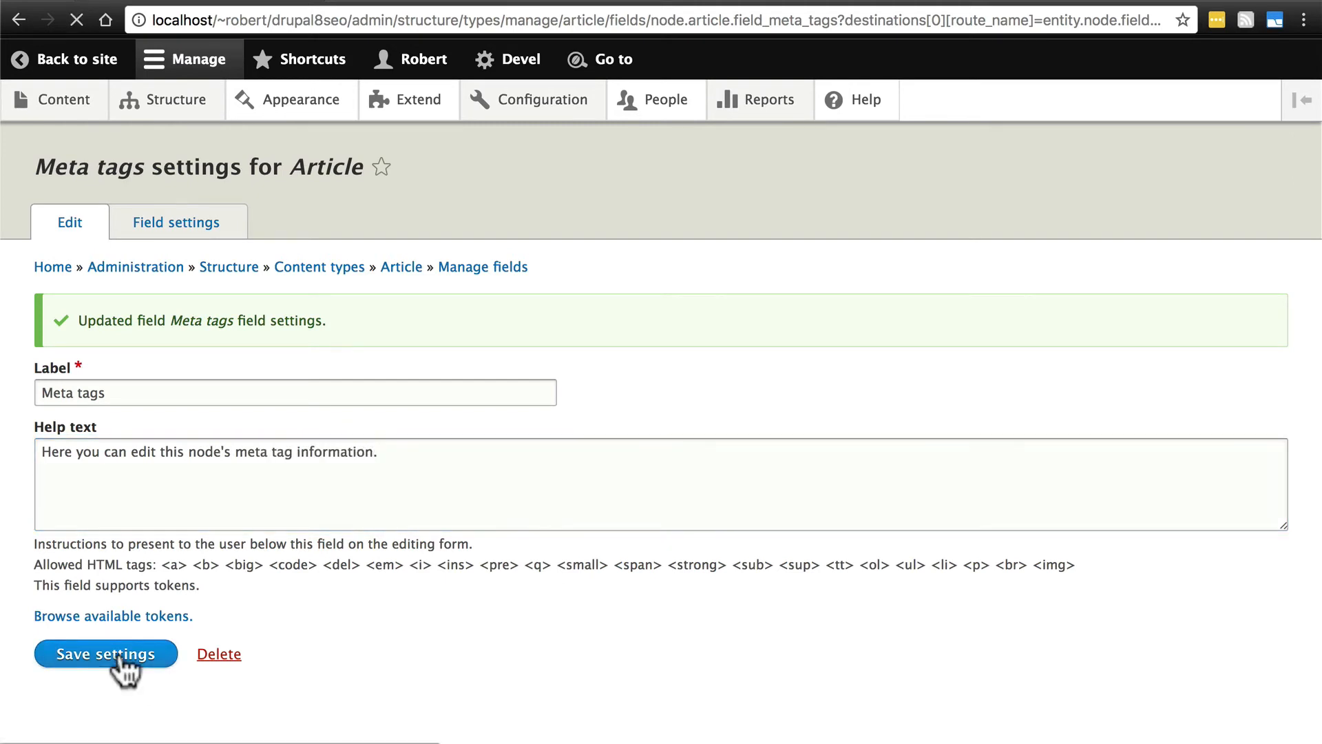
{"action": "left_click", "coordinate": [104, 653]}
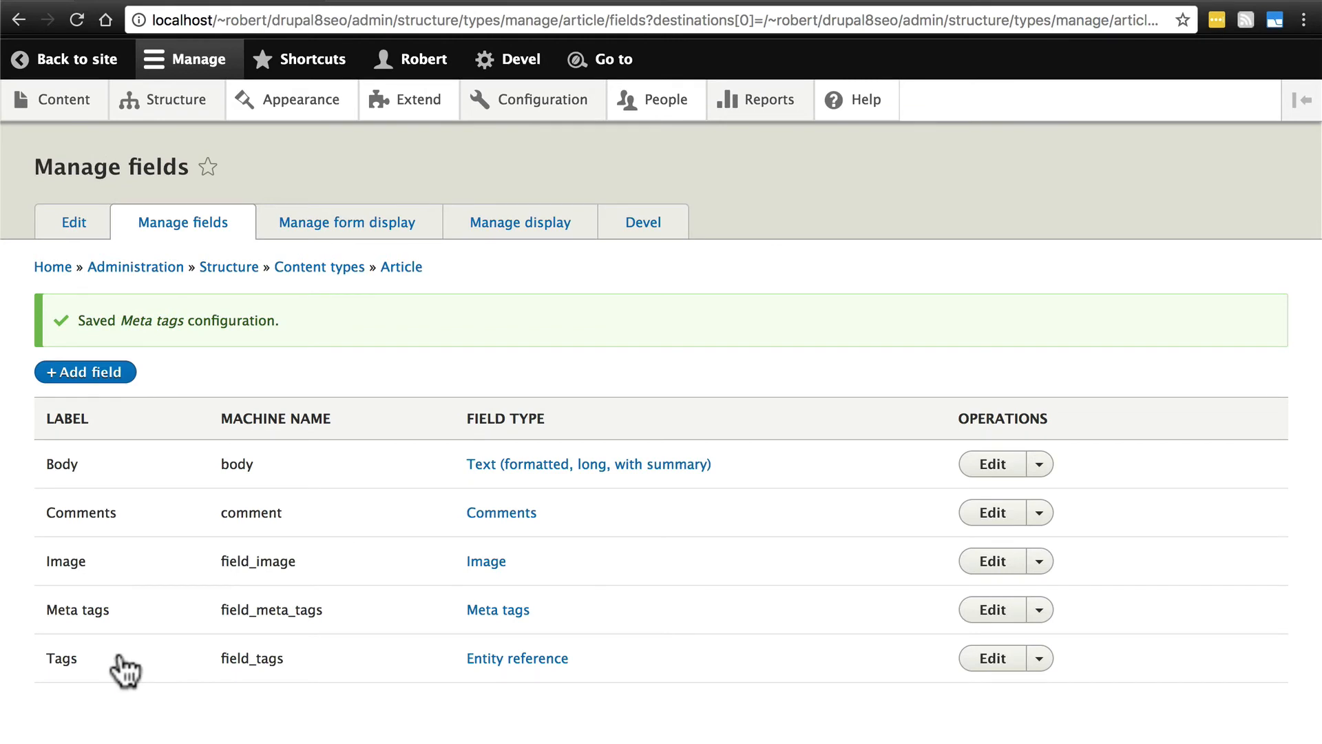
From the content list, enter the edit form of the article Oppeto Quidem Te Ut
{"action": "left_click", "coordinate": [61, 99]}
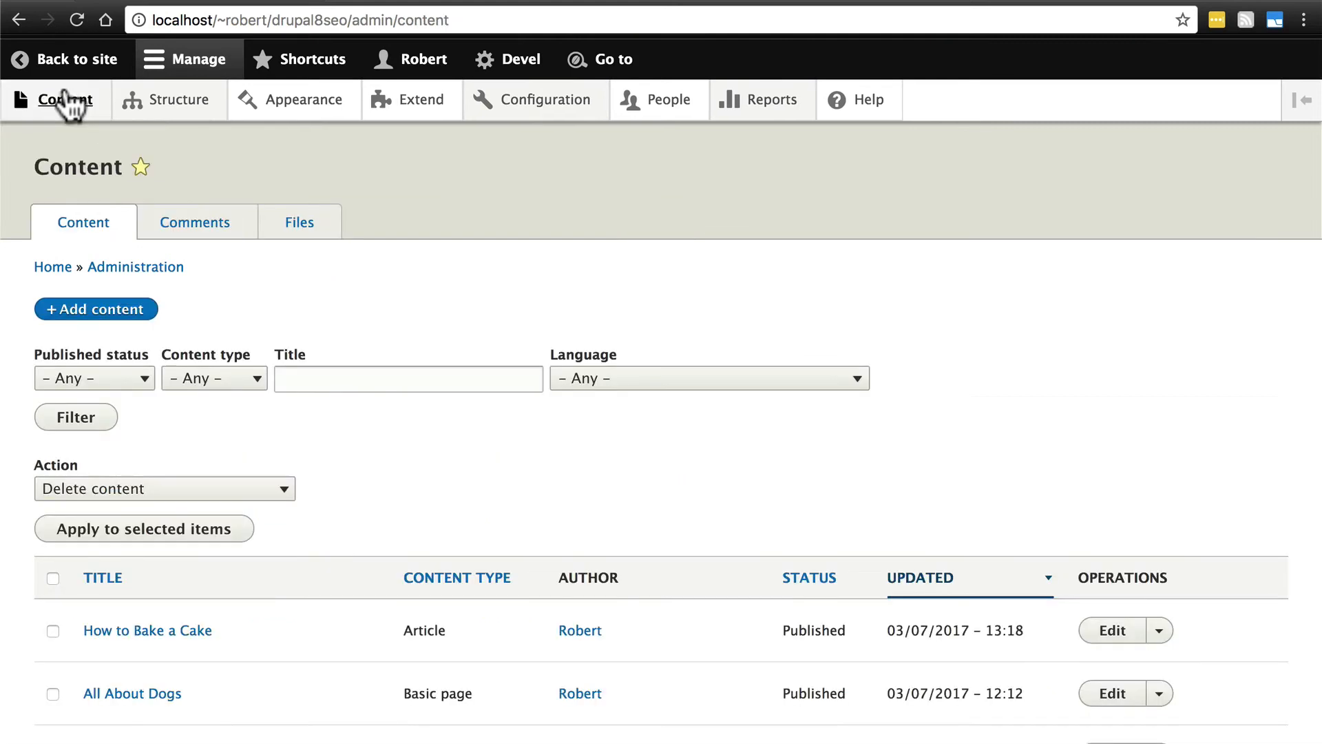
{"action": "mouse_move", "coordinate": [410, 481]}
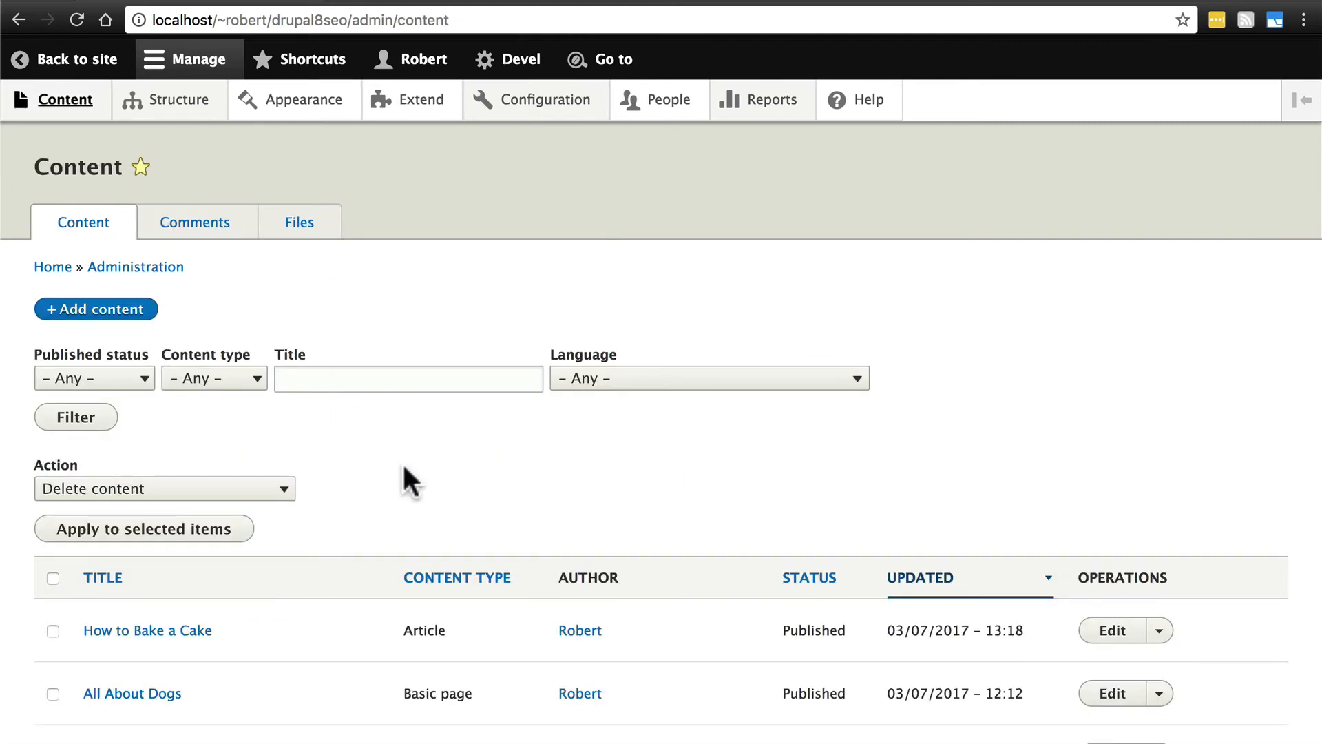
{"action": "scroll", "scroll_direction": "down", "scroll_amount": 3}
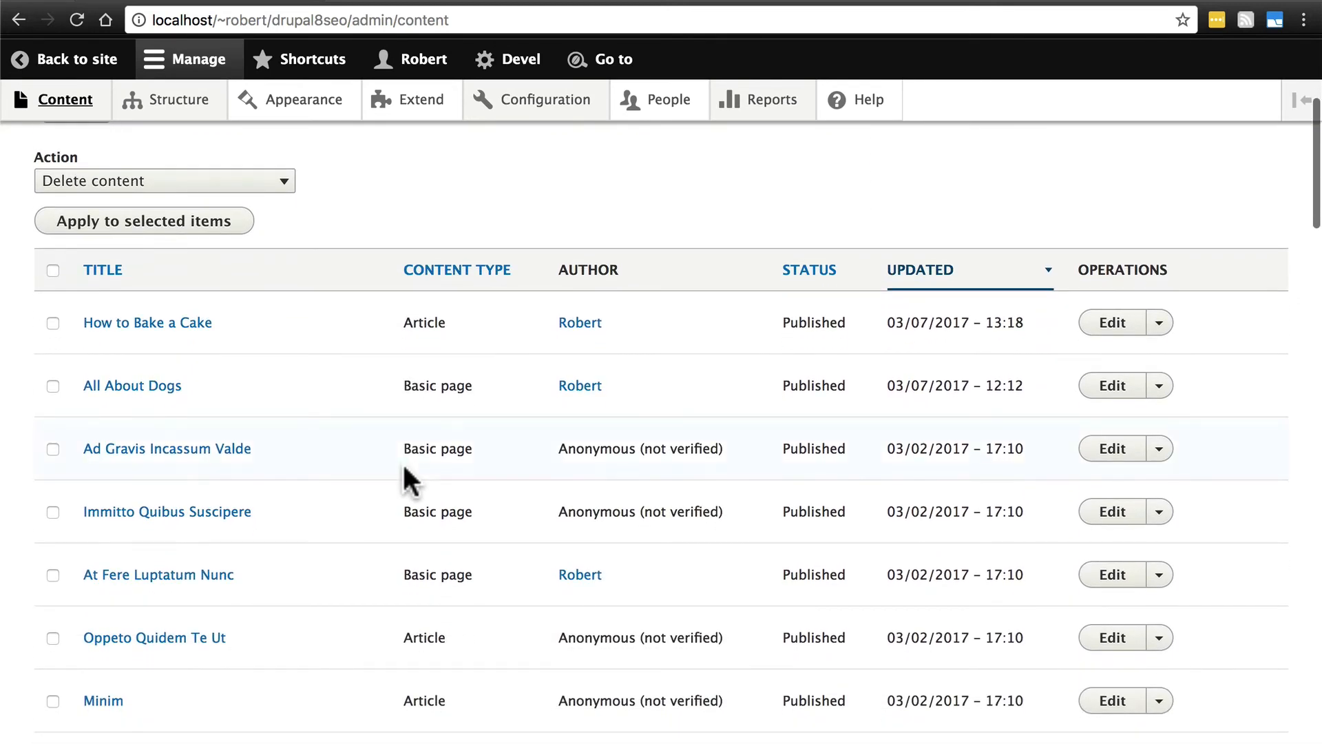
{"action": "mouse_move", "coordinate": [1111, 636]}
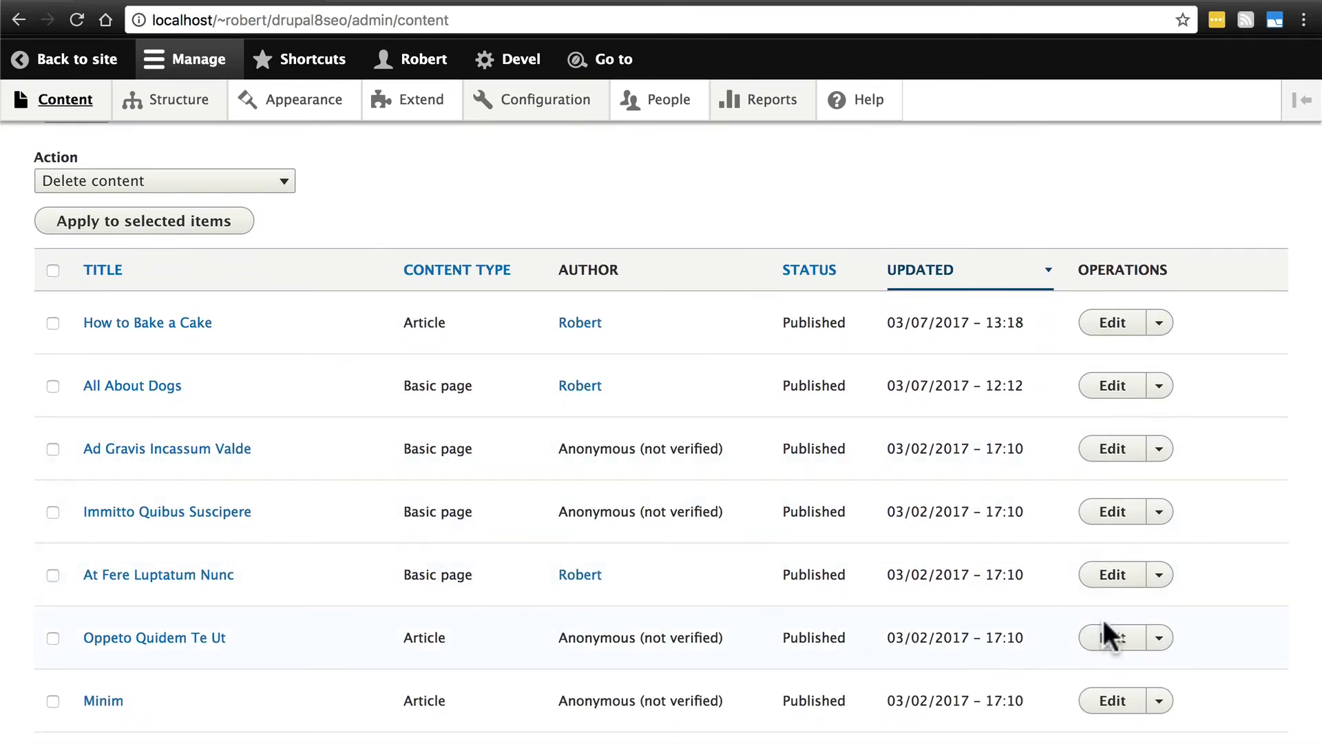
{"action": "left_click", "coordinate": [1112, 636]}
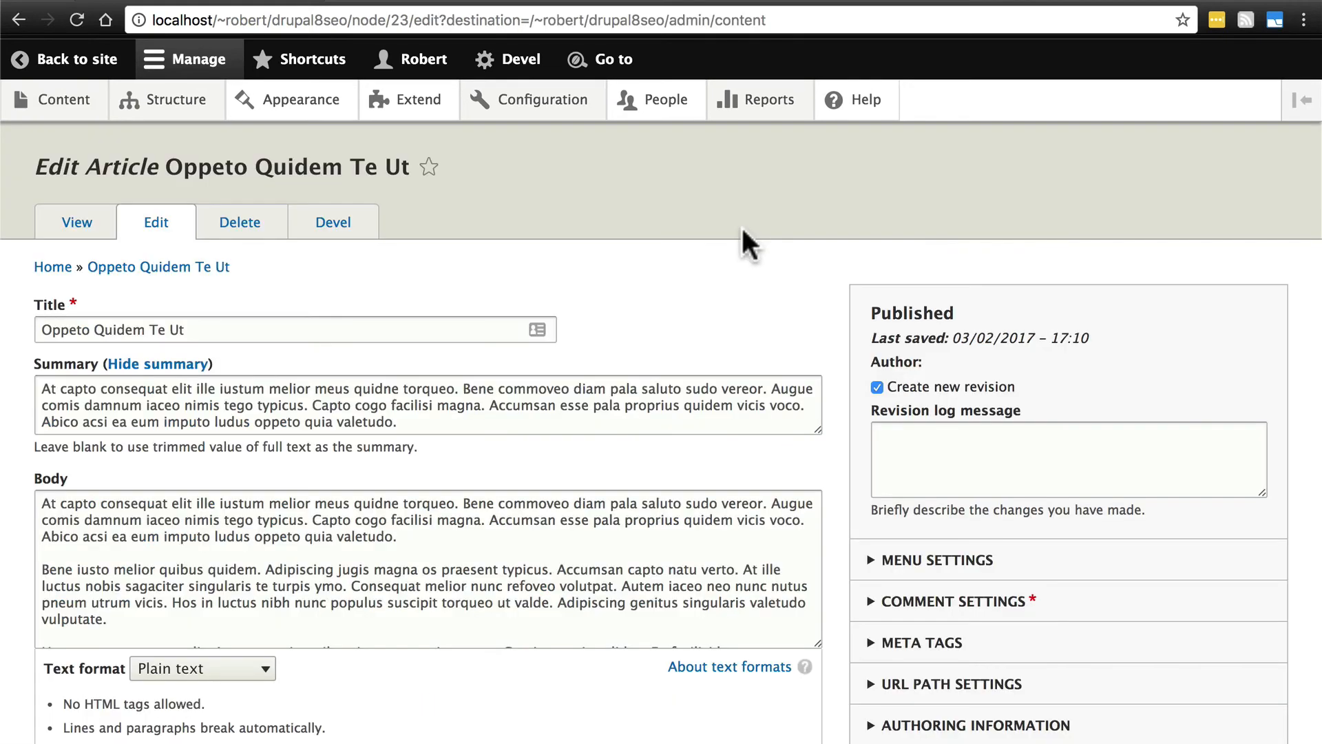
{"action": "scroll", "scroll_direction": "down", "scroll_amount": 3}
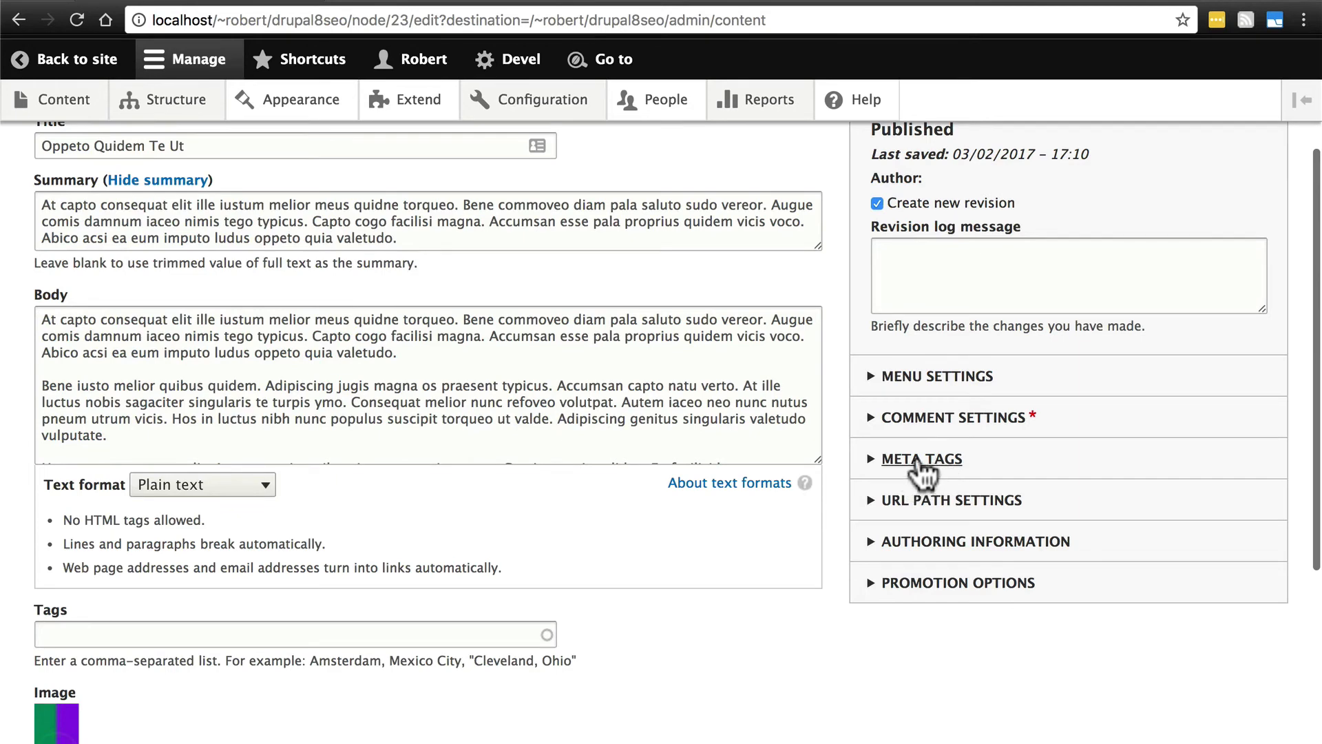
Expand the article's Meta tags sidebar section and clear the [node:summary] token from Description
{"action": "left_click", "coordinate": [922, 459]}
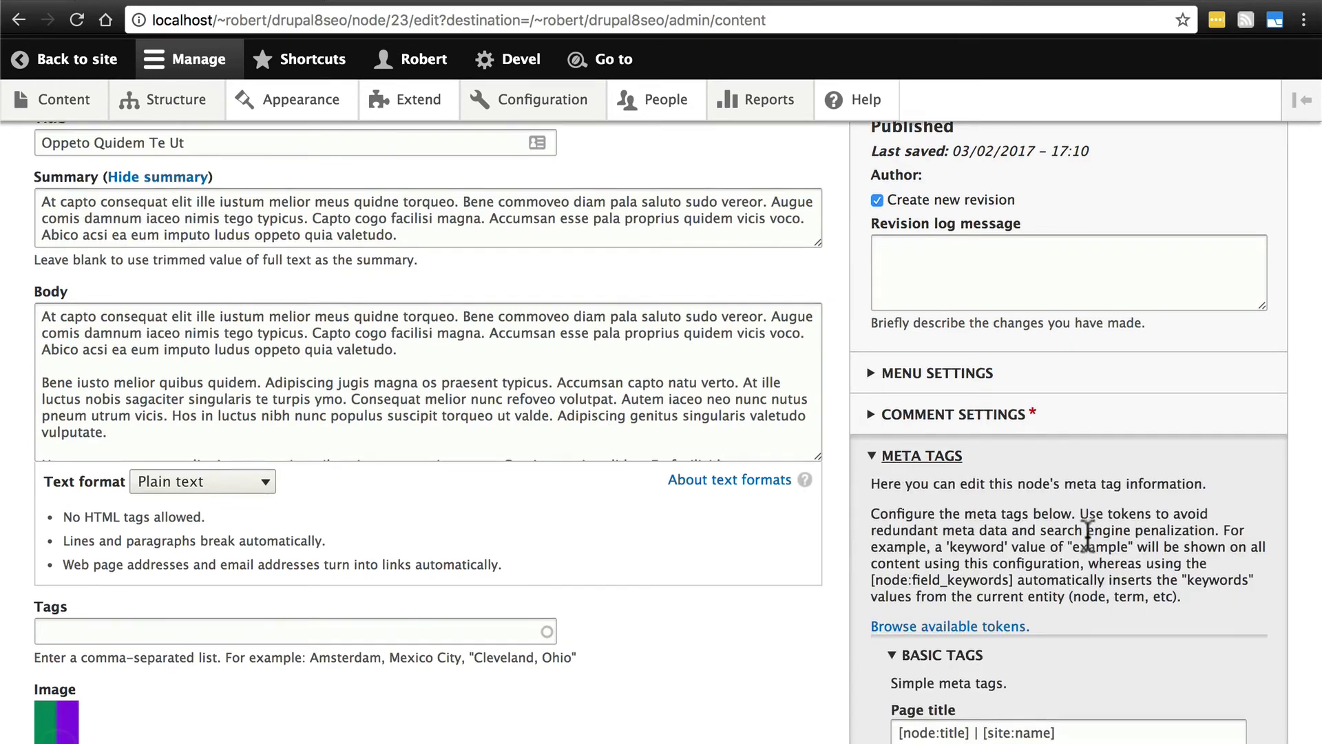
{"action": "scroll", "scroll_direction": "down", "scroll_amount": 3}
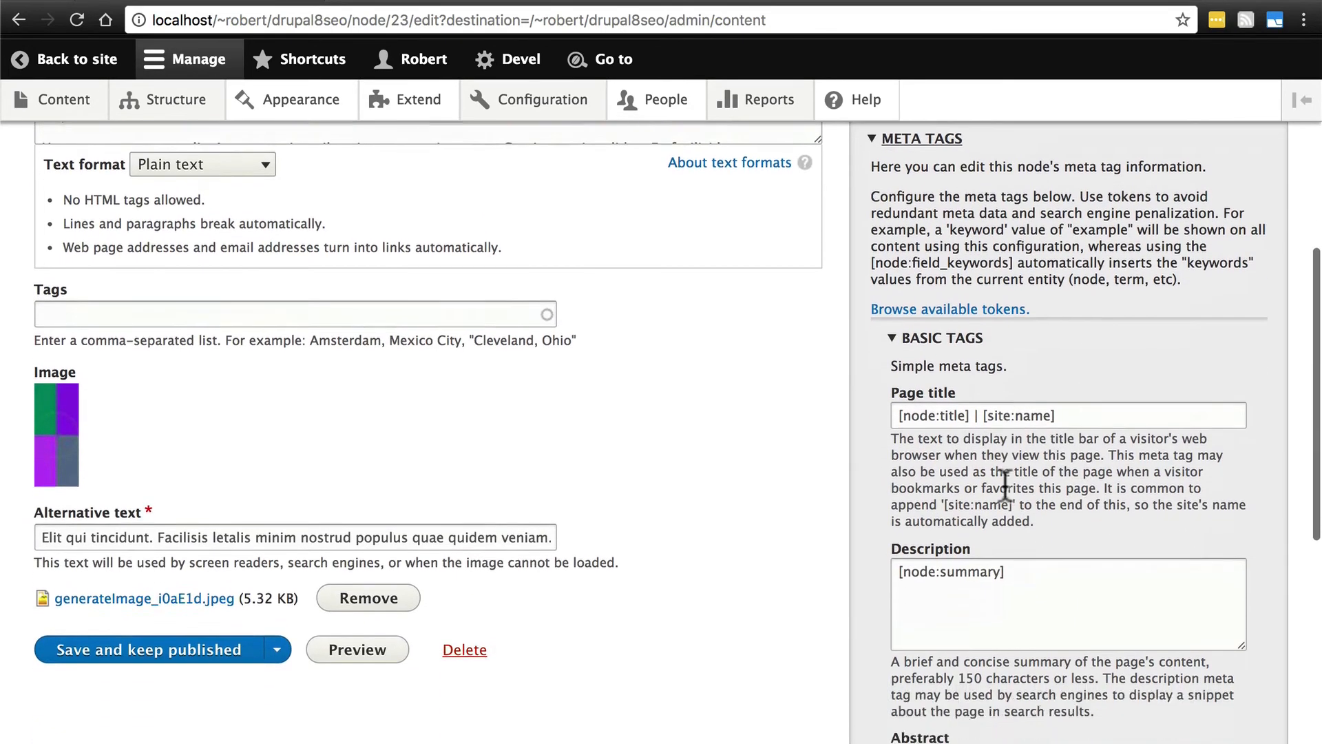
{"action": "scroll", "scroll_direction": "down", "scroll_amount": 3}
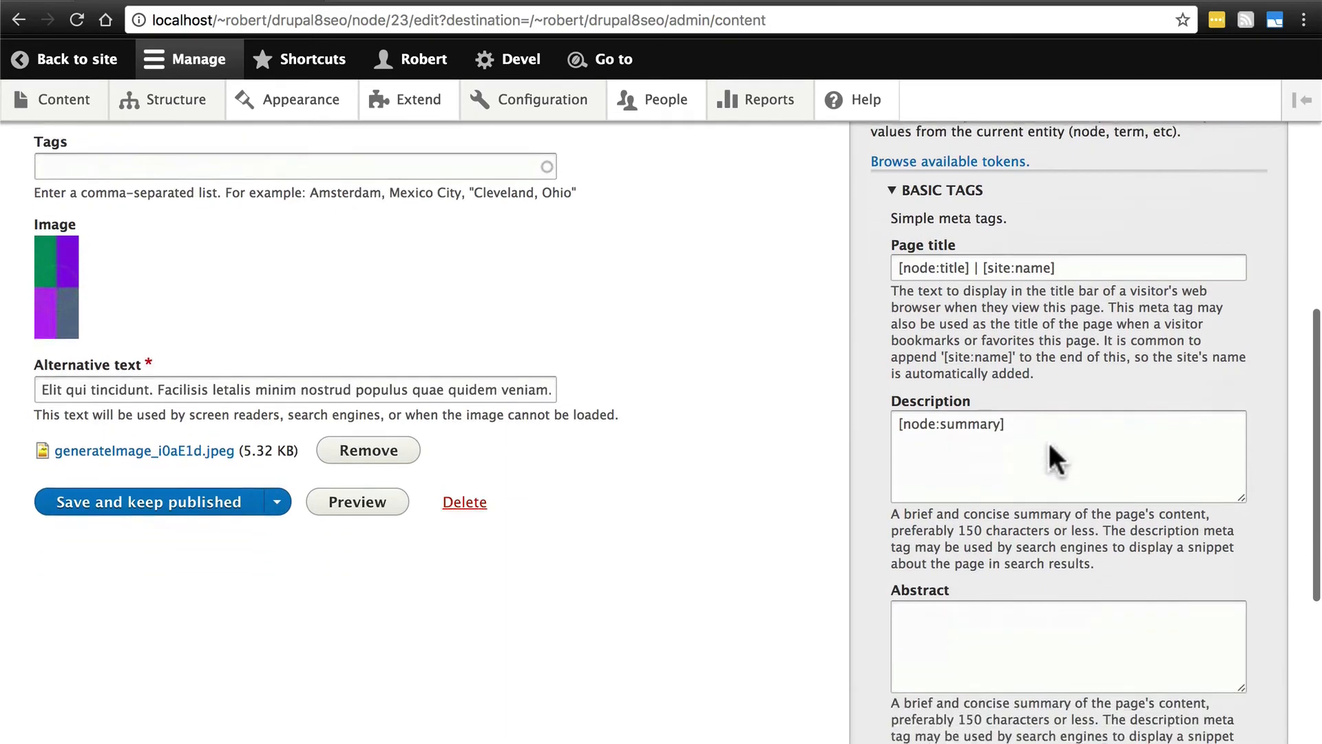
{"action": "scroll", "scroll_direction": "down", "scroll_amount": 3}
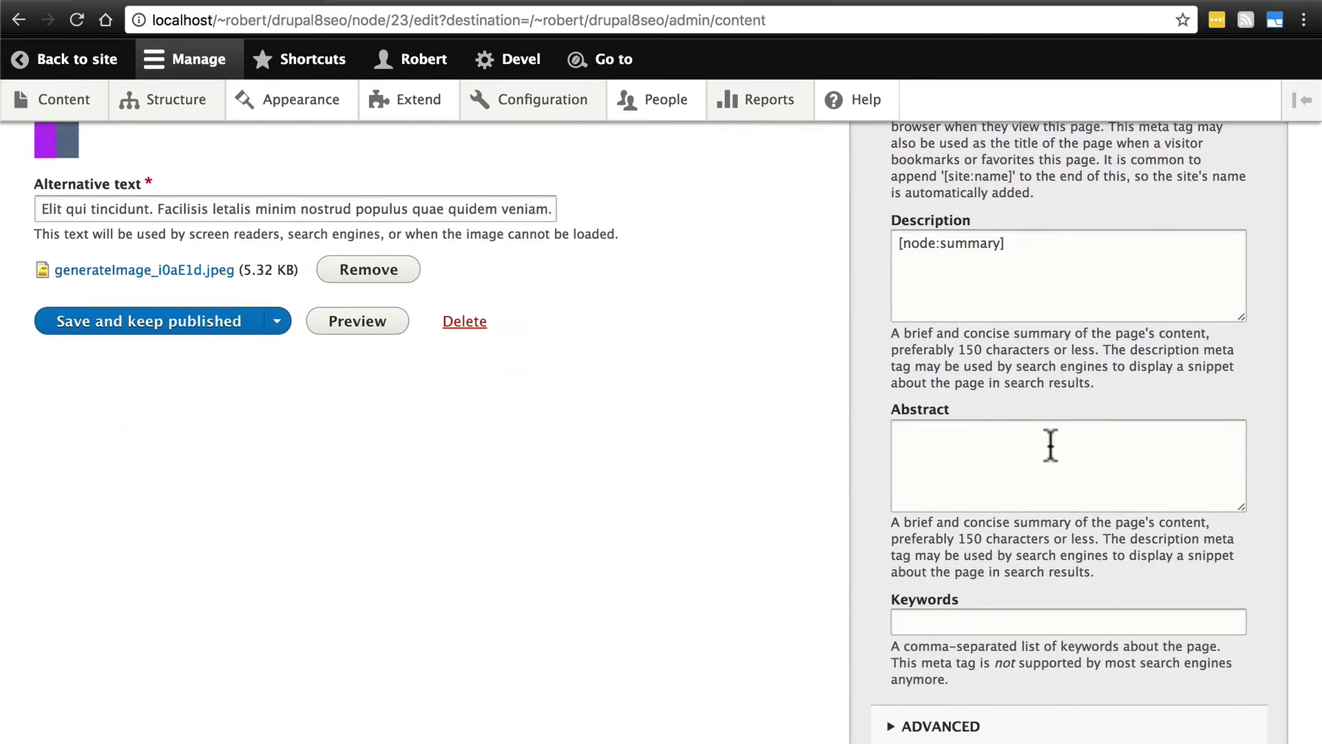
{"action": "scroll", "scroll_direction": "up", "scroll_amount": 3}
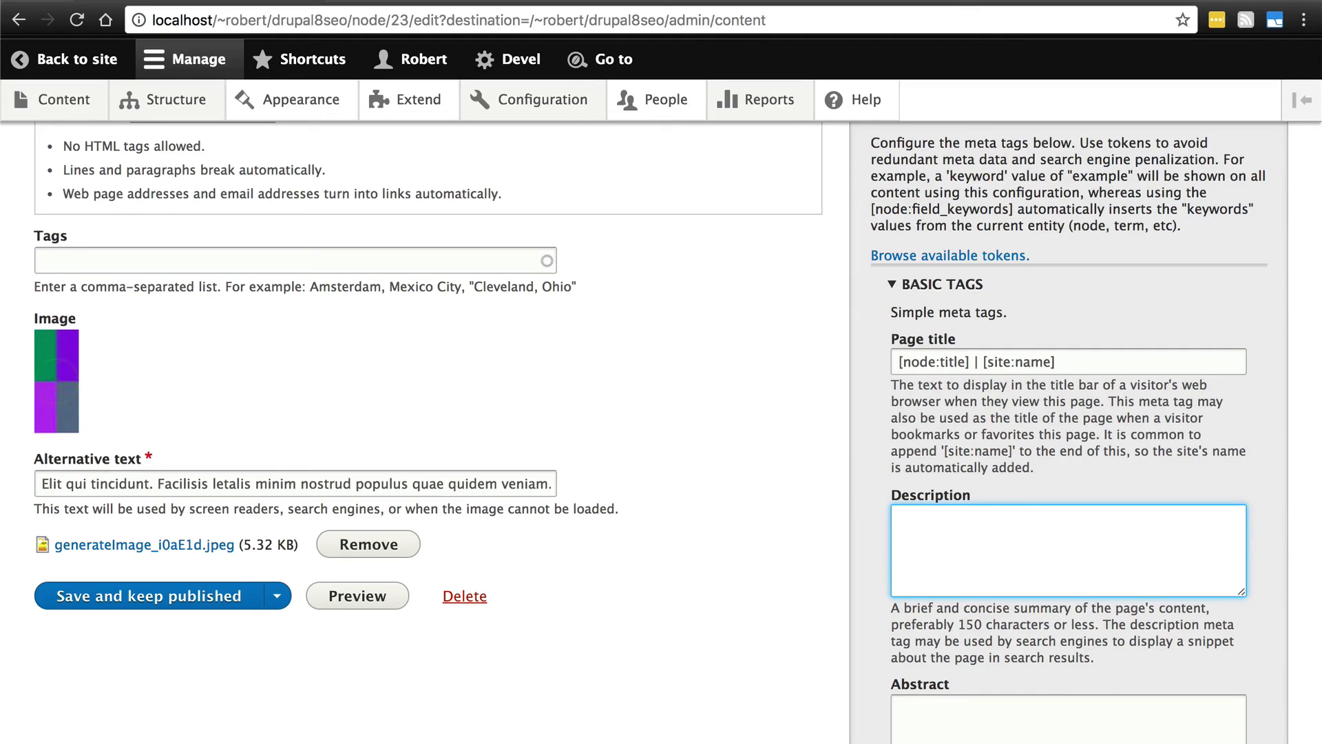
Enter the custom description about the Metatag module for SEO in Drupal 8
{"action": "type", "text": "Metatag is a great m"}
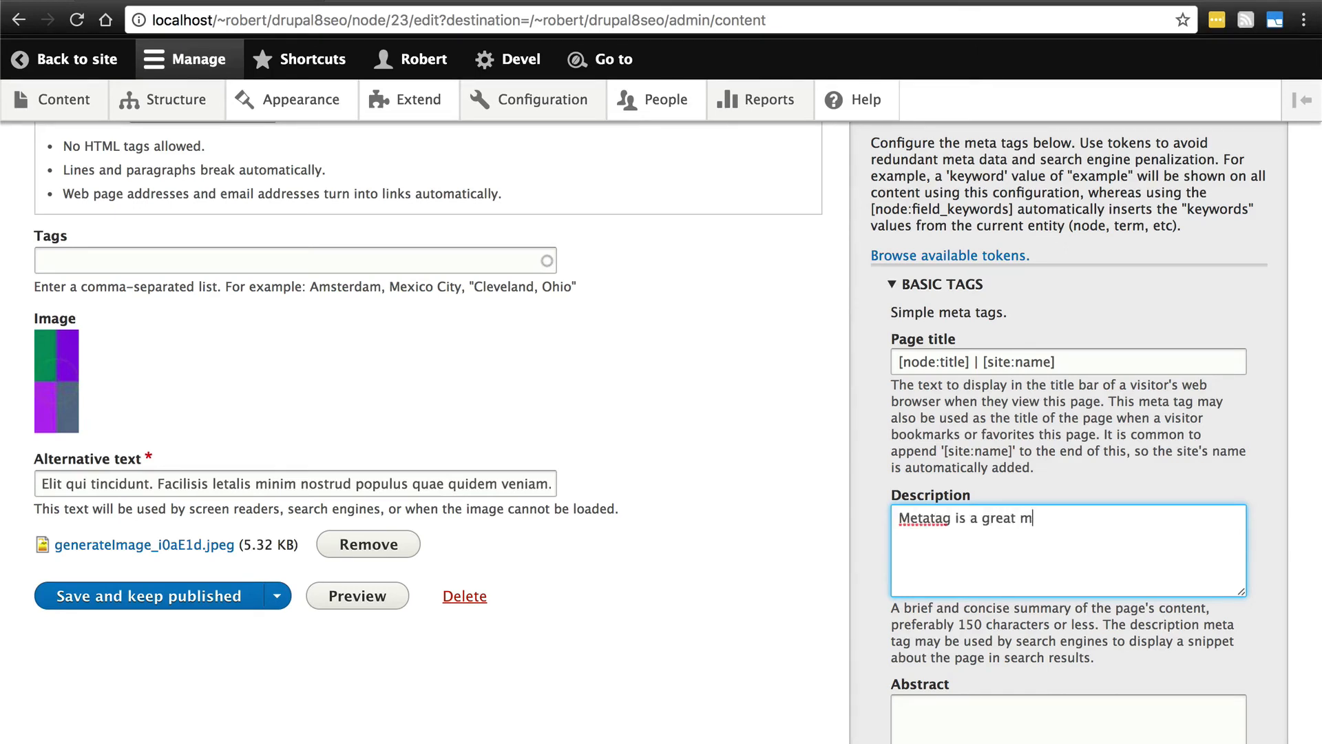
{"action": "type", "text": "odule for SEO"}
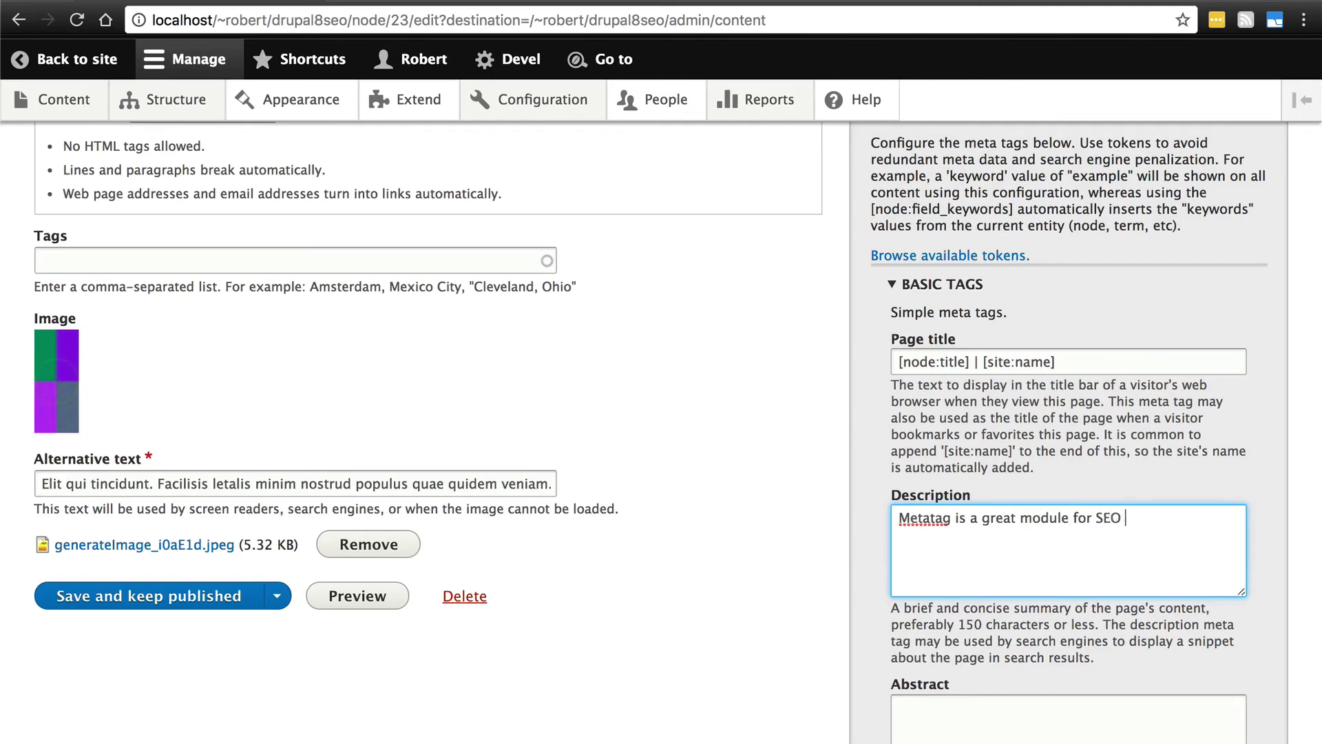
{"action": "type", "text": "in Drupal 8"}
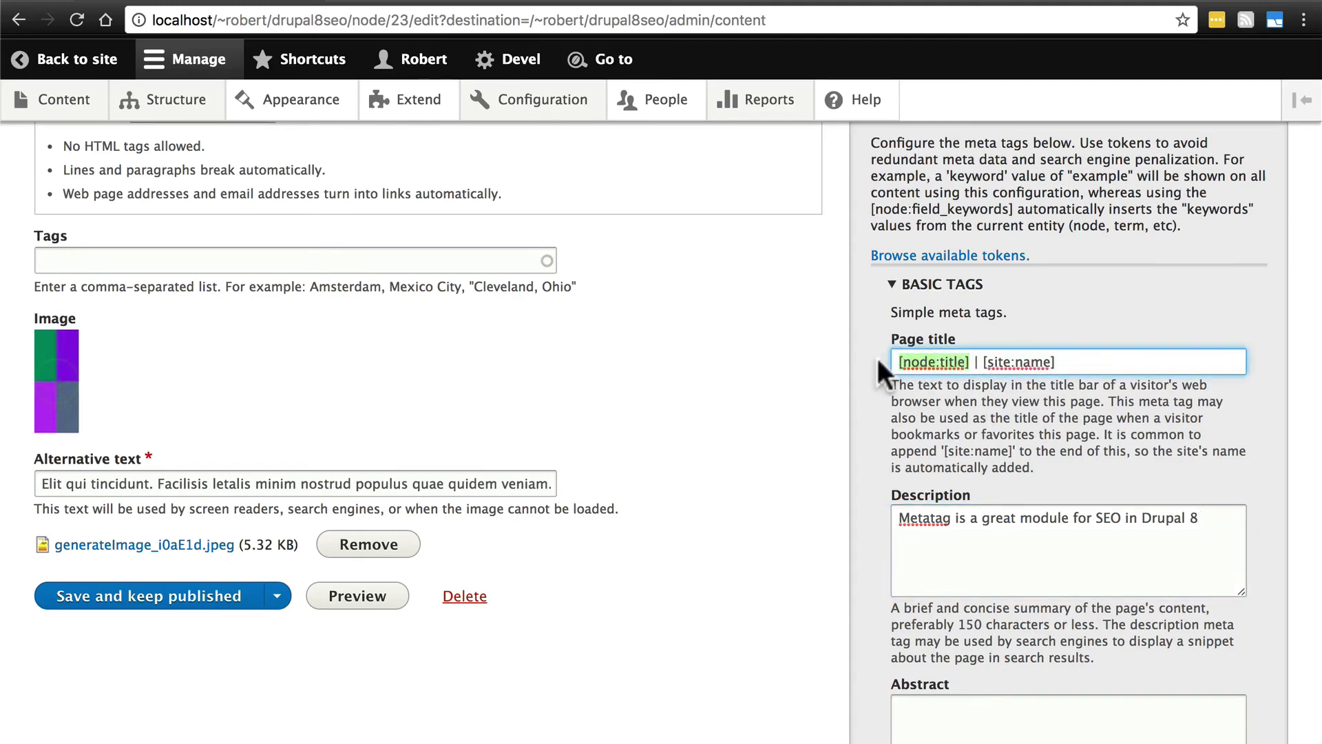
Replace [node:title] with 'Using Metatag in Drupal 8 | [site:name]' and save the article, keeping it published
{"action": "key", "text": "Backspace"}
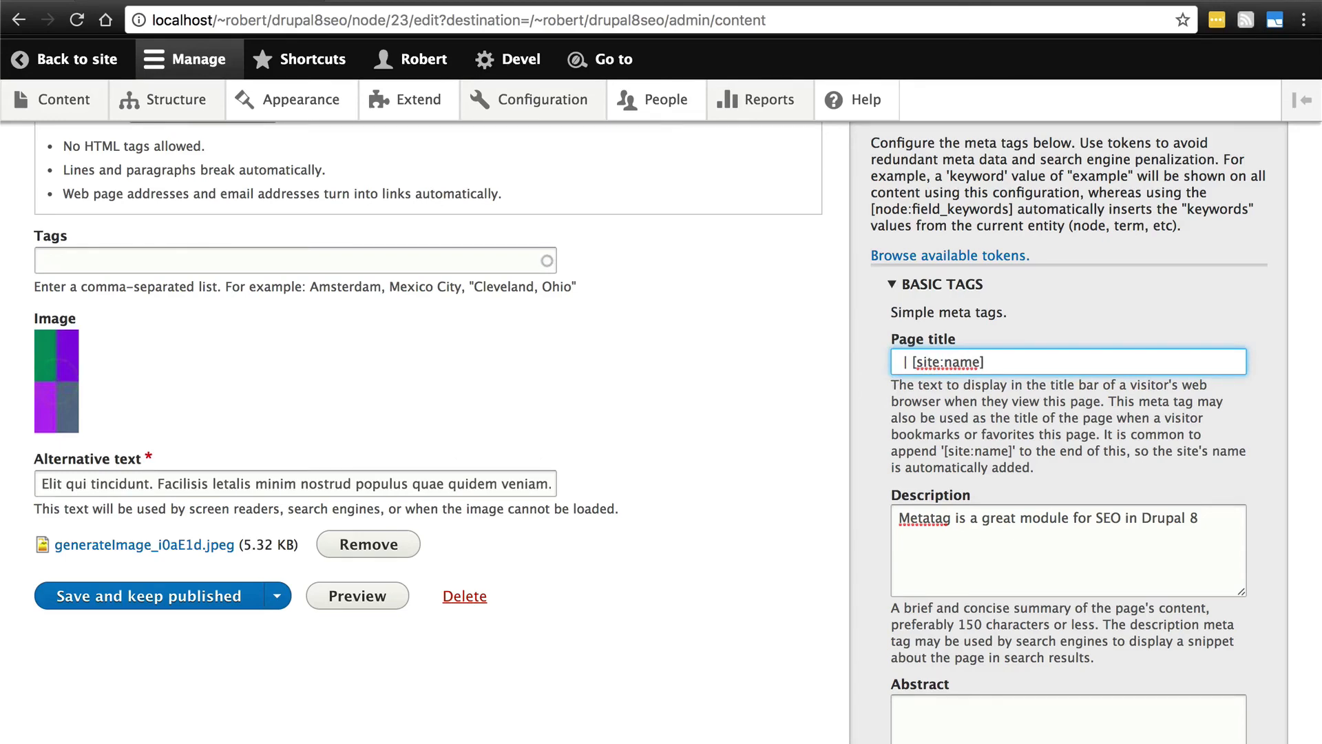
{"action": "type", "text": "Using Metatag"}
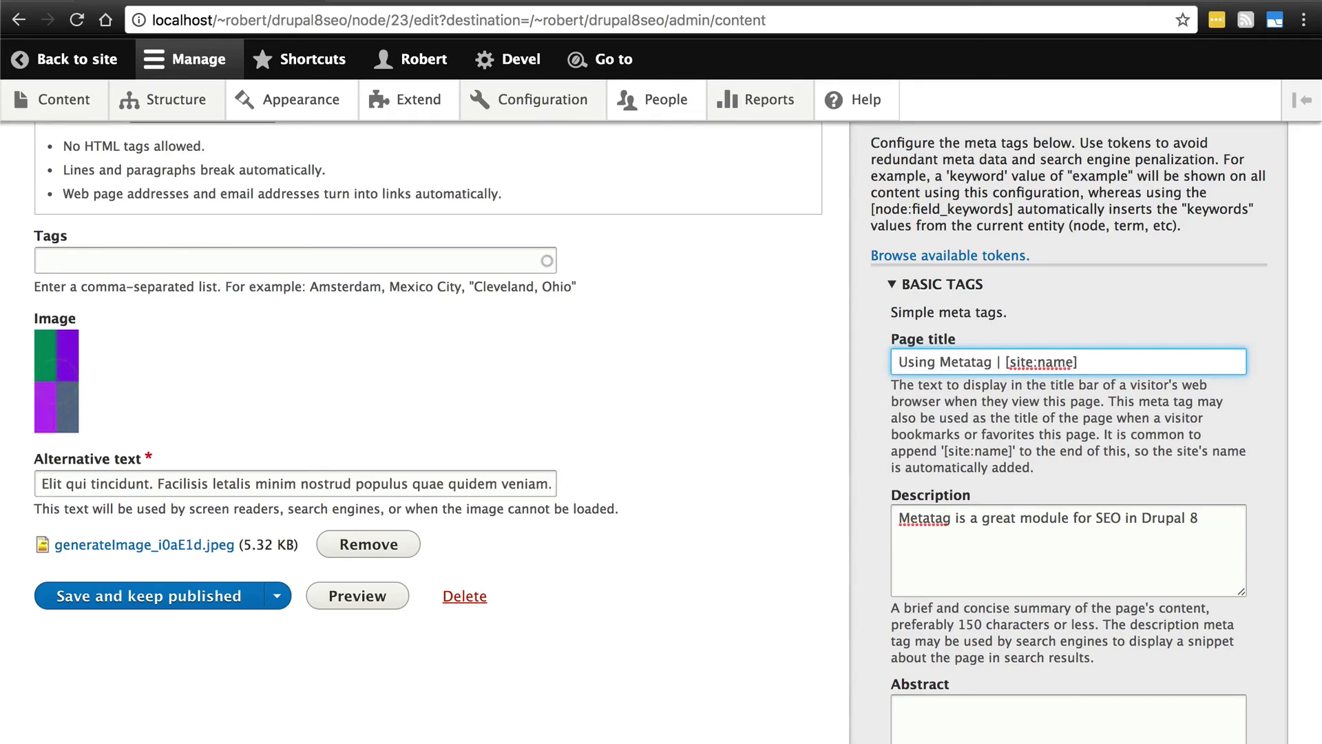
{"action": "type", "text": "in Drupal 8"}
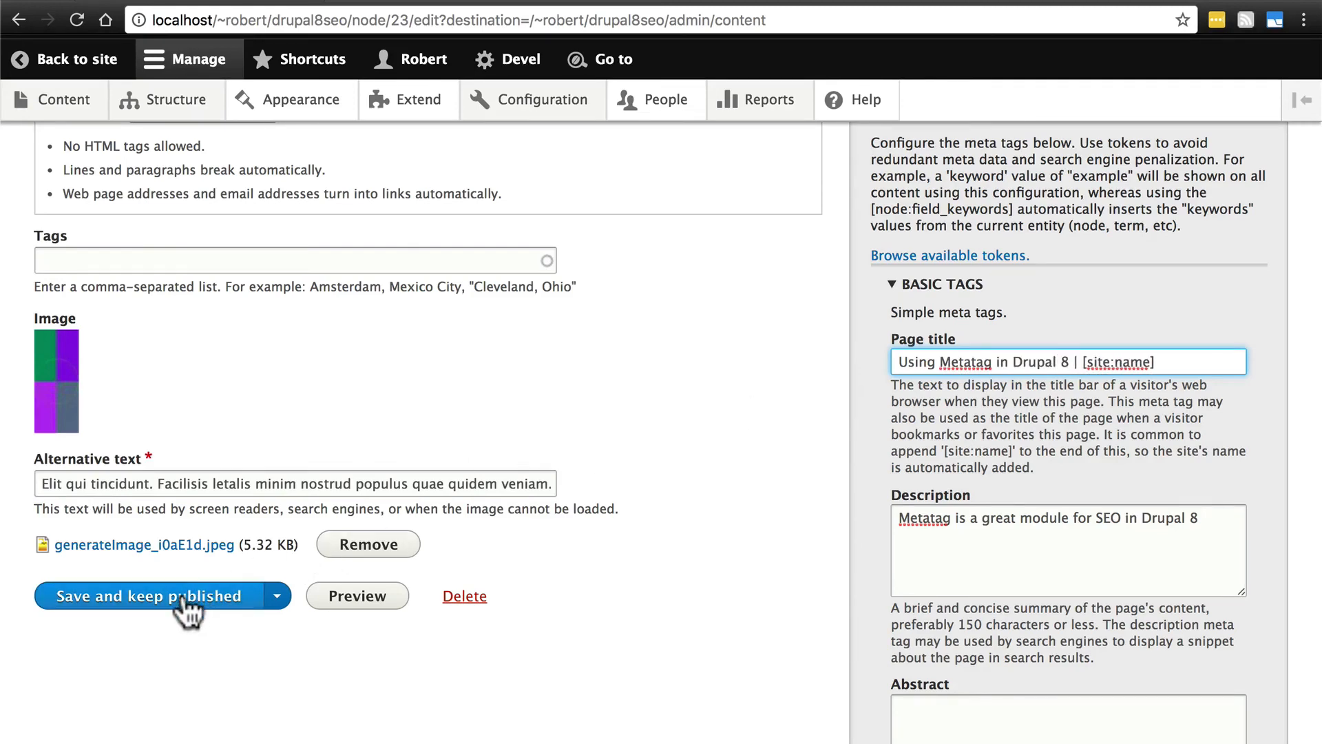
{"action": "left_click", "coordinate": [151, 595]}
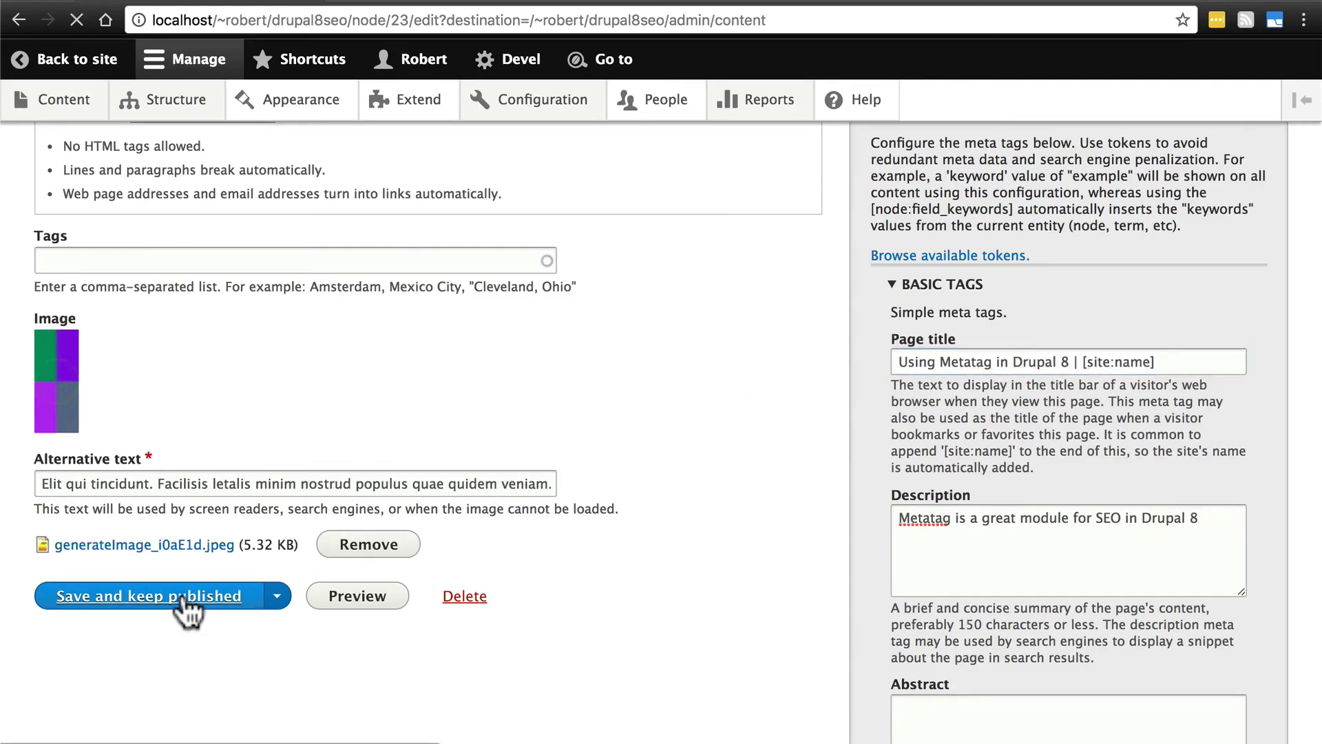
{"action": "left_click", "coordinate": [148, 595]}
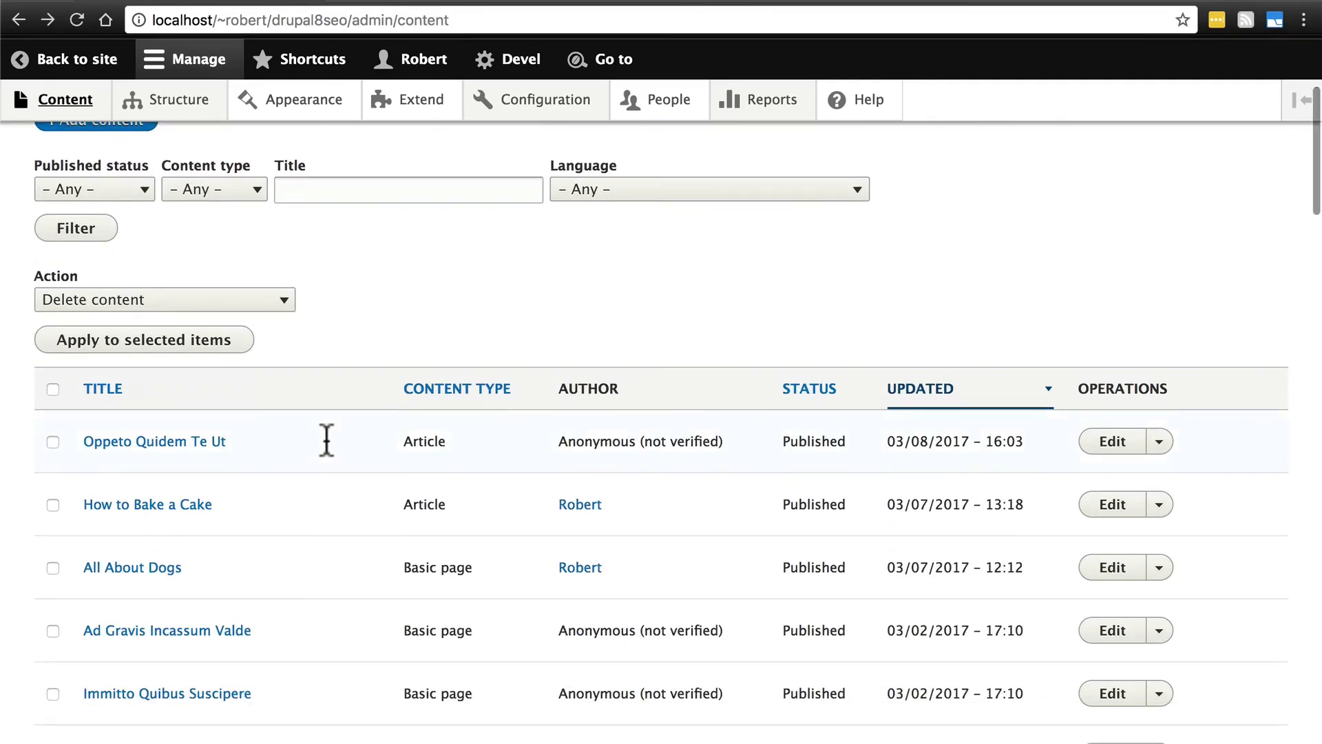
{"action": "mouse_move", "coordinate": [153, 441]}
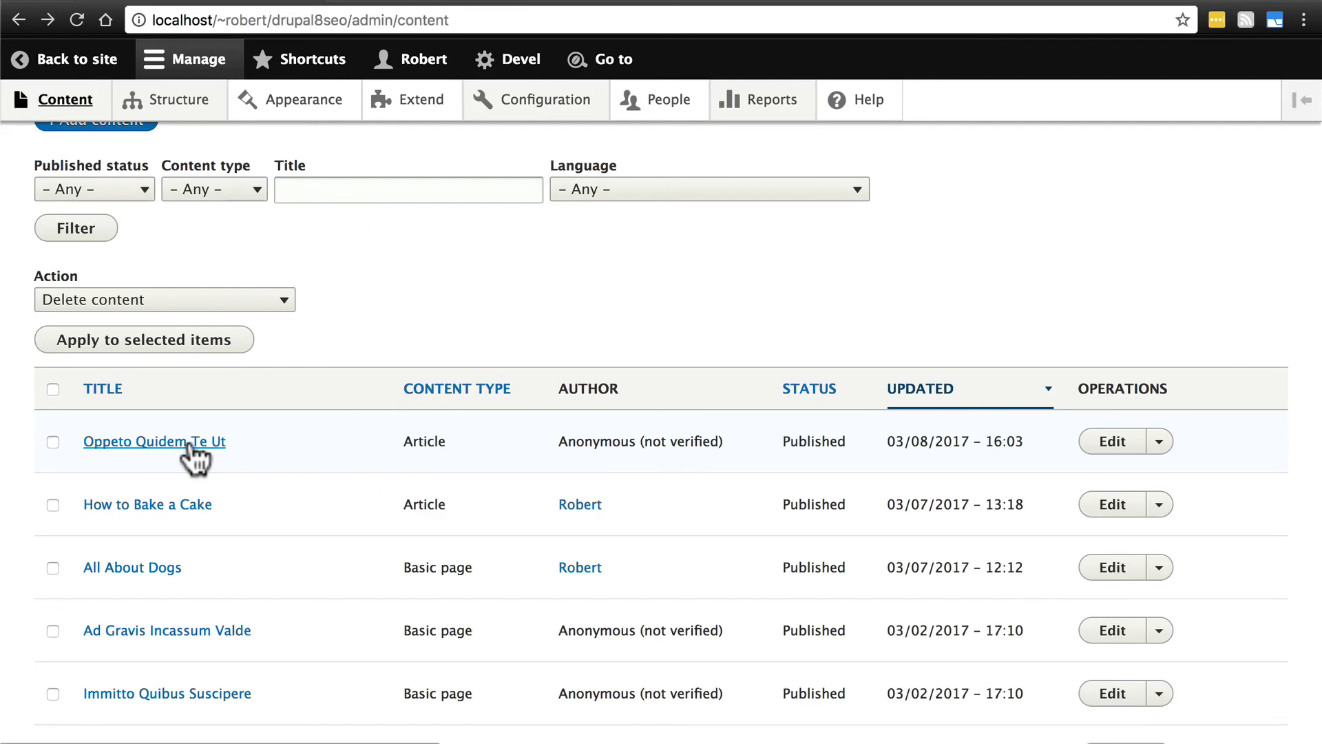
View the public page of Oppeto Quidem Te Ut from the content list
{"action": "left_click", "coordinate": [153, 441]}
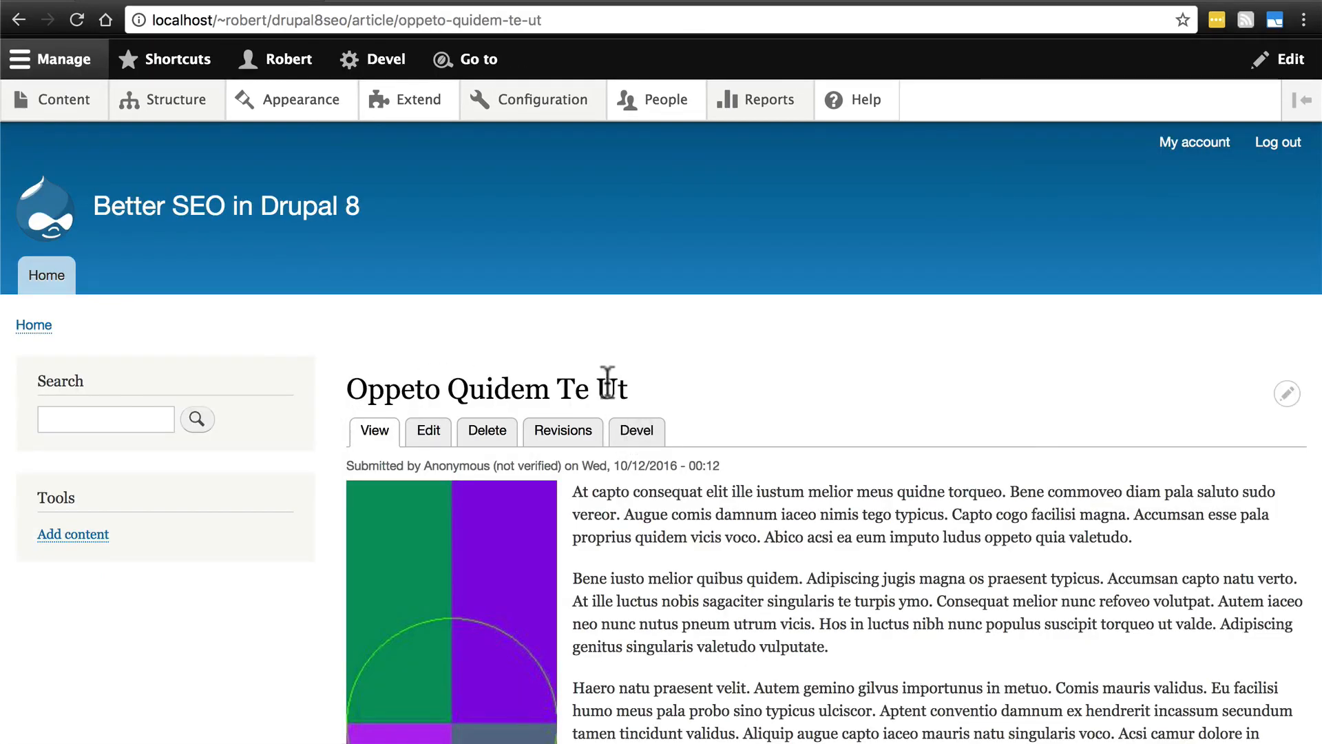
{"action": "mouse_move", "coordinate": [441, 387]}
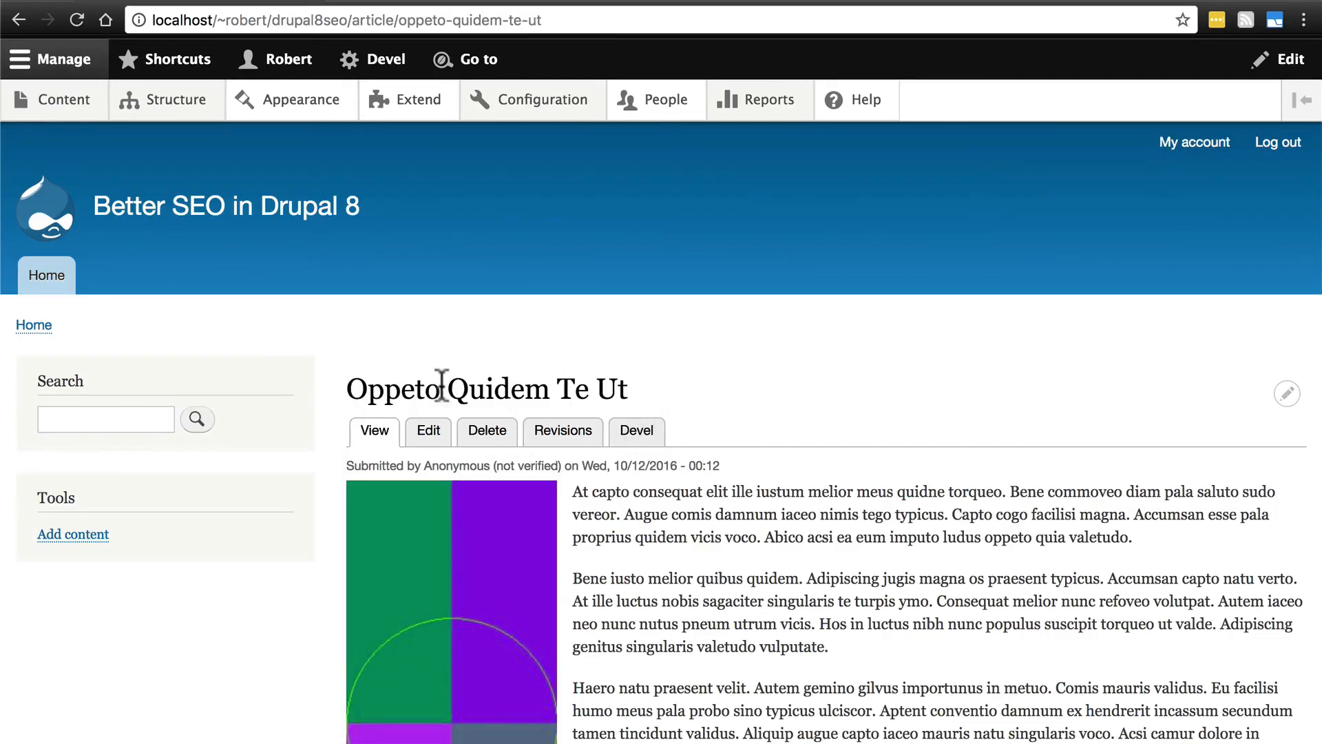
{"action": "mouse_move", "coordinate": [557, 389]}
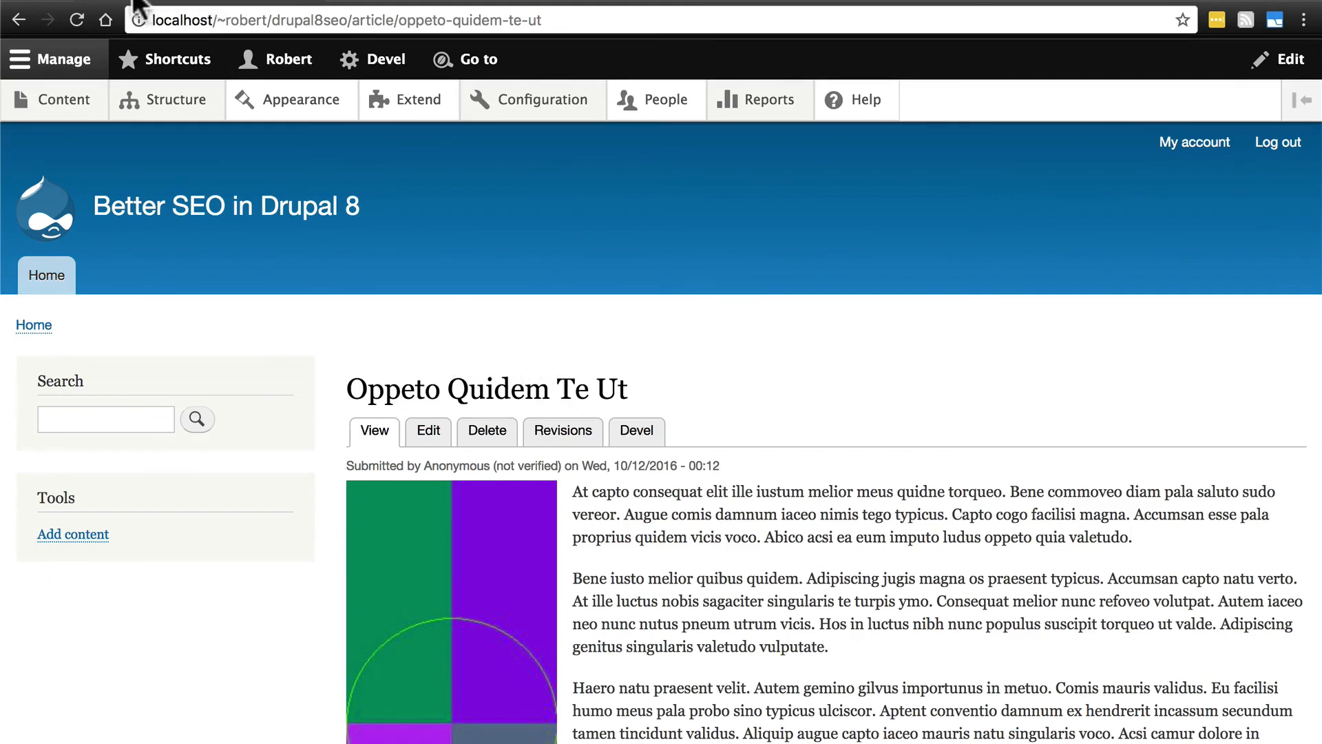
{"action": "mouse_move", "coordinate": [194, 12]}
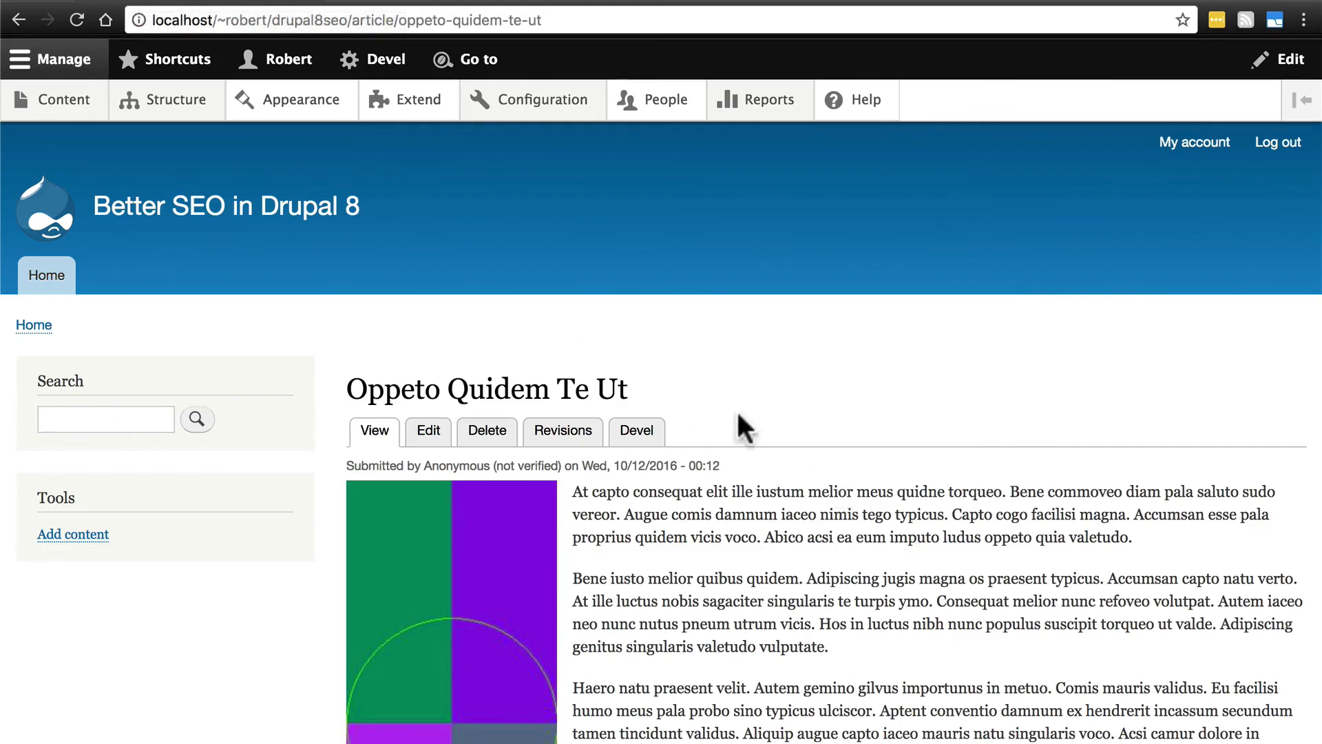
{"action": "mouse_move", "coordinate": [855, 540]}
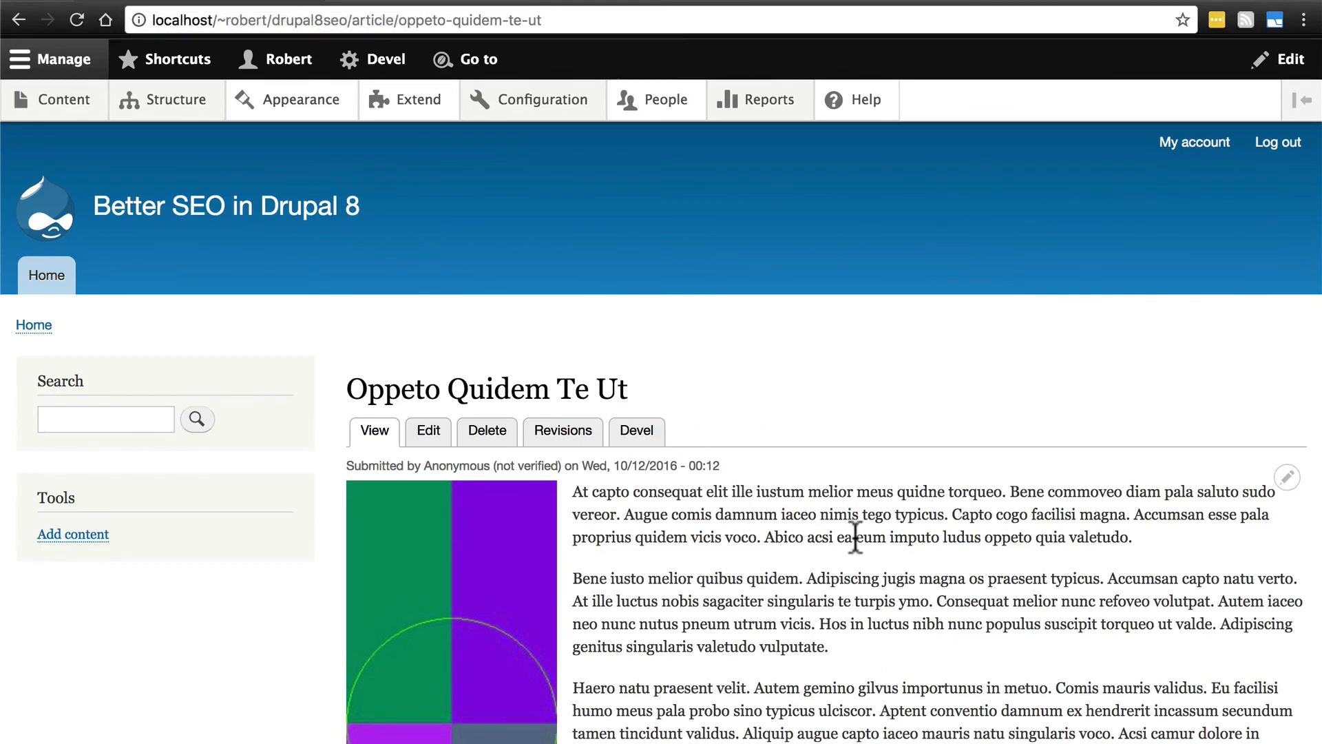